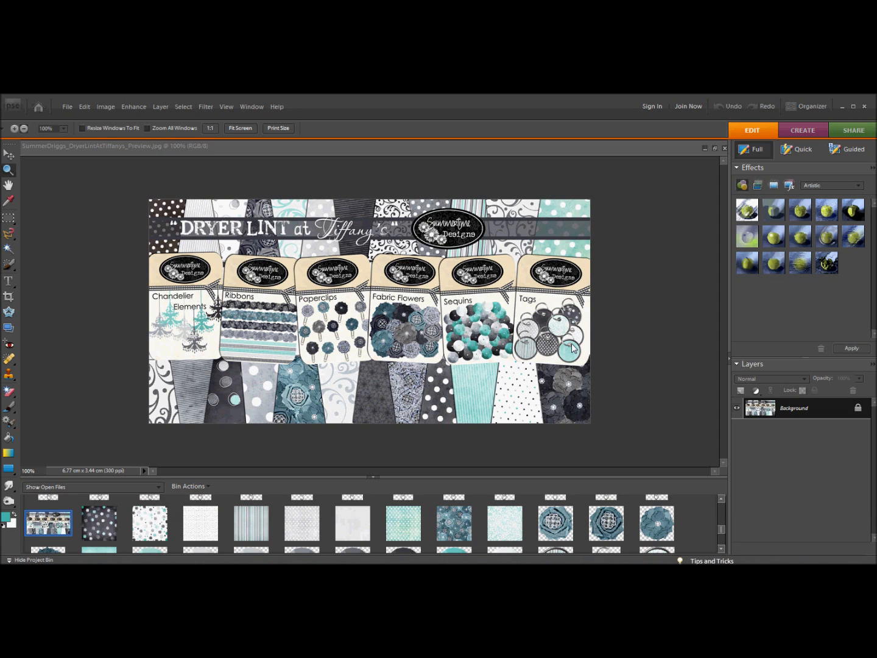
{"action": "mouse_move", "coordinate": [530, 353]}
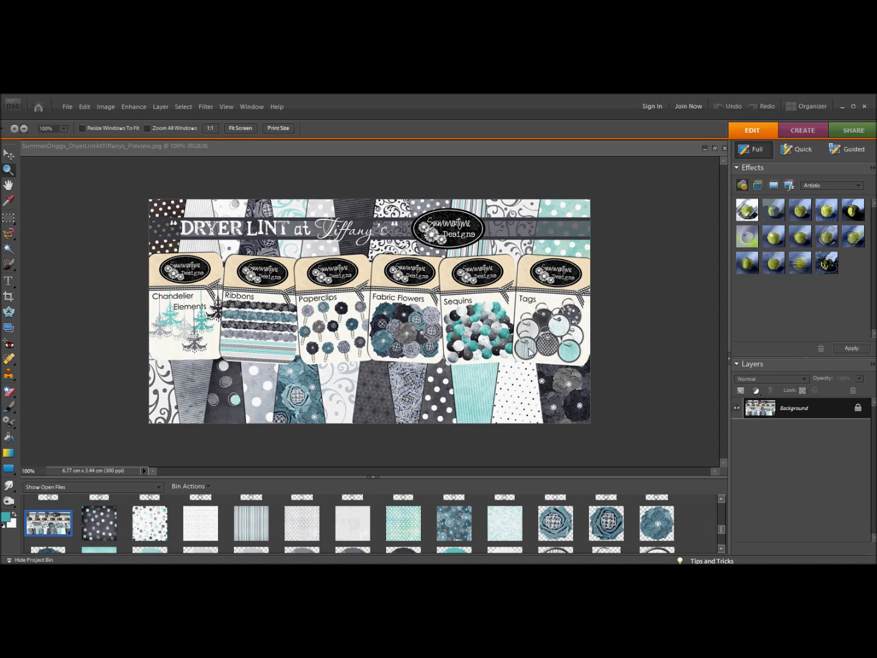
{"action": "mouse_move", "coordinate": [282, 250]}
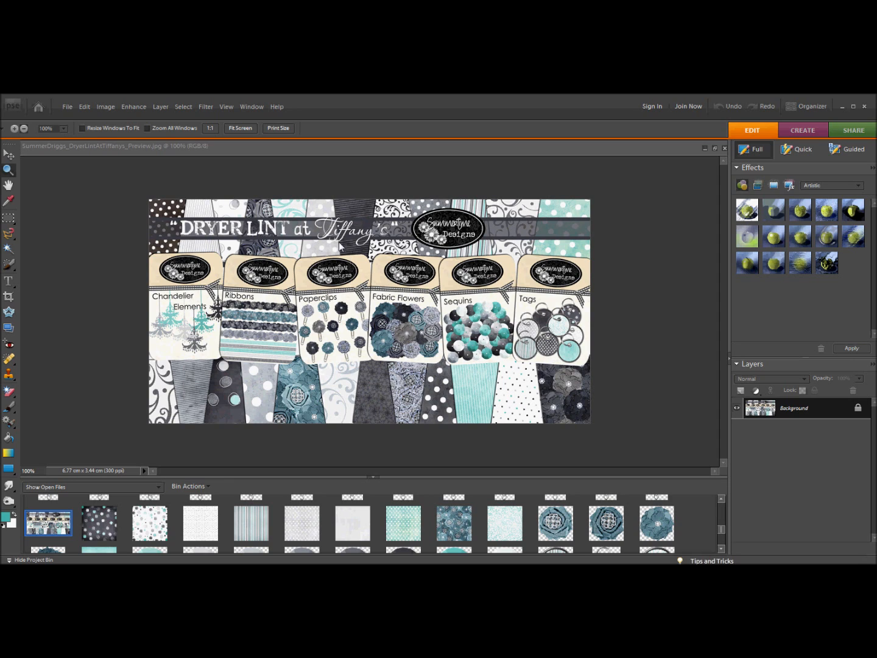
{"action": "mouse_move", "coordinate": [410, 272]}
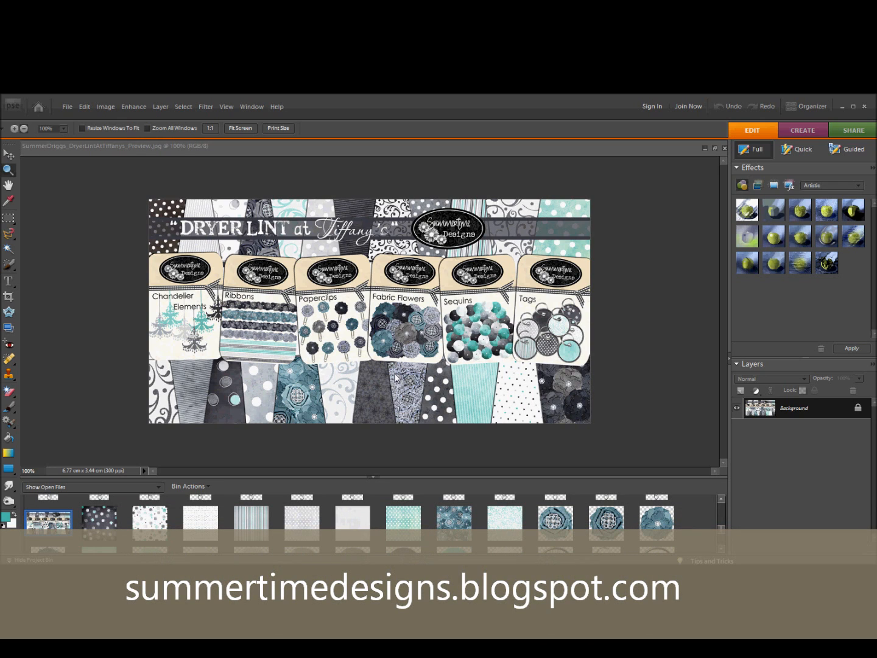
{"action": "mouse_move", "coordinate": [546, 316]}
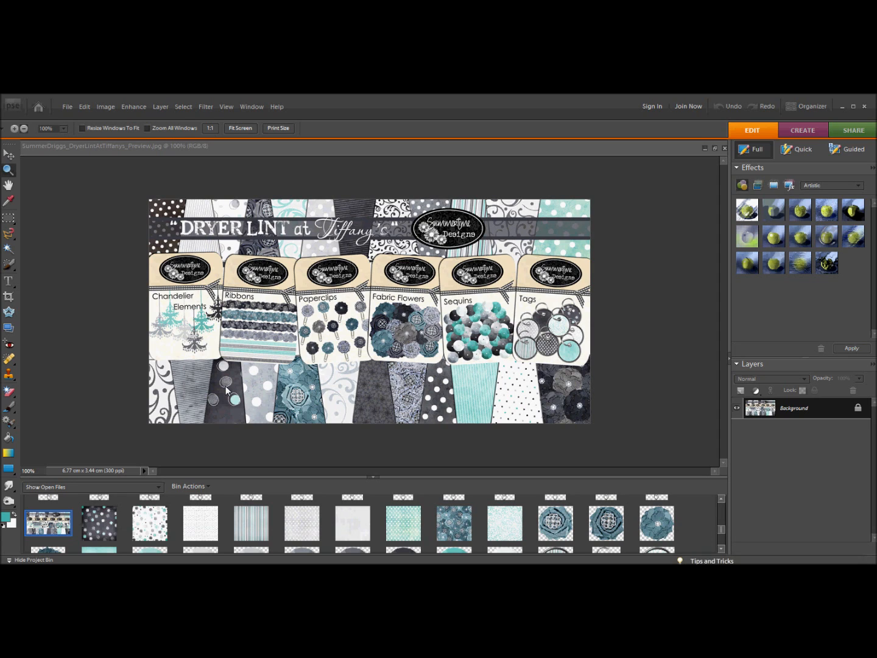
{"action": "mouse_move", "coordinate": [329, 436]}
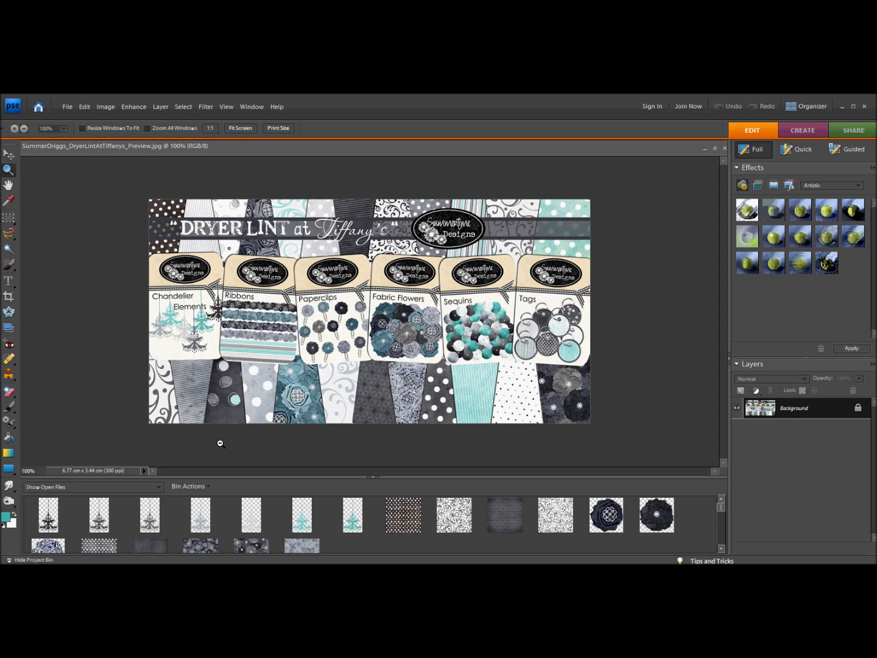
{"action": "mouse_move", "coordinate": [593, 394]}
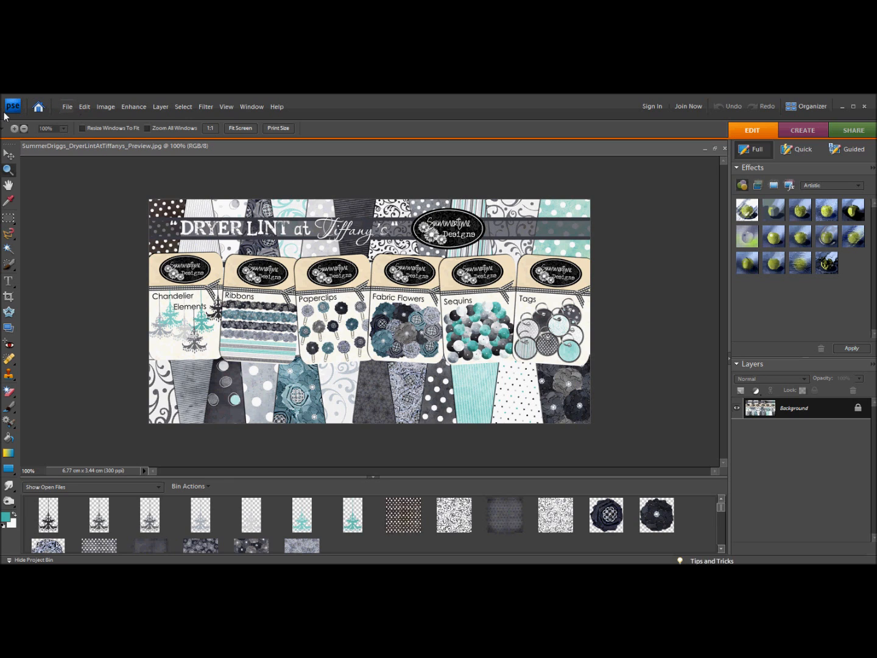
Step: Create a new blank transparent file, 1600 by 800 pixels, named Template
{"action": "left_click", "coordinate": [67, 108]}
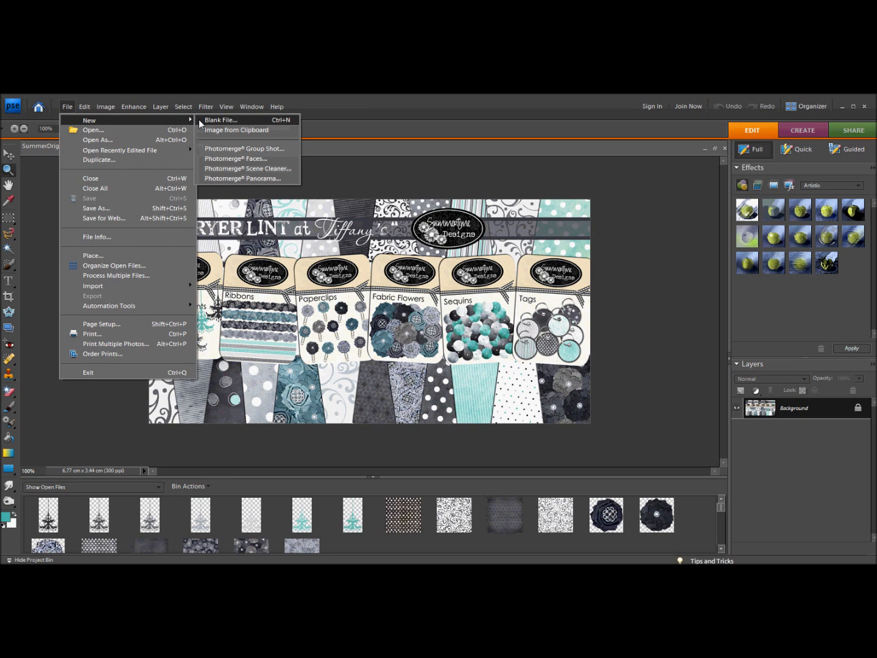
{"action": "left_click", "coordinate": [220, 120]}
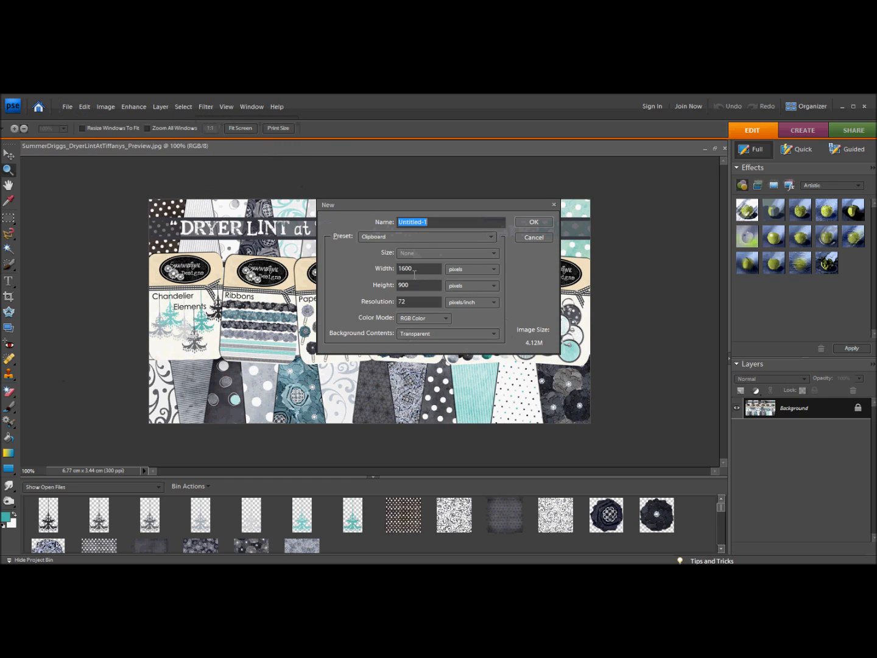
{"action": "mouse_move", "coordinate": [418, 268]}
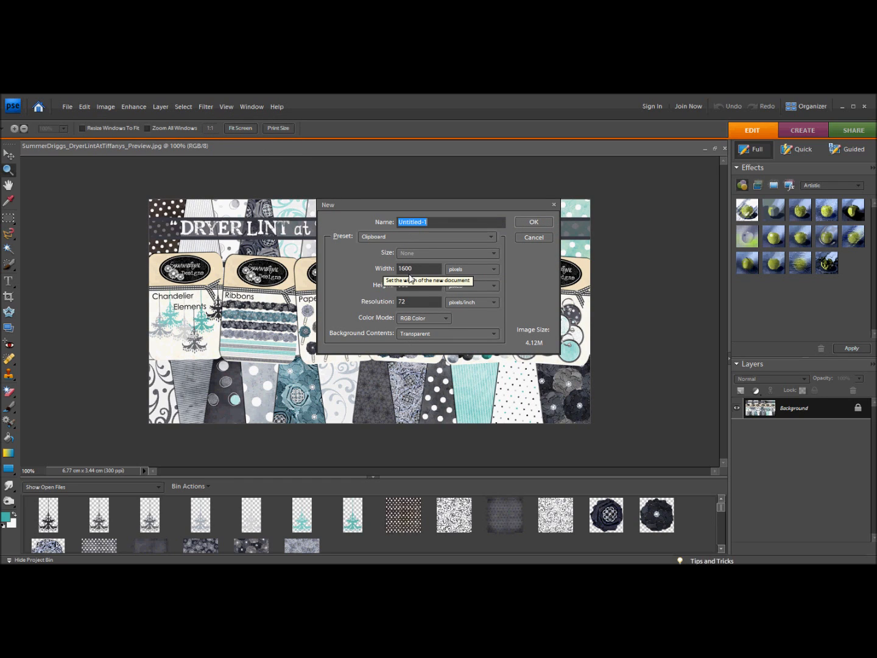
{"action": "left_click", "coordinate": [419, 285]}
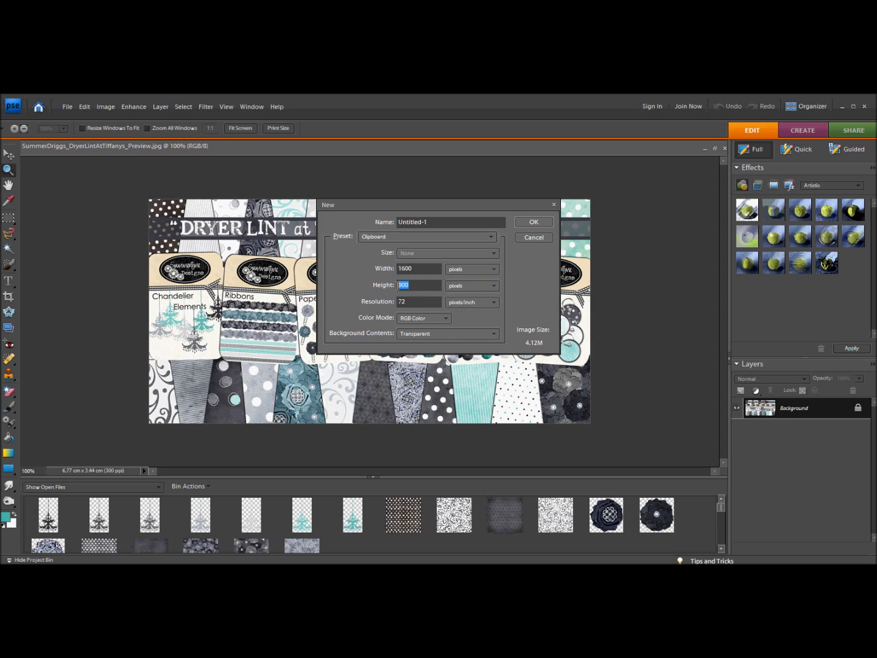
{"action": "type", "text": "800"}
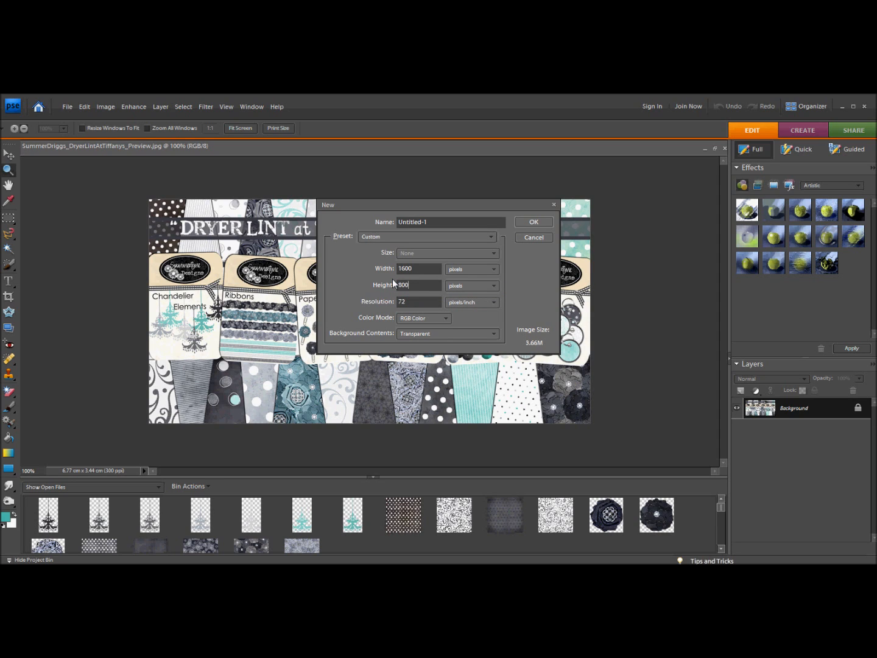
{"action": "mouse_move", "coordinate": [393, 309]}
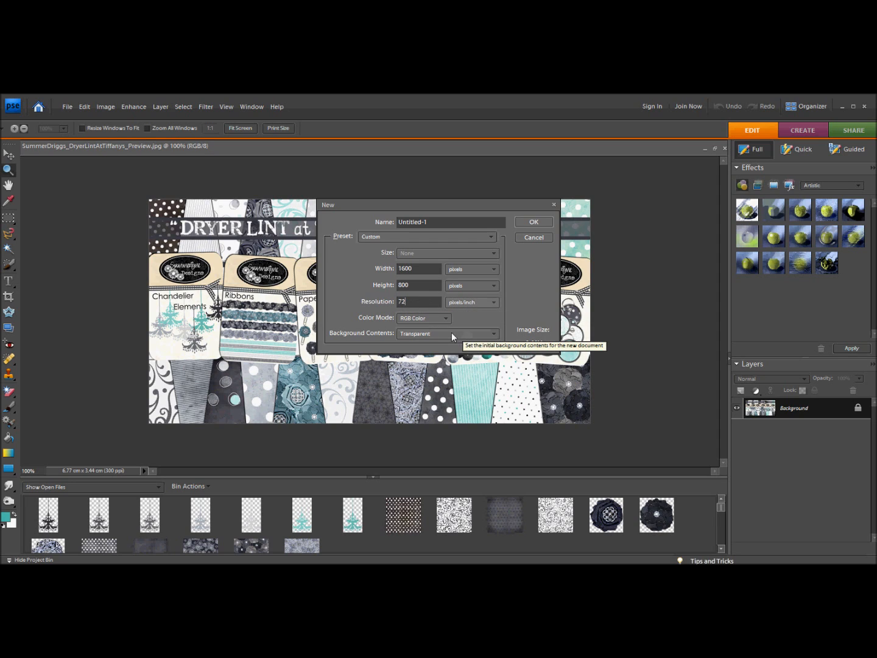
{"action": "mouse_move", "coordinate": [424, 317]}
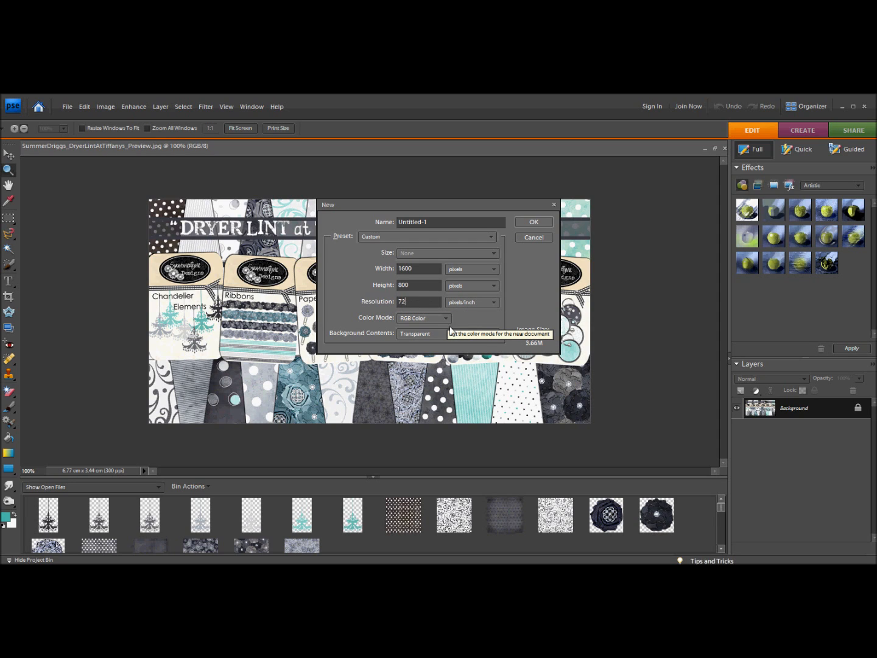
{"action": "mouse_move", "coordinate": [429, 339]}
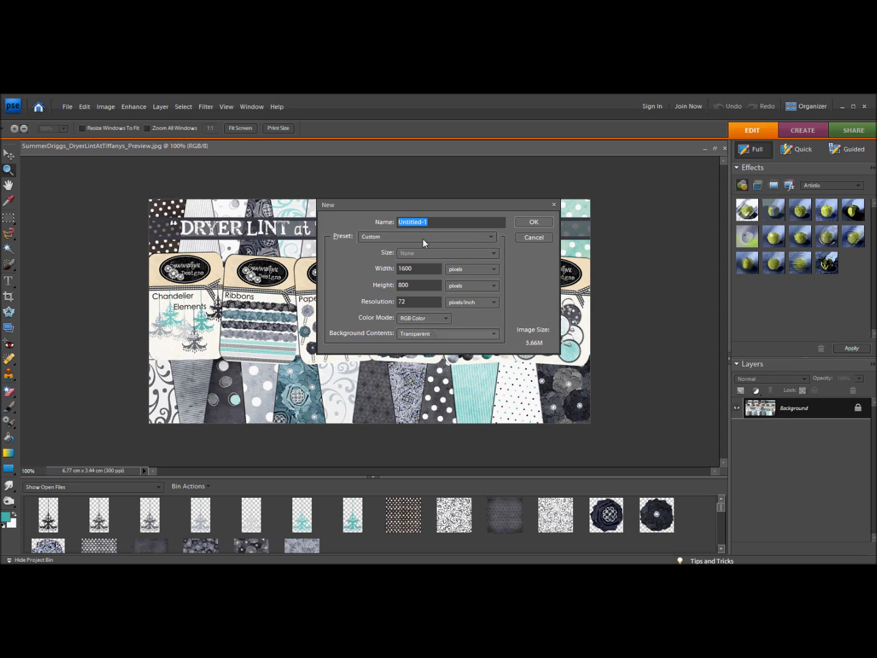
{"action": "type", "text": "Template"}
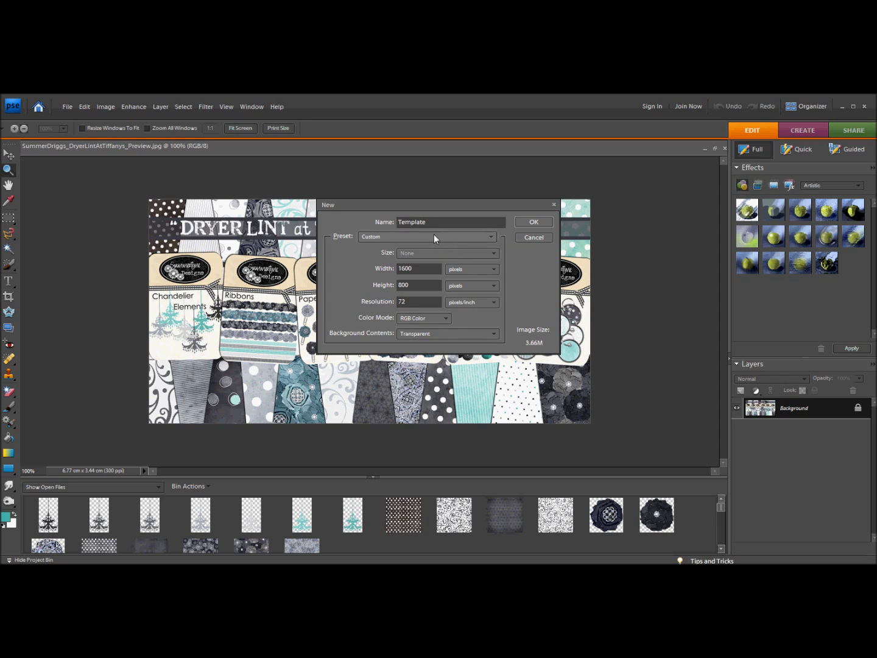
{"action": "left_click", "coordinate": [532, 236]}
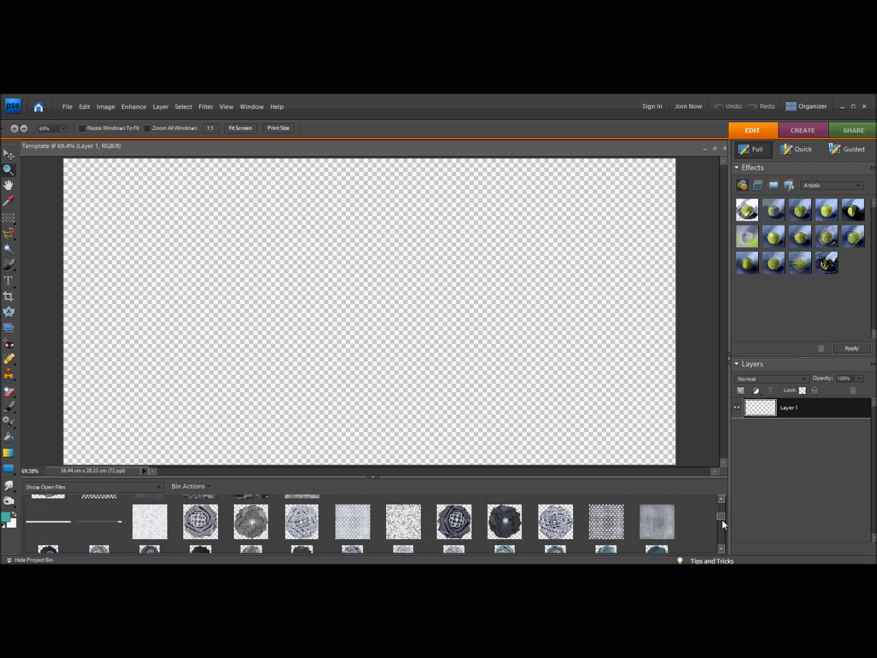
Step: Drag the gray dotted paper from the Project Bin onto the canvas and enlarge it with the Move tool
{"action": "scroll", "scroll_direction": "down", "scroll_amount": 3}
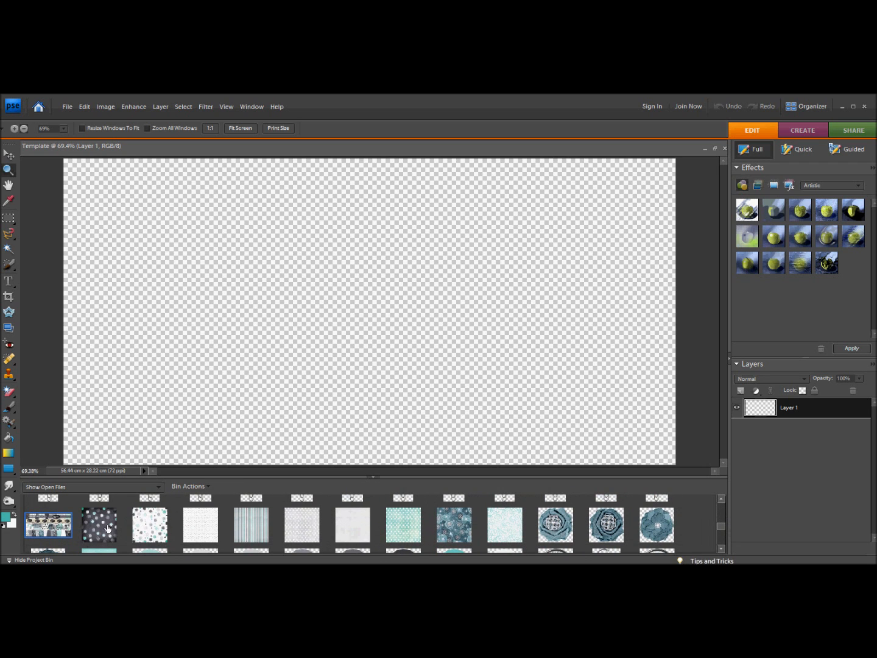
{"action": "left_click", "coordinate": [99, 523]}
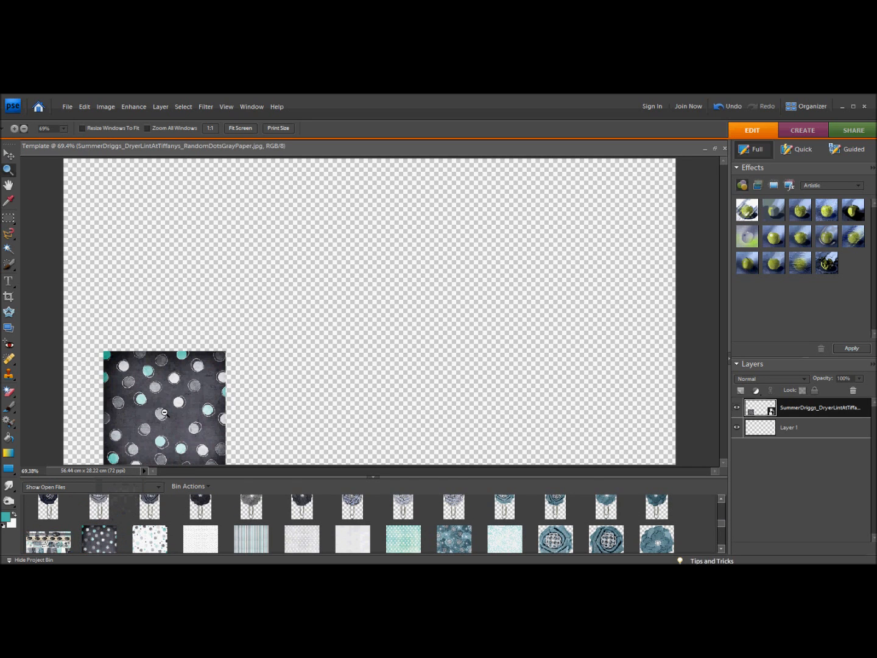
{"action": "mouse_move", "coordinate": [5, 157]}
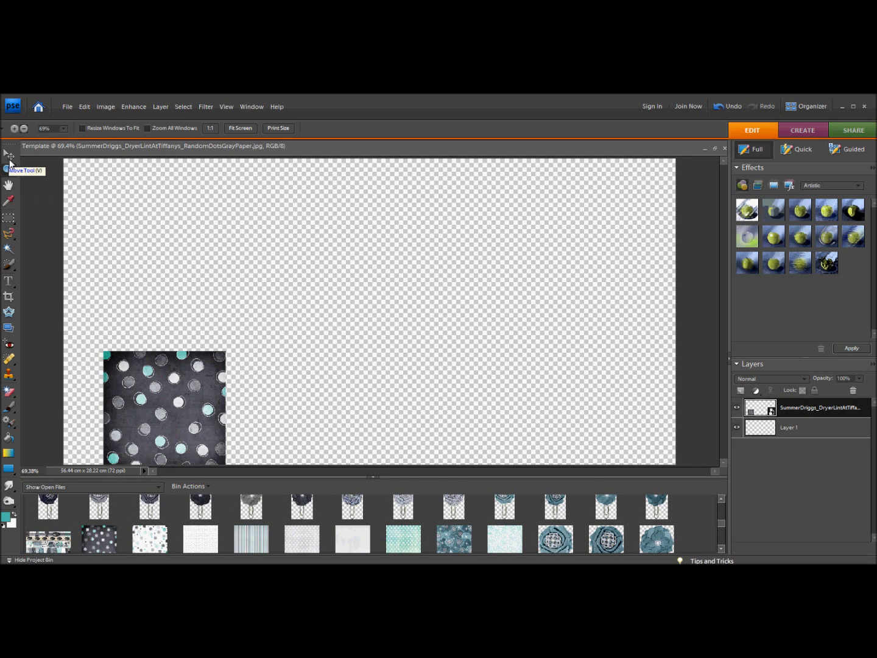
{"action": "left_click", "coordinate": [9, 156]}
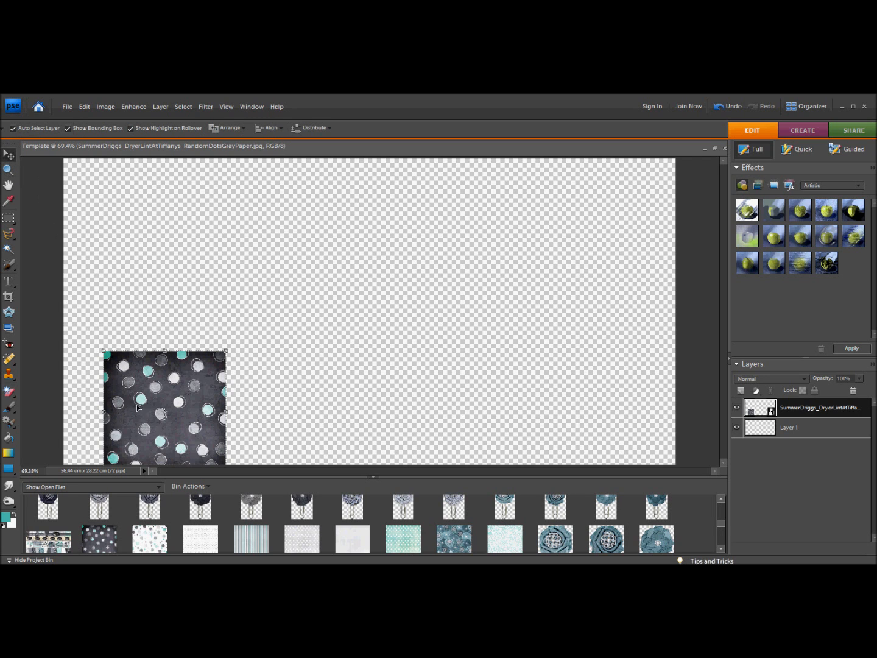
{"action": "left_click_drag", "start_coordinate": [165, 408], "coordinate": [125, 220]}
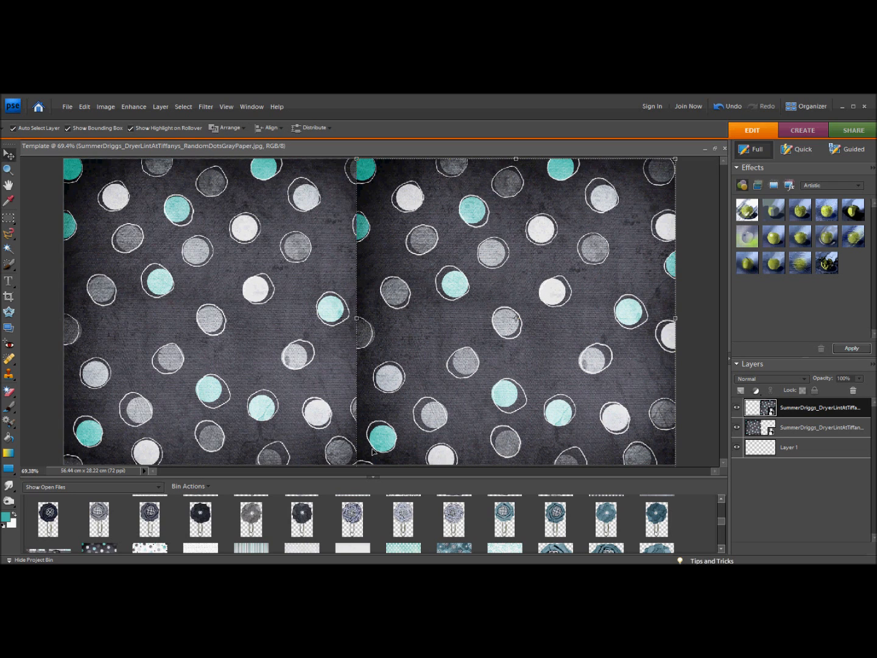
{"action": "mouse_move", "coordinate": [664, 528]}
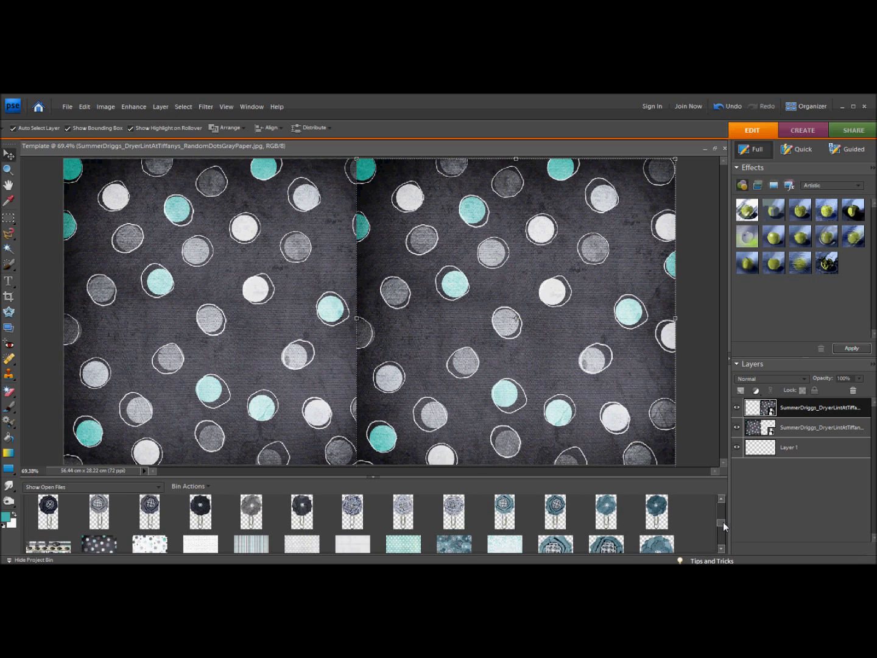
{"action": "scroll", "scroll_direction": "down", "scroll_amount": 3}
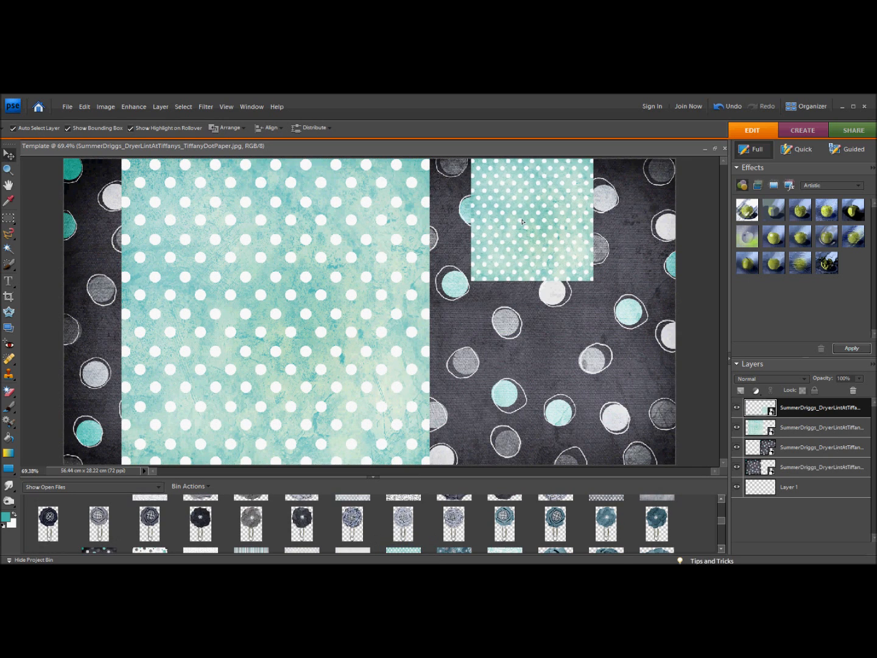
Step: Place the striped paper in the centre between the teal strips and lay the flower ribbon across it
{"action": "left_click", "coordinate": [530, 220]}
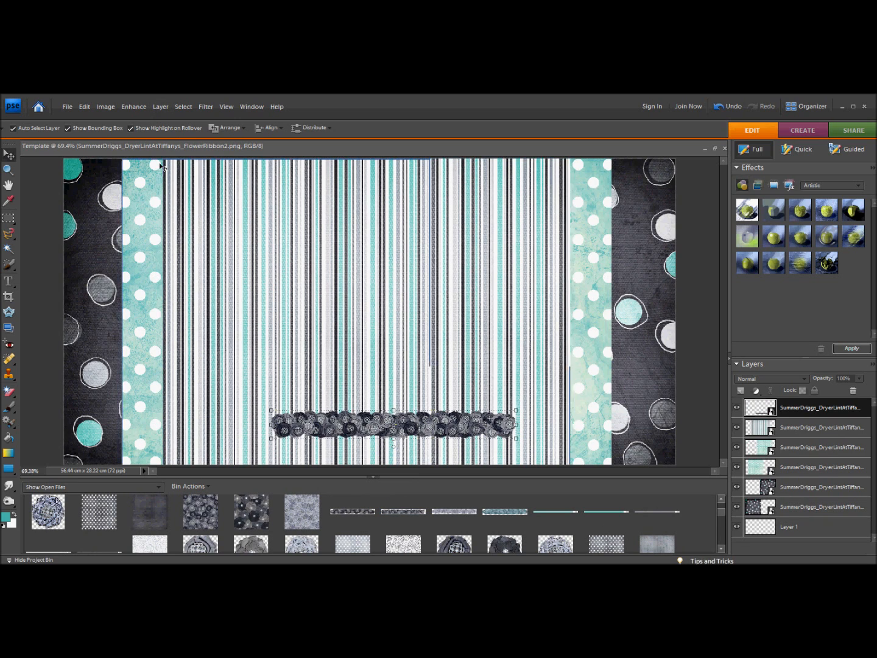
Step: Rotate the flower ribbon layer 90° right so it runs vertically along the striped paper
{"action": "left_click", "coordinate": [161, 107]}
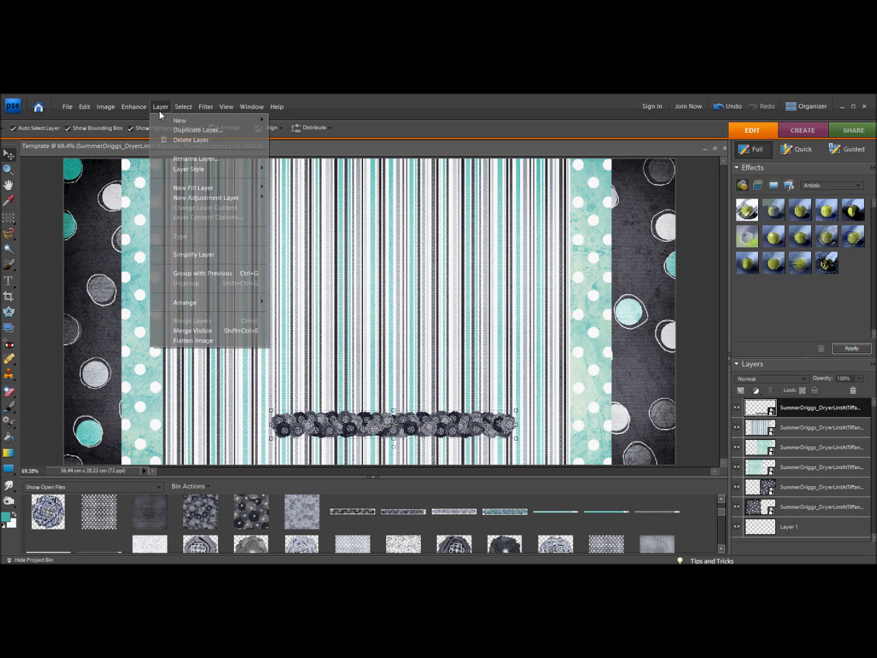
{"action": "left_click", "coordinate": [105, 107]}
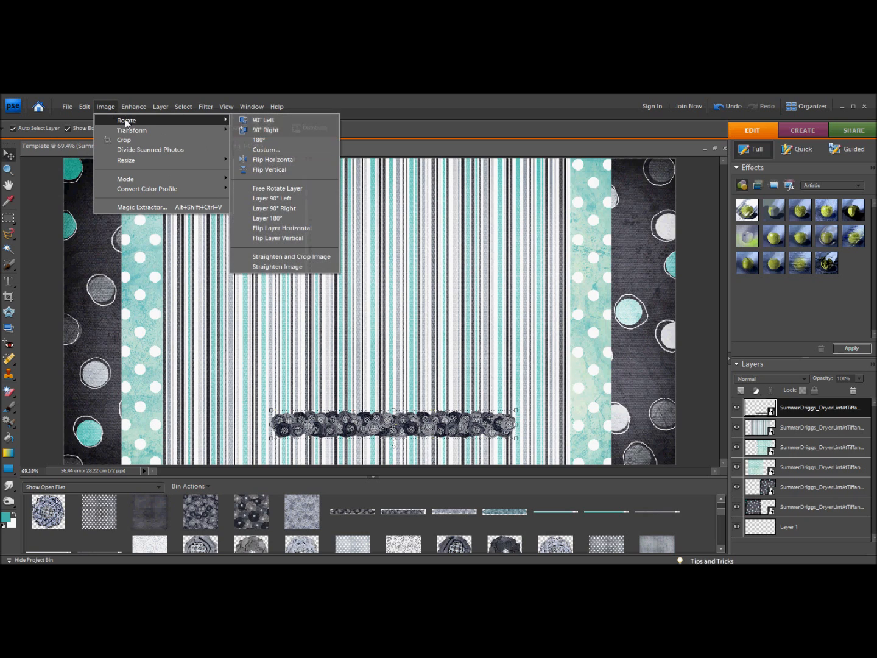
{"action": "mouse_move", "coordinate": [273, 158]}
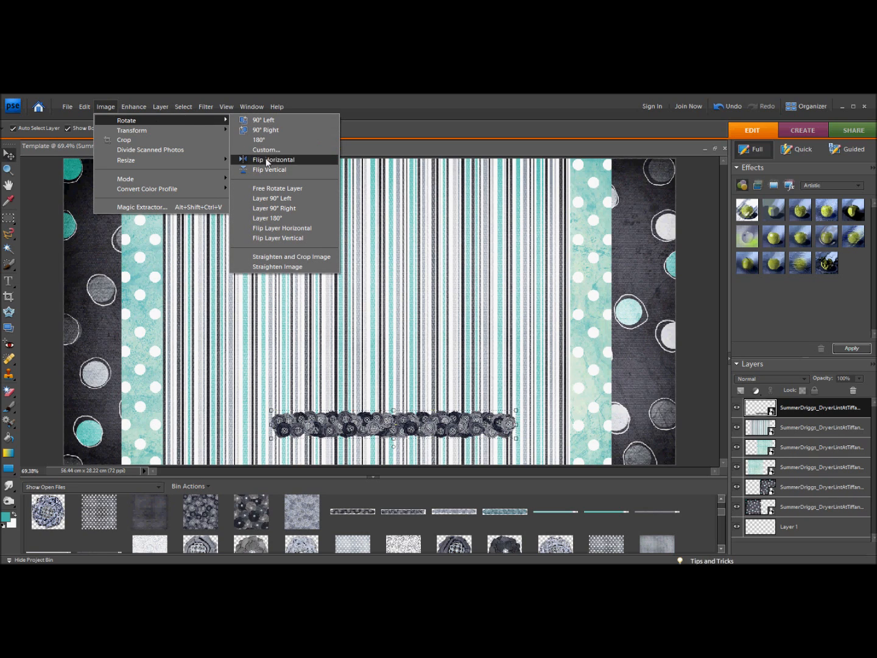
{"action": "mouse_move", "coordinate": [283, 207]}
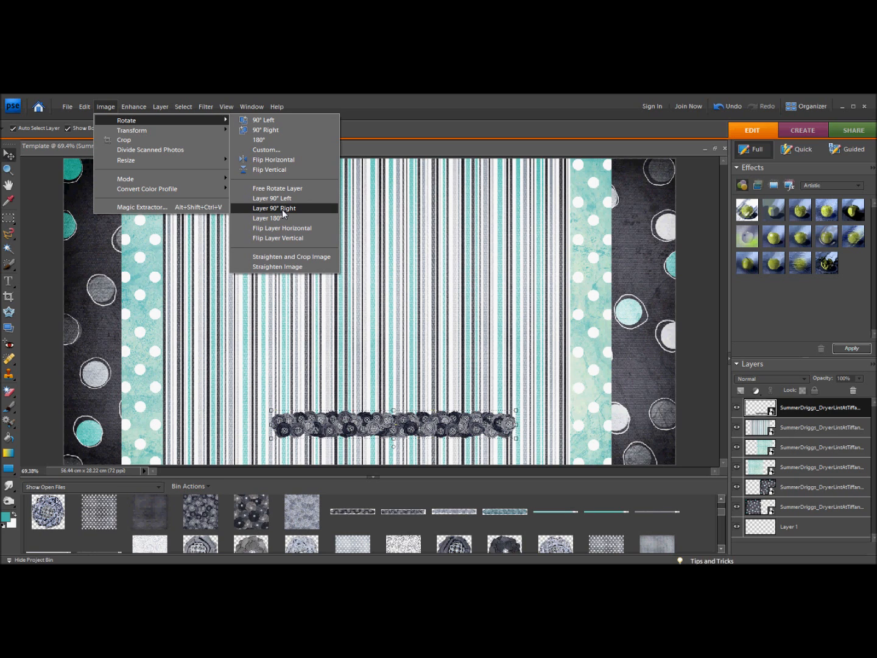
{"action": "left_click", "coordinate": [274, 207]}
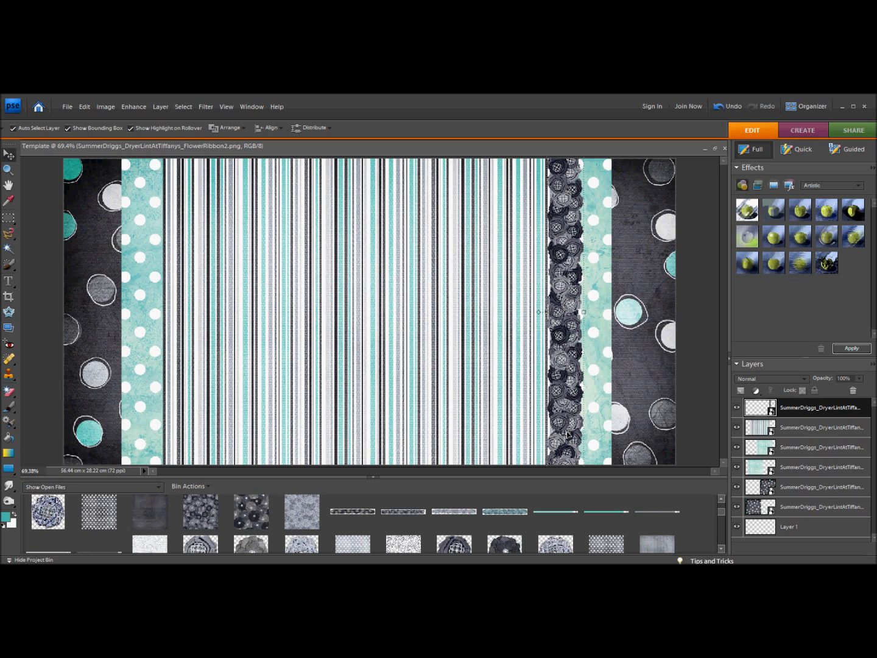
{"action": "mouse_move", "coordinate": [577, 336]}
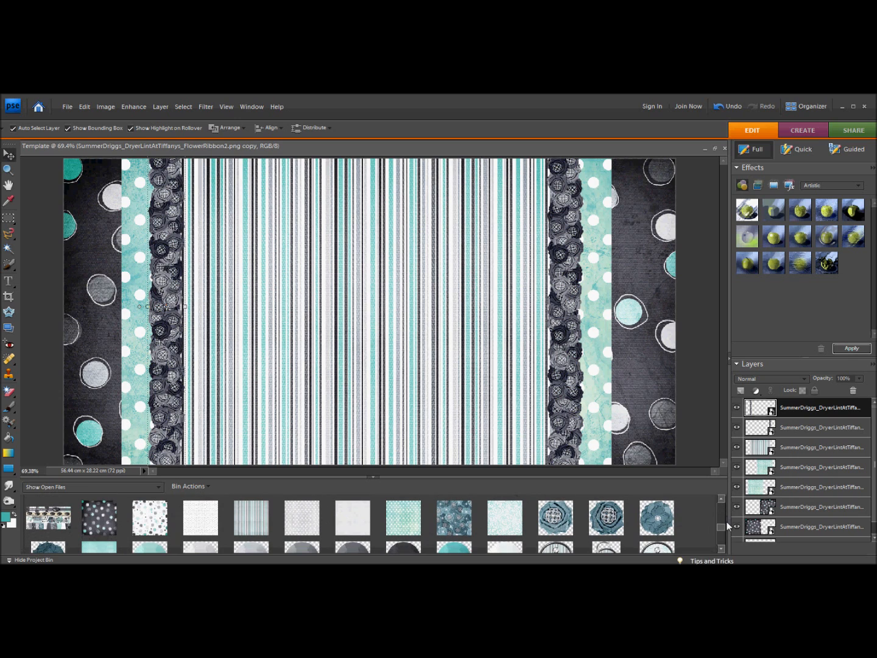
{"action": "mouse_move", "coordinate": [618, 521]}
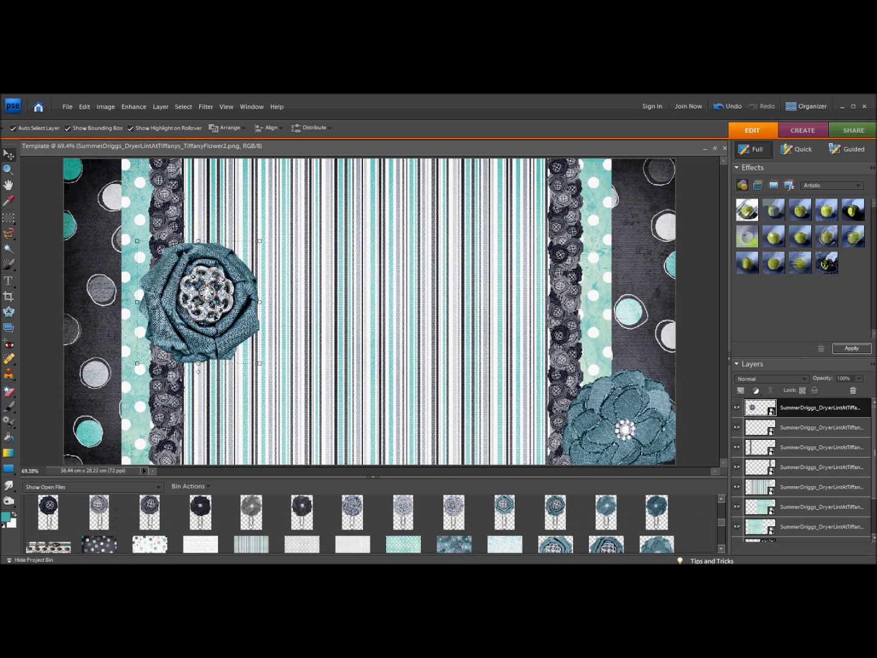
{"action": "left_click_drag", "start_coordinate": [205, 302], "coordinate": [120, 432]}
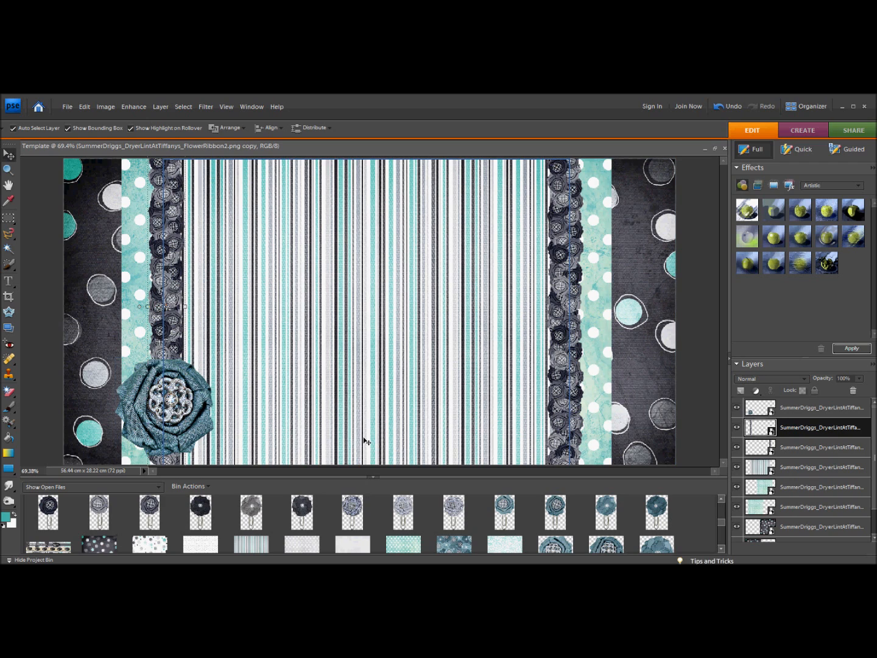
{"action": "mouse_move", "coordinate": [519, 486]}
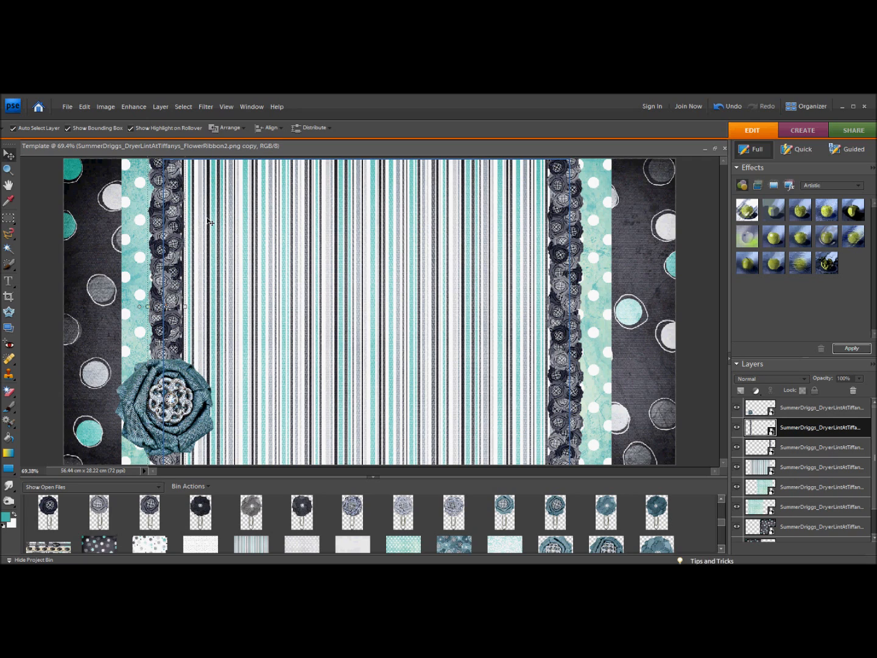
{"action": "mouse_move", "coordinate": [291, 262]}
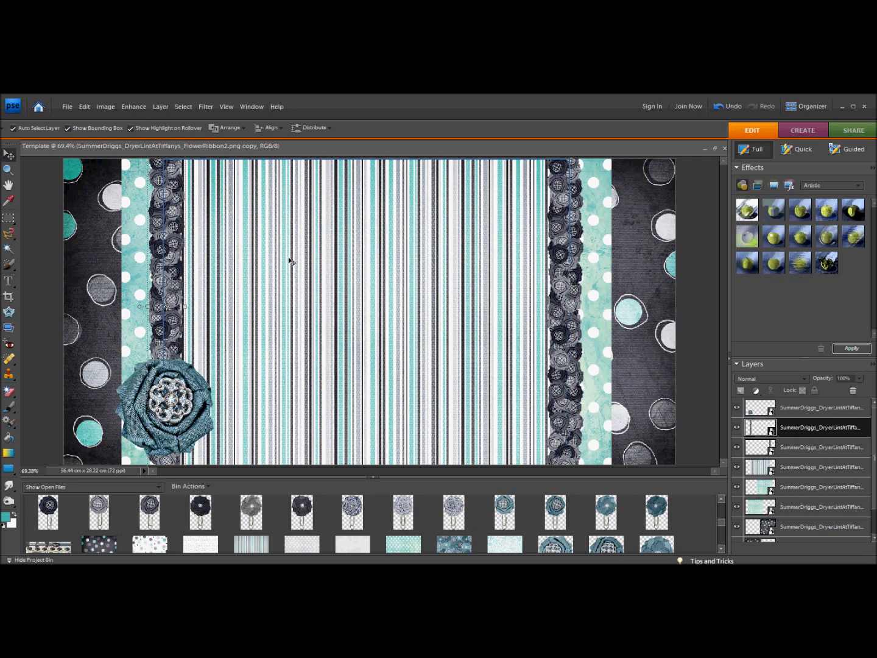
{"action": "mouse_move", "coordinate": [288, 275]}
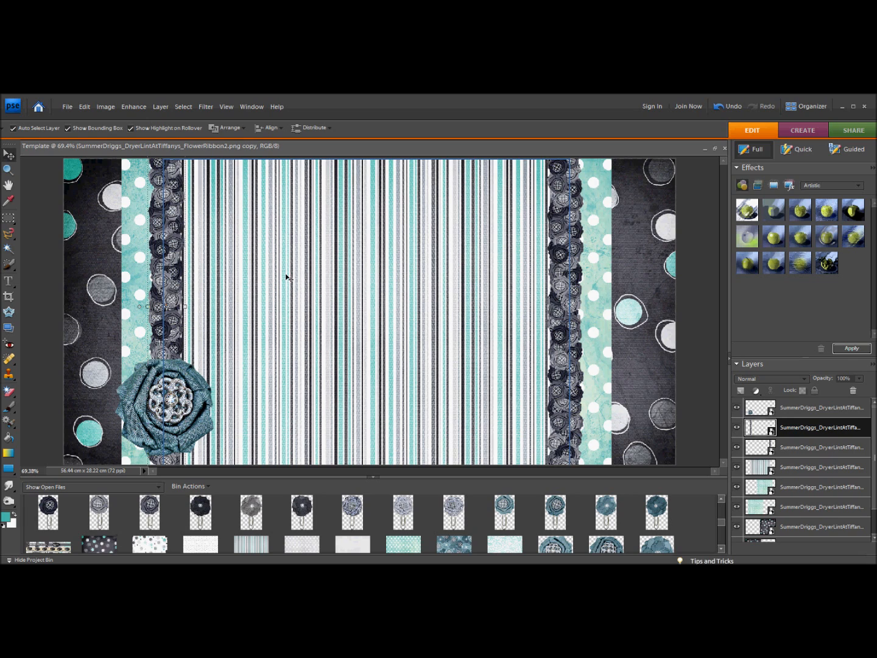
{"action": "mouse_move", "coordinate": [281, 364]}
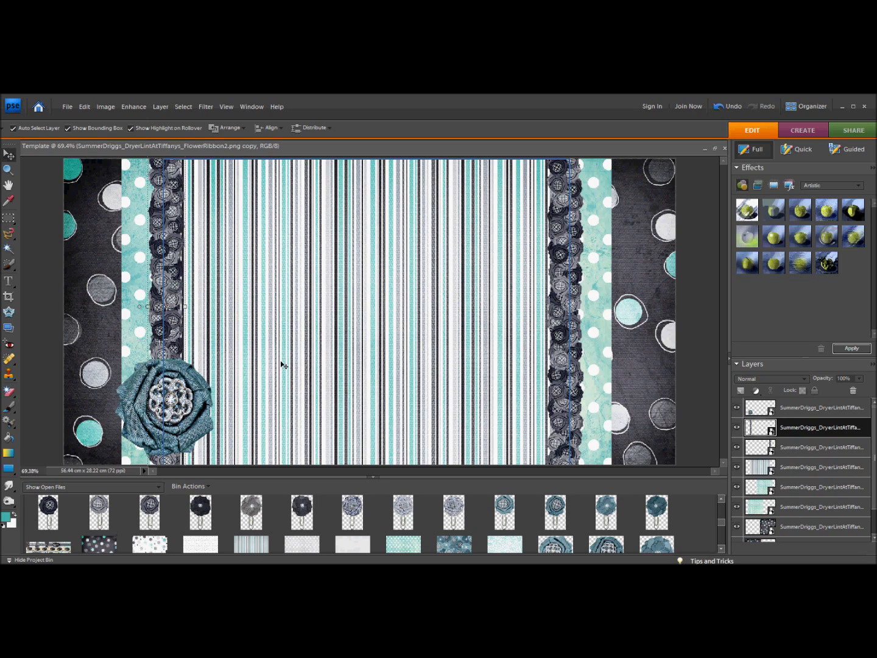
{"action": "mouse_move", "coordinate": [32, 517]}
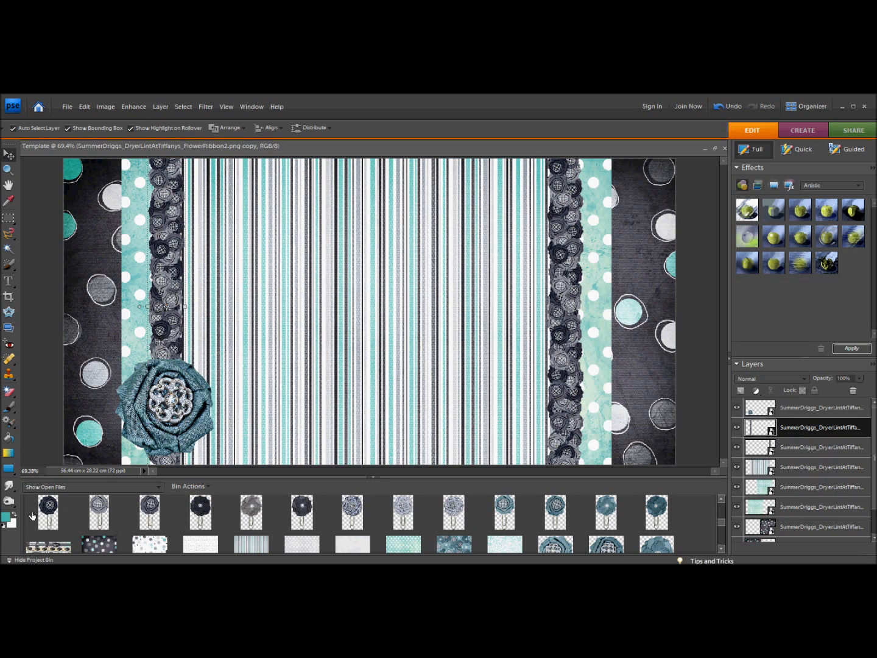
Step: Draw a gray rectangle shape over the striped centre and resize it to fit between the ribbons
{"action": "left_click", "coordinate": [10, 469]}
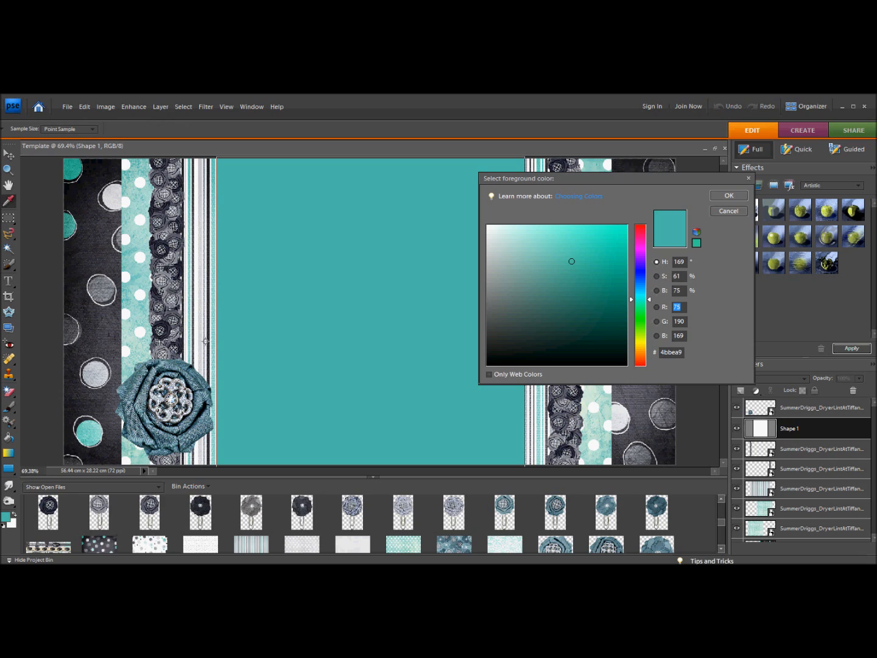
{"action": "mouse_move", "coordinate": [385, 323]}
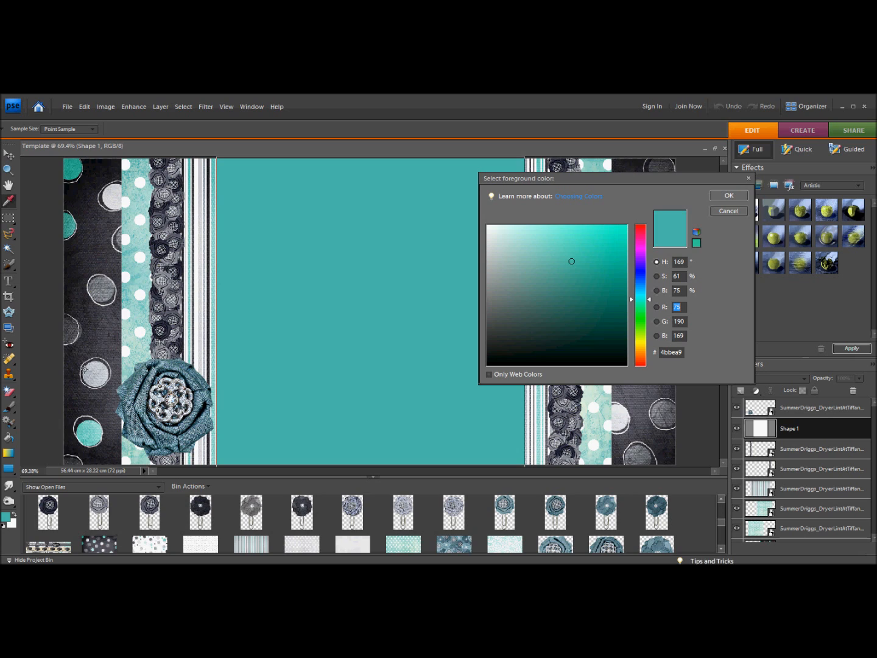
{"action": "mouse_move", "coordinate": [200, 353]}
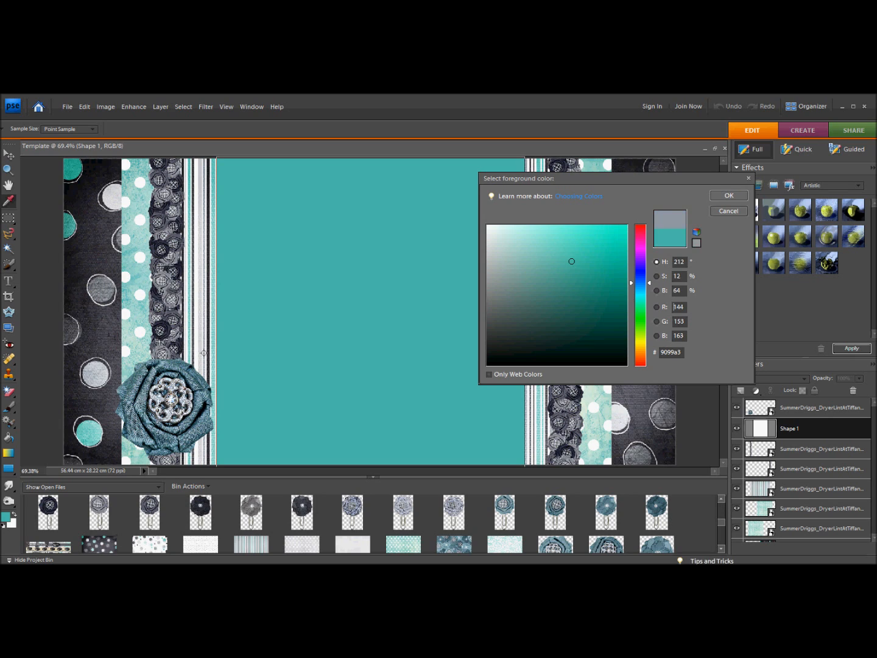
{"action": "left_click", "coordinate": [729, 195]}
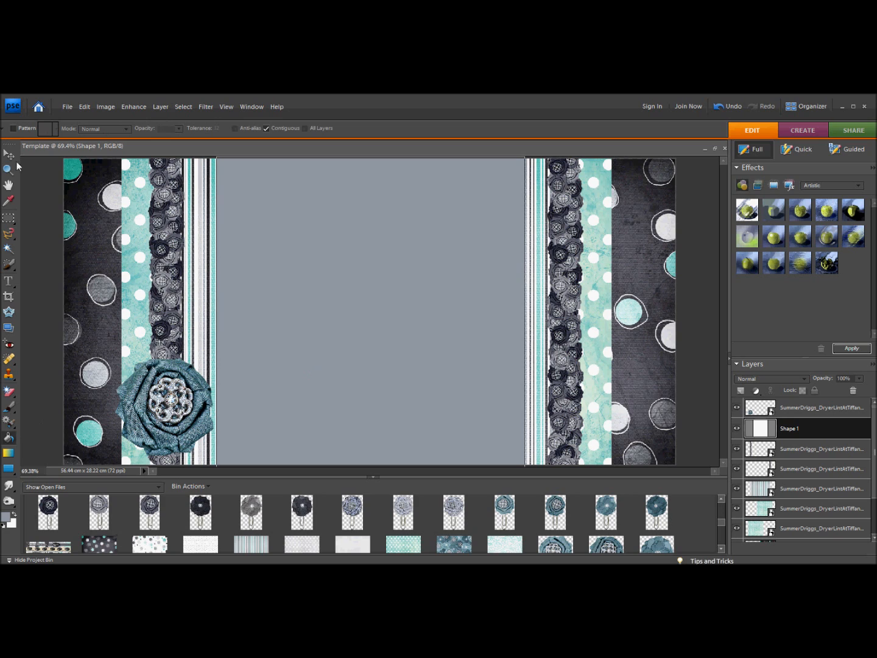
{"action": "left_click", "coordinate": [9, 154]}
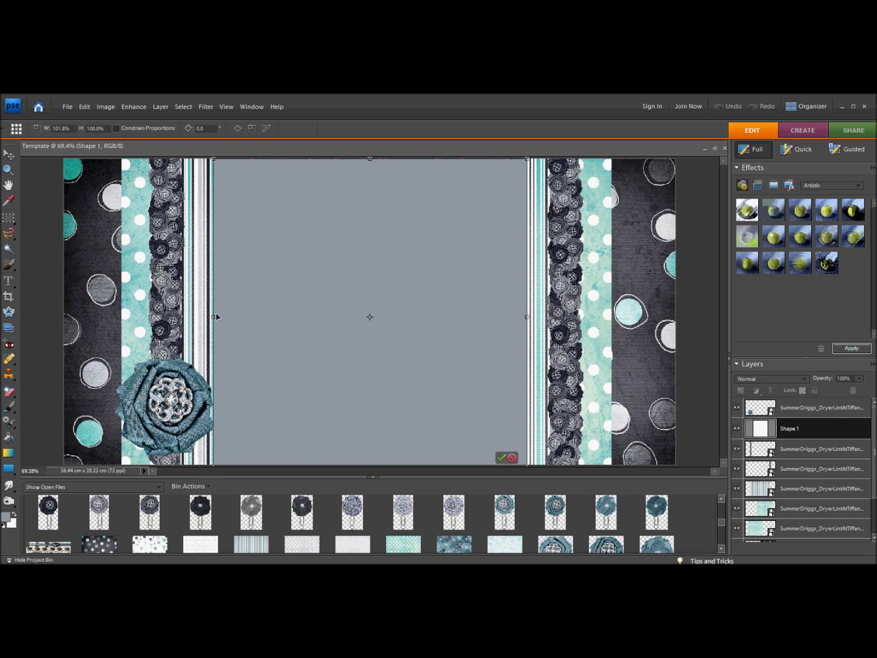
{"action": "left_click_drag", "start_coordinate": [215, 316], "coordinate": [207, 317]}
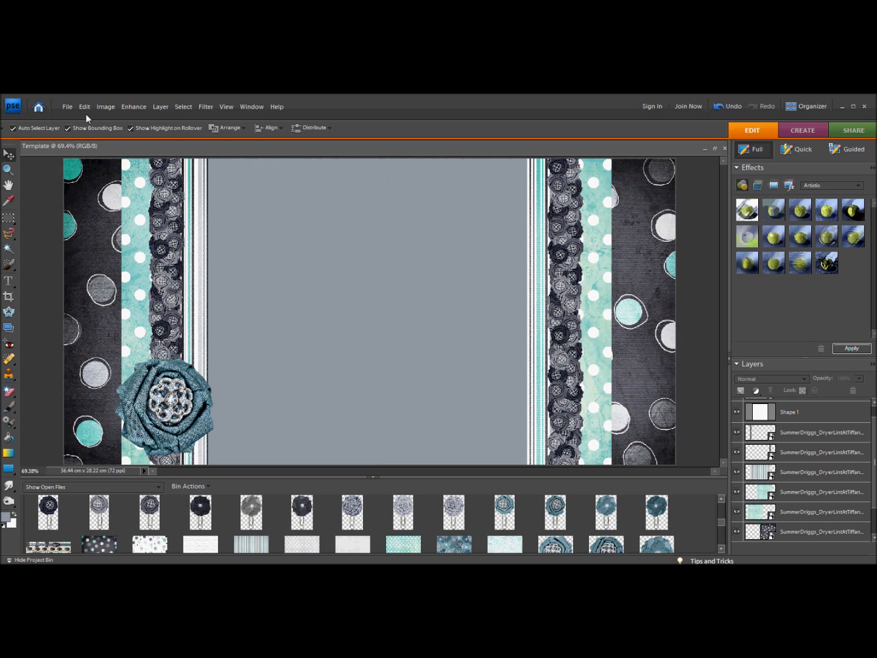
Step: Start Save As with JPEG format, Desktop location and file name Template.jpg
{"action": "left_click", "coordinate": [67, 108]}
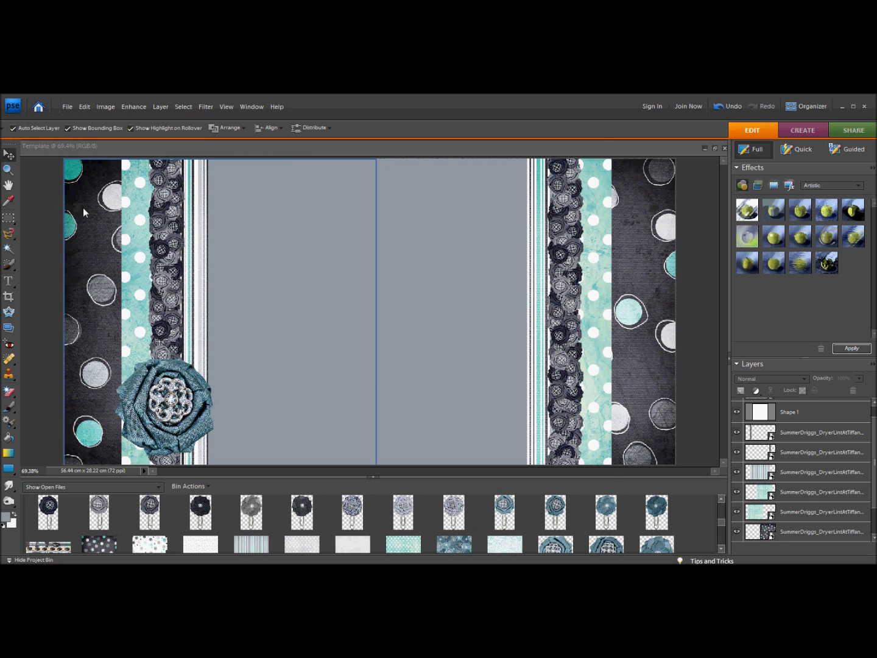
{"action": "left_click", "coordinate": [67, 106]}
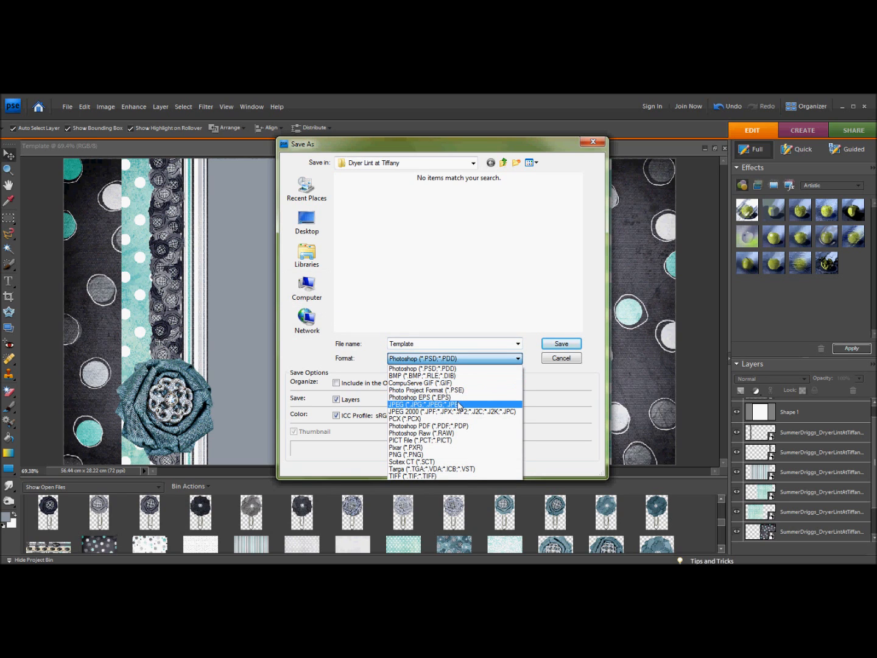
{"action": "left_click", "coordinate": [422, 405]}
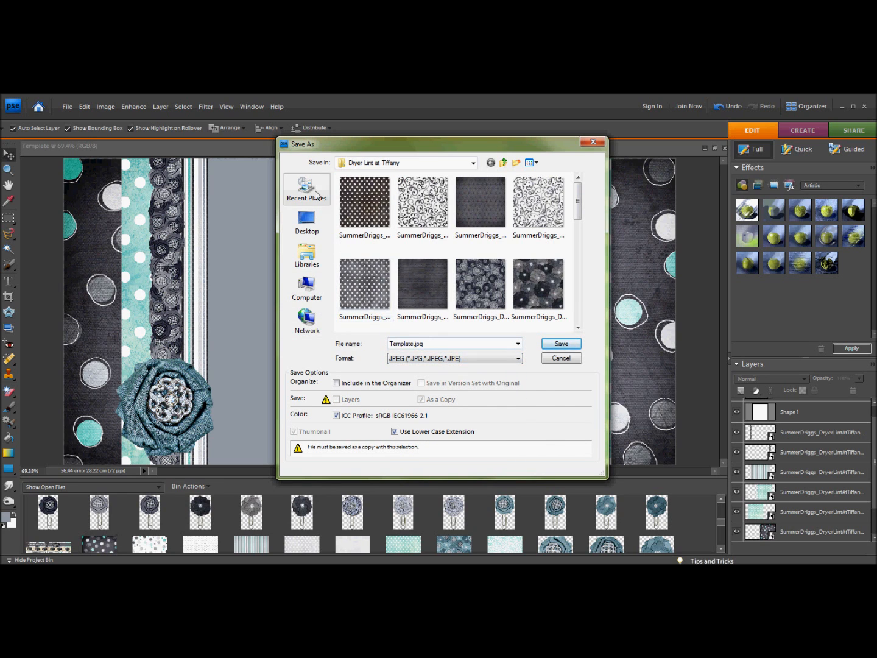
{"action": "left_click", "coordinate": [307, 221]}
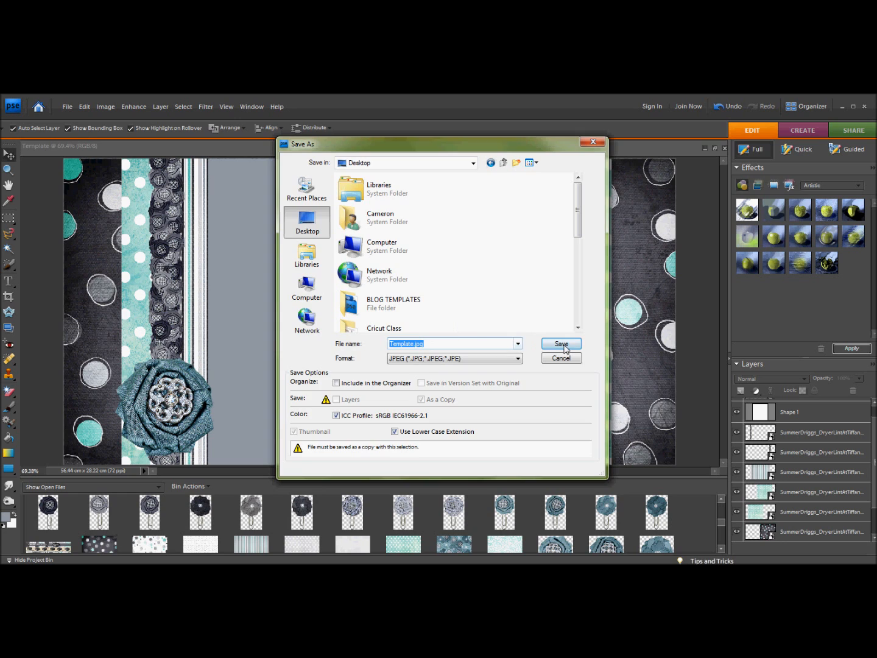
Step: Save Template.jpg with JPEG quality raised to 9 (High) in the JPEG Options dialog
{"action": "left_click", "coordinate": [560, 344]}
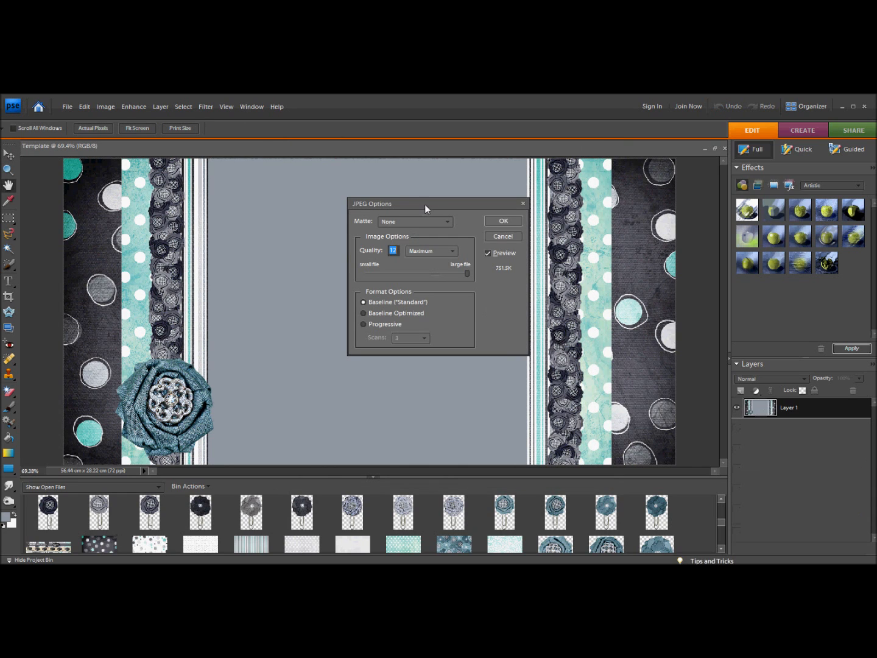
{"action": "left_click_drag", "start_coordinate": [426, 202], "coordinate": [390, 214]}
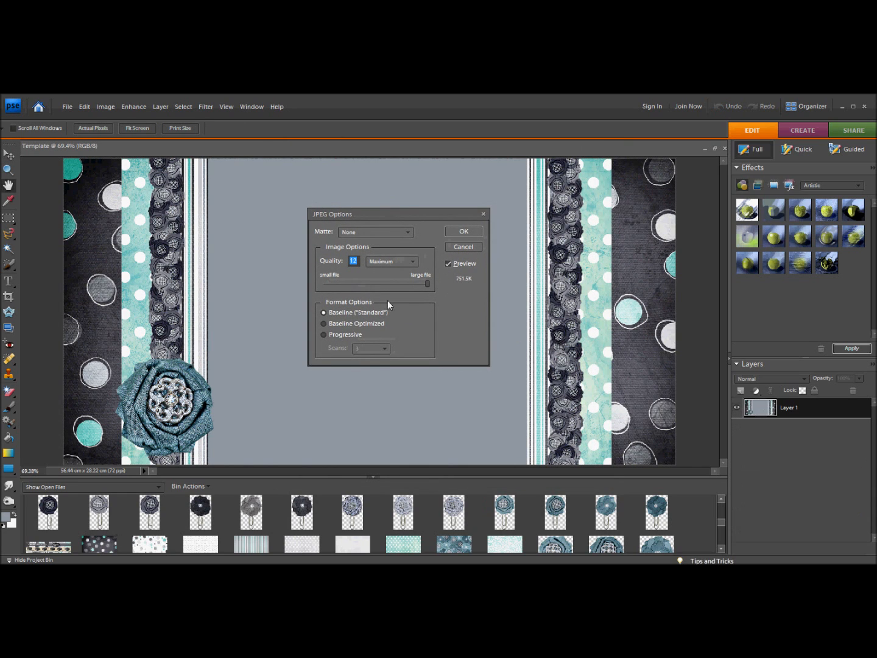
{"action": "mouse_move", "coordinate": [457, 282]}
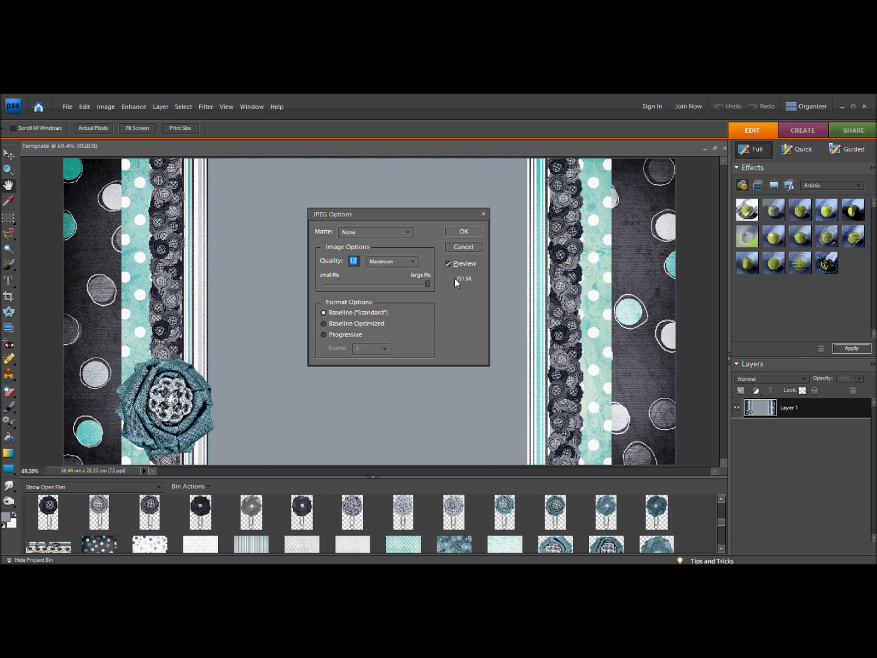
{"action": "mouse_move", "coordinate": [461, 285]}
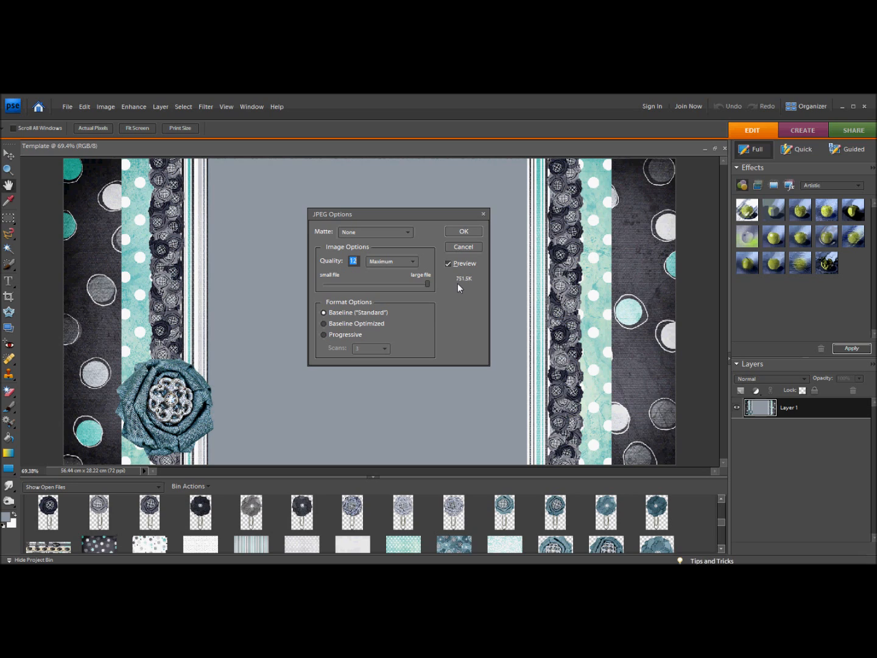
{"action": "mouse_move", "coordinate": [413, 263]}
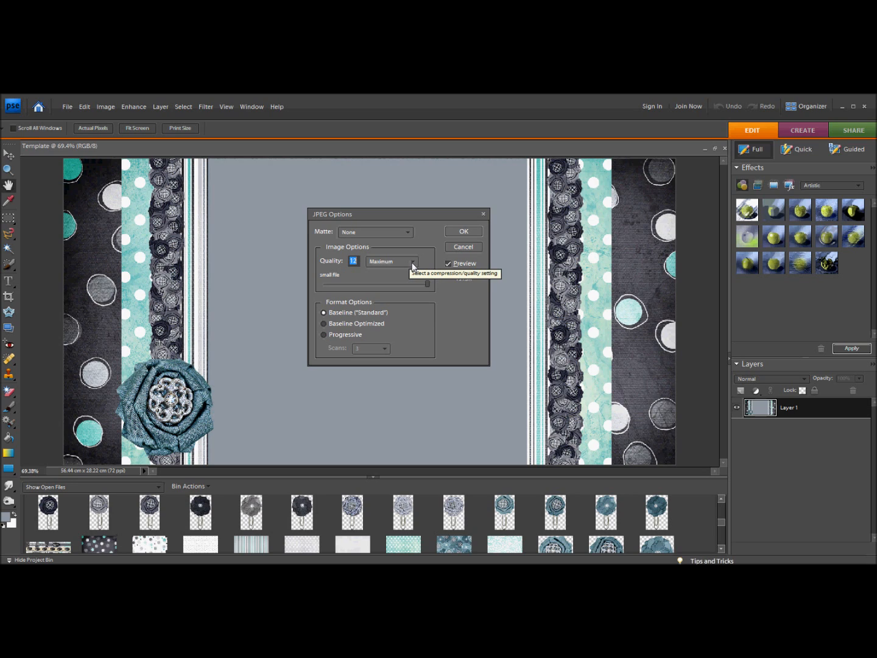
{"action": "left_click", "coordinate": [414, 260]}
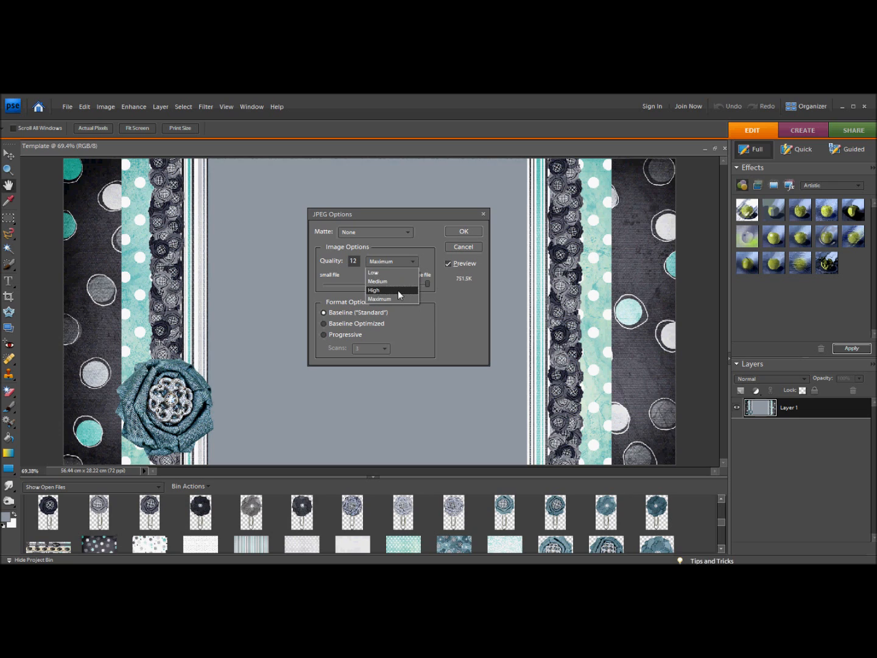
{"action": "left_click", "coordinate": [378, 280]}
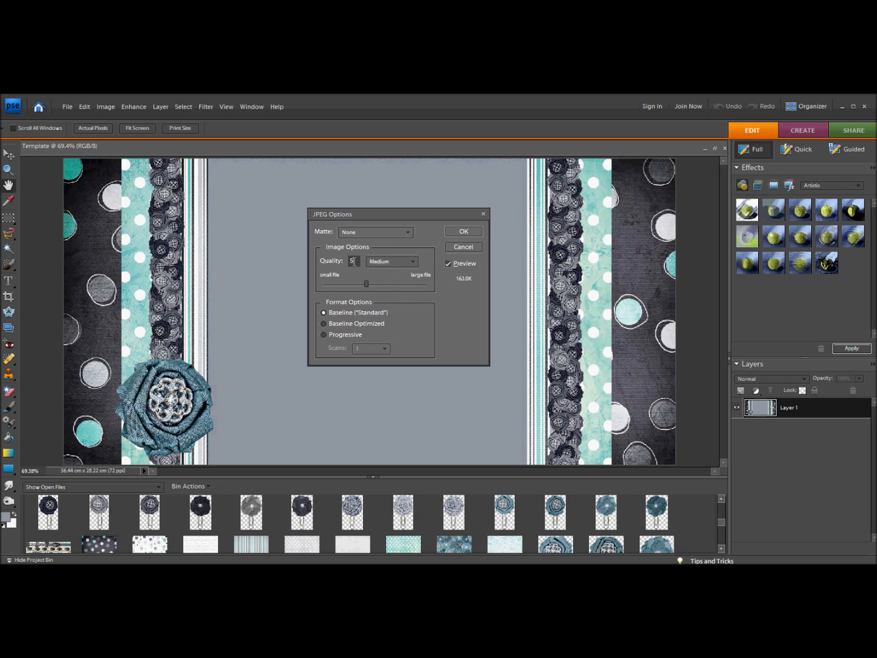
{"action": "left_click_drag", "start_coordinate": [366, 284], "coordinate": [375, 284]}
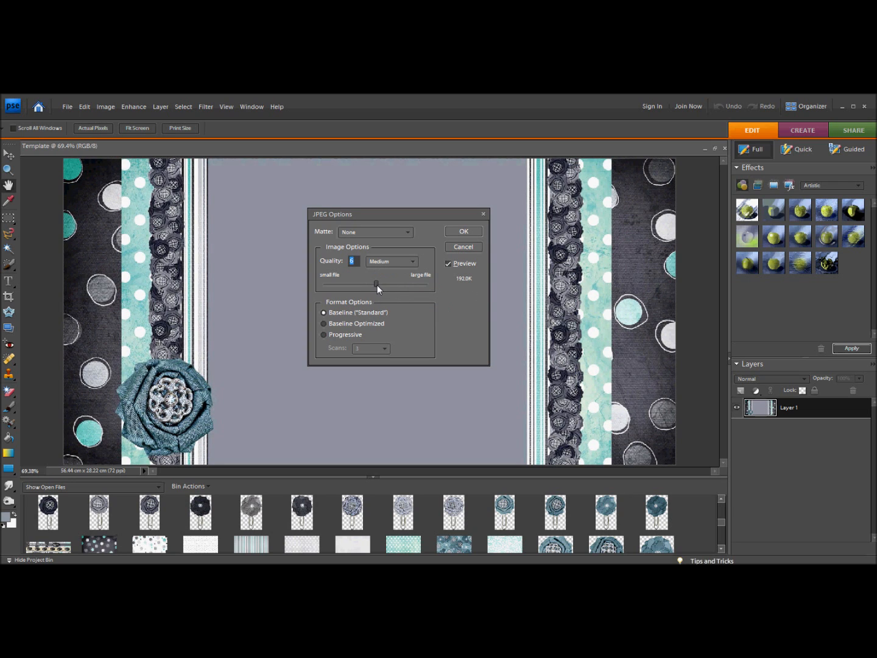
{"action": "left_click_drag", "start_coordinate": [375, 285], "coordinate": [392, 285]}
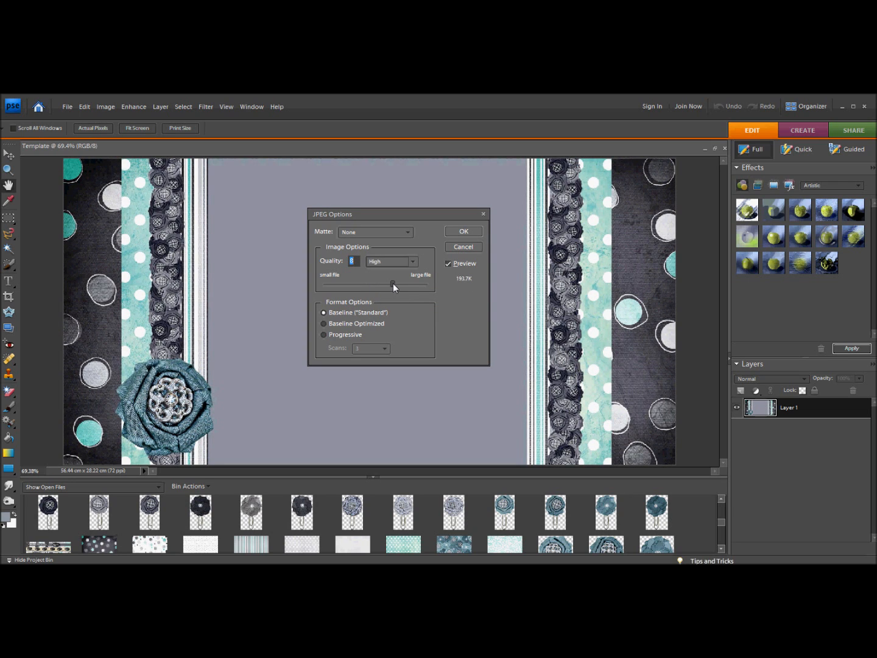
{"action": "left_click_drag", "start_coordinate": [392, 285], "coordinate": [396, 285]}
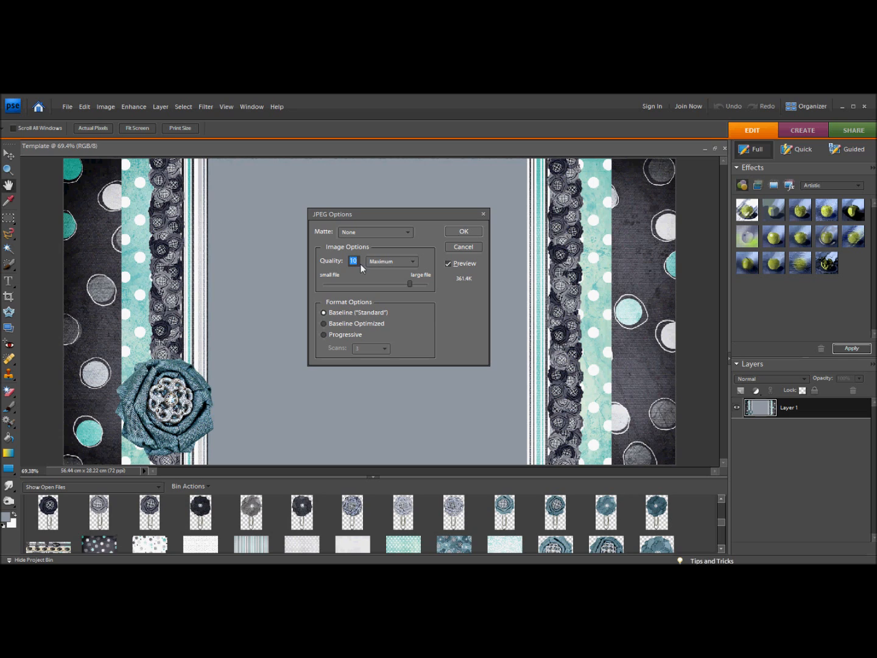
{"action": "left_click_drag", "start_coordinate": [410, 283], "coordinate": [402, 283]}
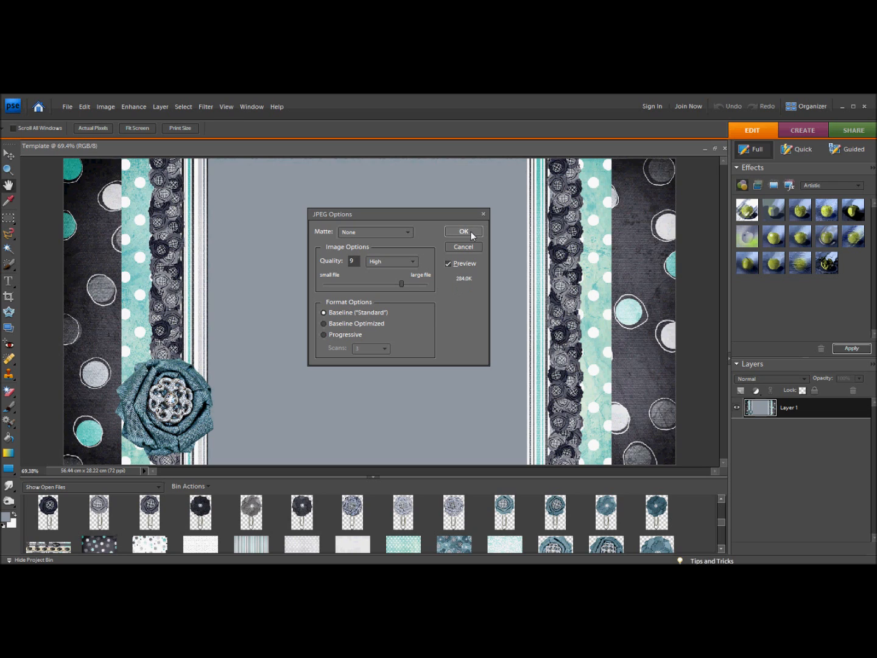
{"action": "left_click", "coordinate": [463, 232]}
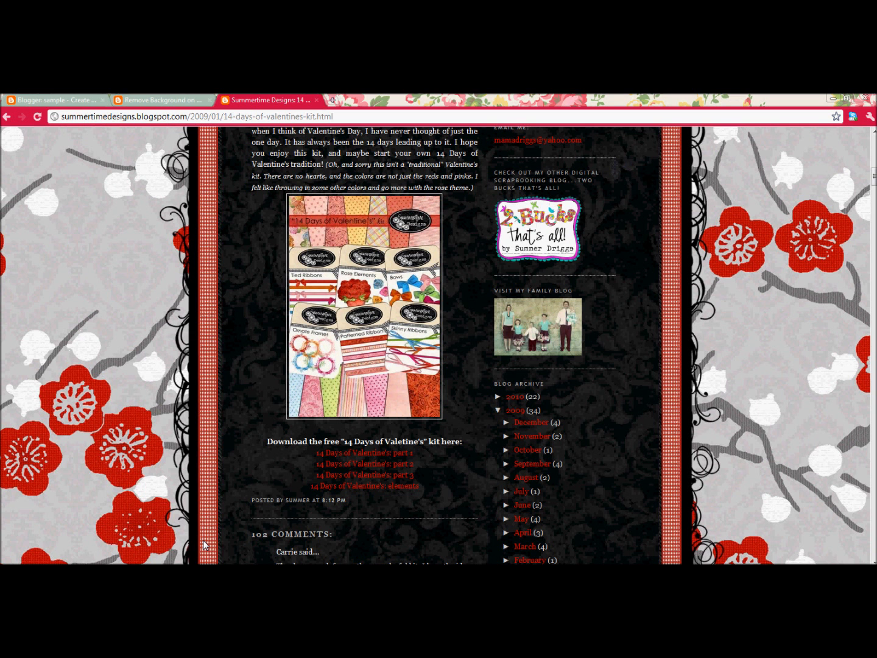
Step: From the Blogger dashboard, go to the sample blog's Design settings and launch the Template Designer
{"action": "left_click", "coordinate": [55, 100]}
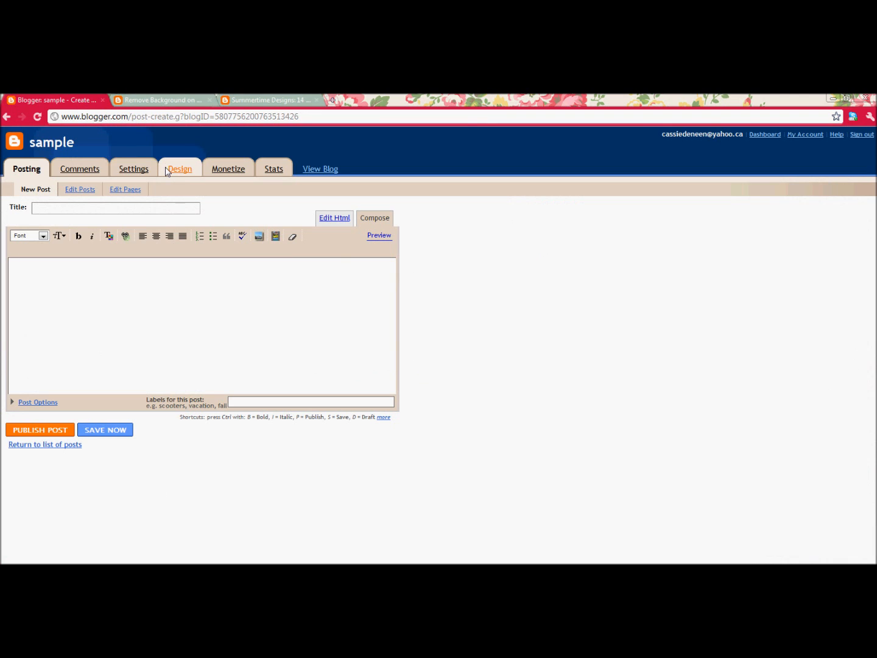
{"action": "left_click", "coordinate": [181, 168]}
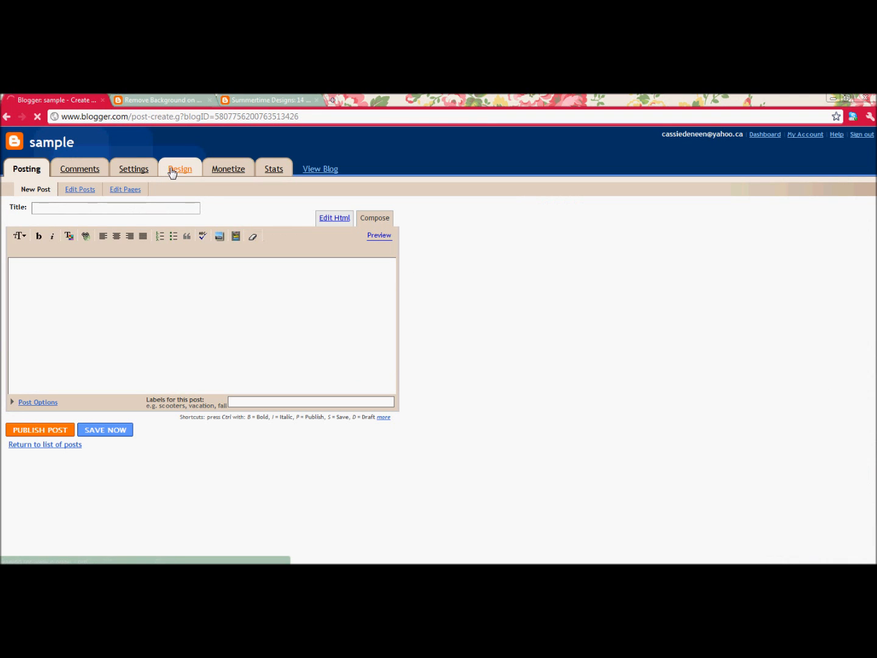
{"action": "left_click", "coordinate": [180, 168]}
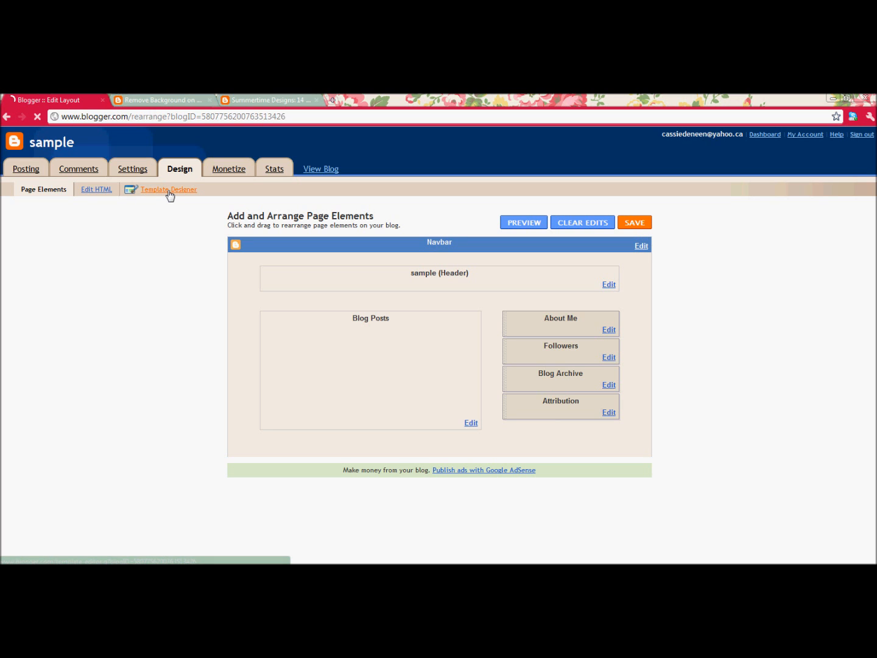
{"action": "left_click", "coordinate": [168, 189]}
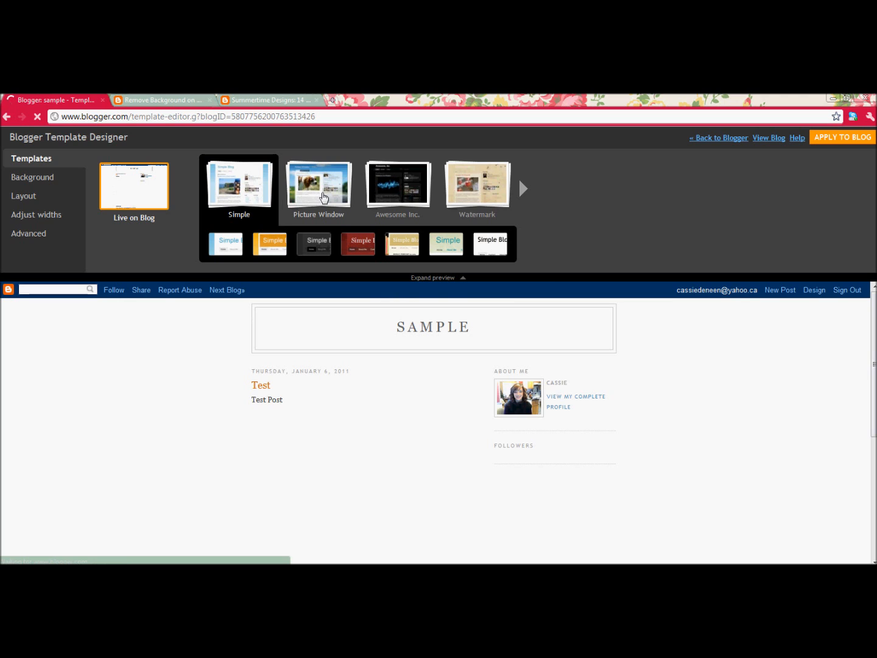
Step: Apply the Picture Window template and choose to upload a custom background image
{"action": "left_click", "coordinate": [318, 183]}
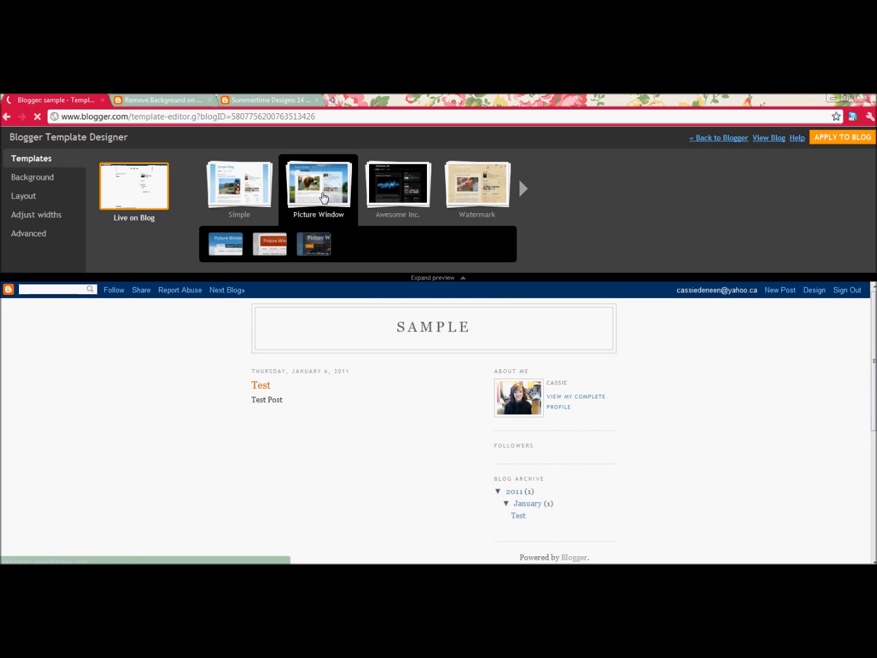
{"action": "mouse_move", "coordinate": [53, 181]}
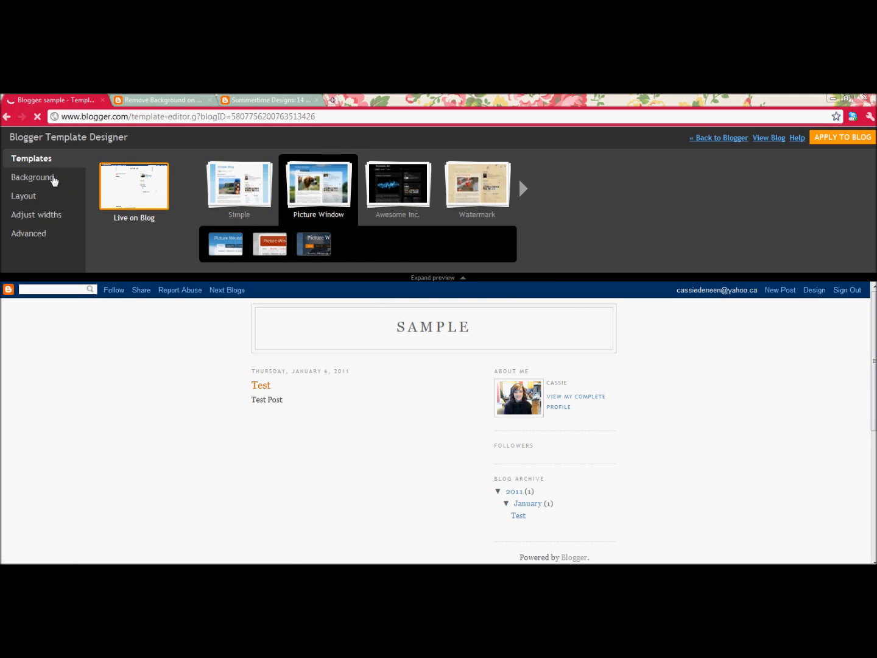
{"action": "left_click", "coordinate": [32, 178]}
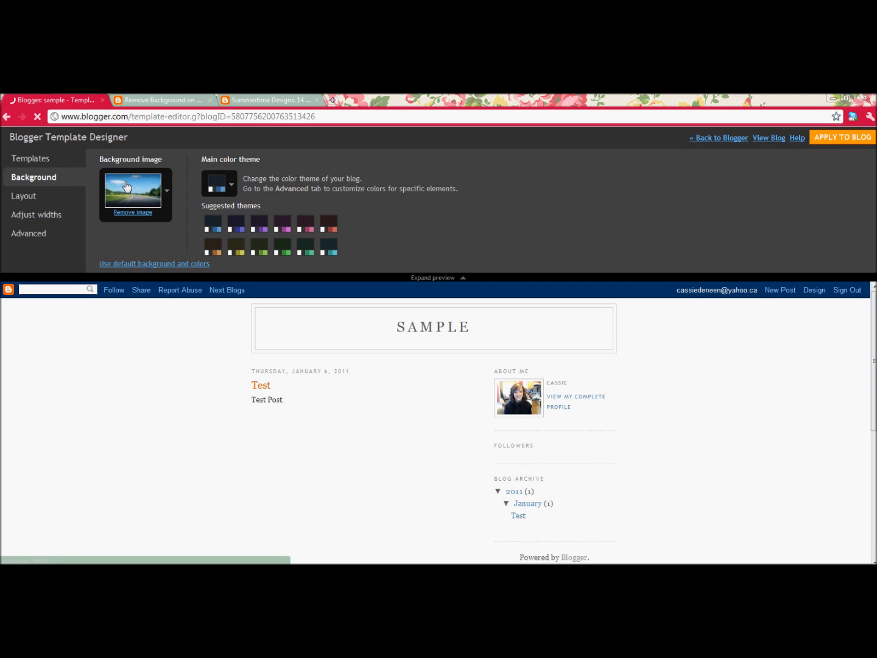
{"action": "left_click", "coordinate": [132, 190]}
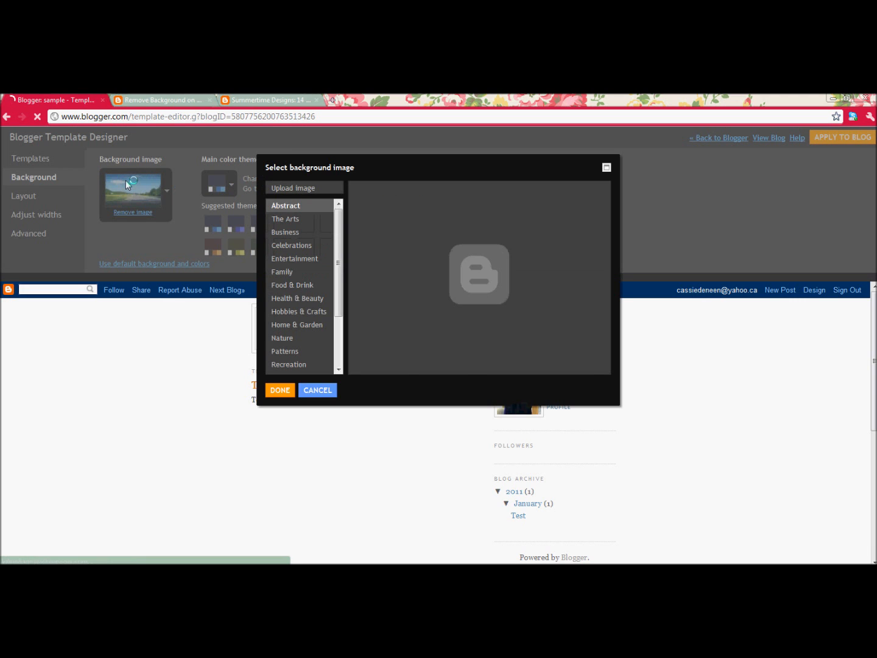
{"action": "left_click", "coordinate": [294, 188]}
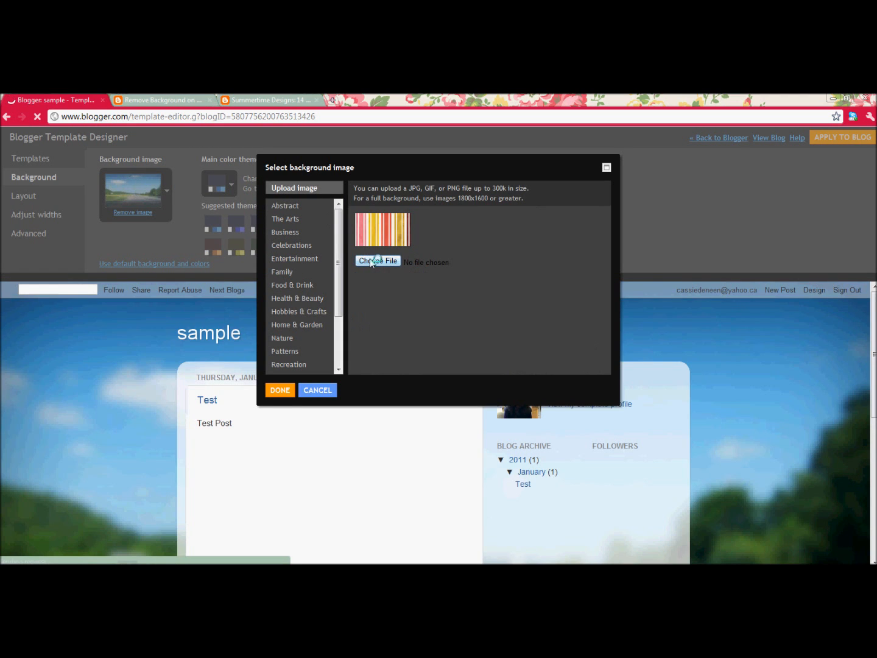
Step: Browse the Desktop and select the Template image file for upload
{"action": "left_click", "coordinate": [378, 261]}
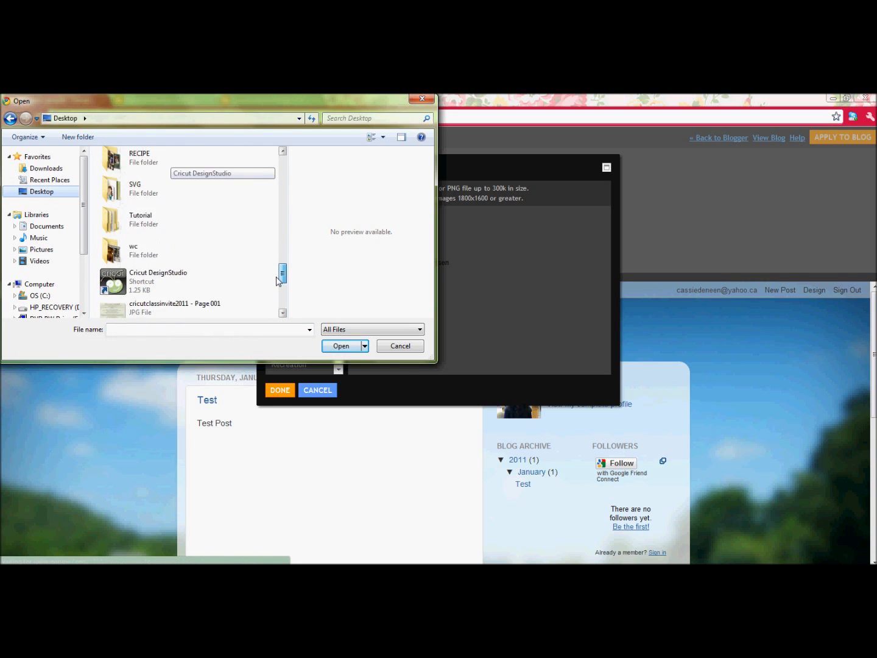
{"action": "left_click", "coordinate": [144, 272]}
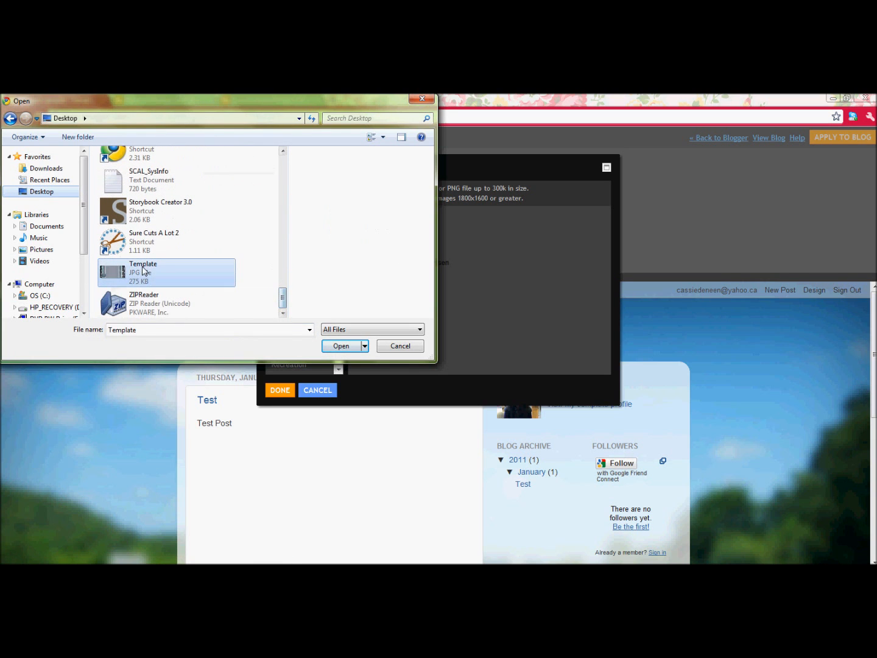
{"action": "left_click", "coordinate": [341, 346]}
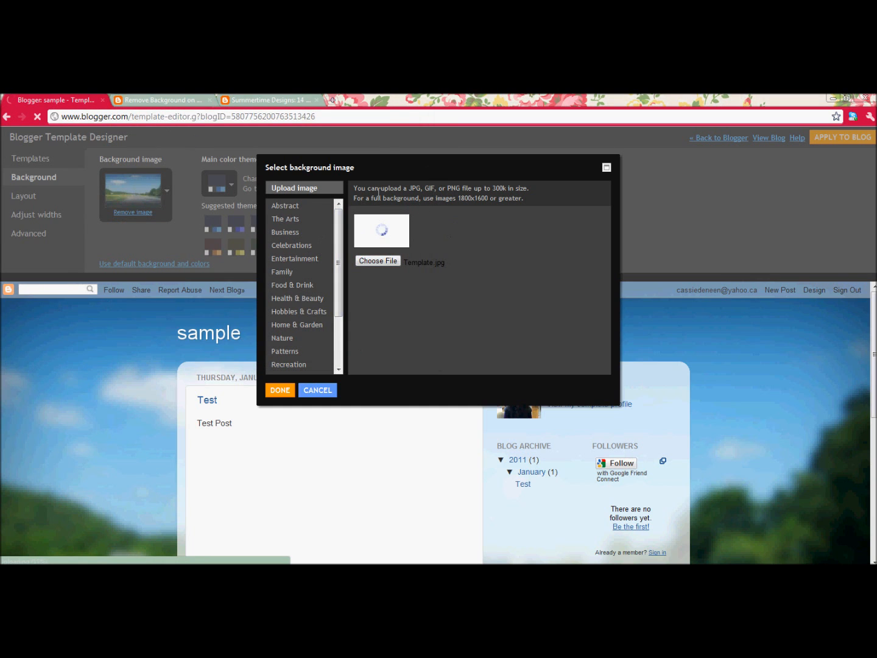
Step: Upload Template.jpg as the blog background, noting the recommended 1800x1600 image size
{"action": "left_click_drag", "start_coordinate": [359, 188], "coordinate": [422, 188]}
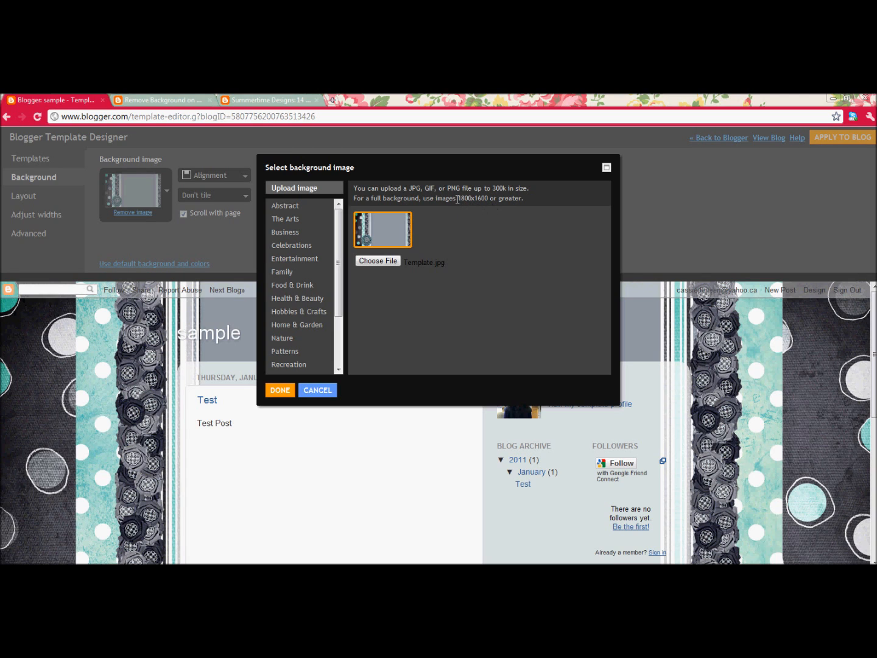
{"action": "double_click", "coordinate": [473, 197]}
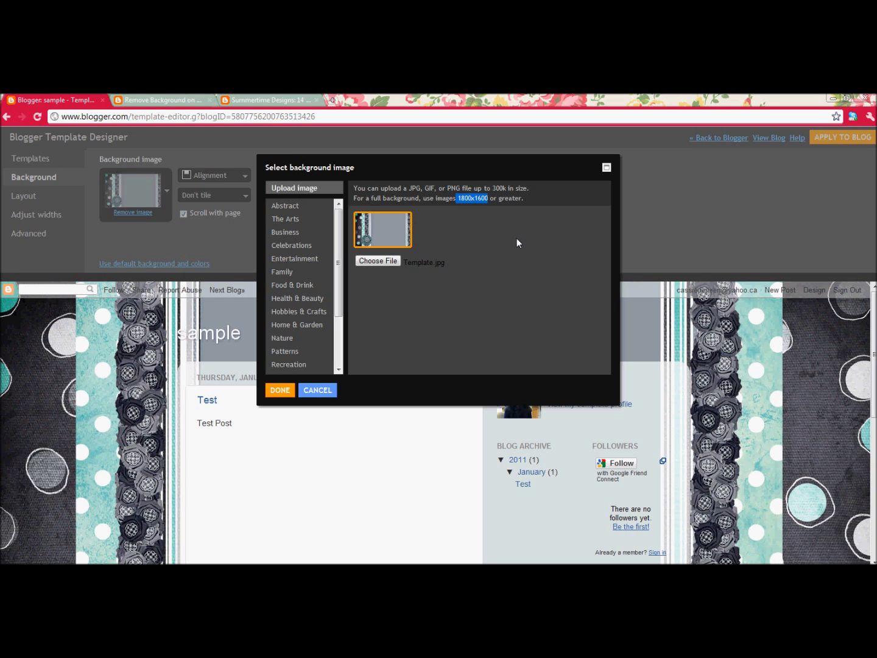
{"action": "mouse_move", "coordinate": [528, 265]}
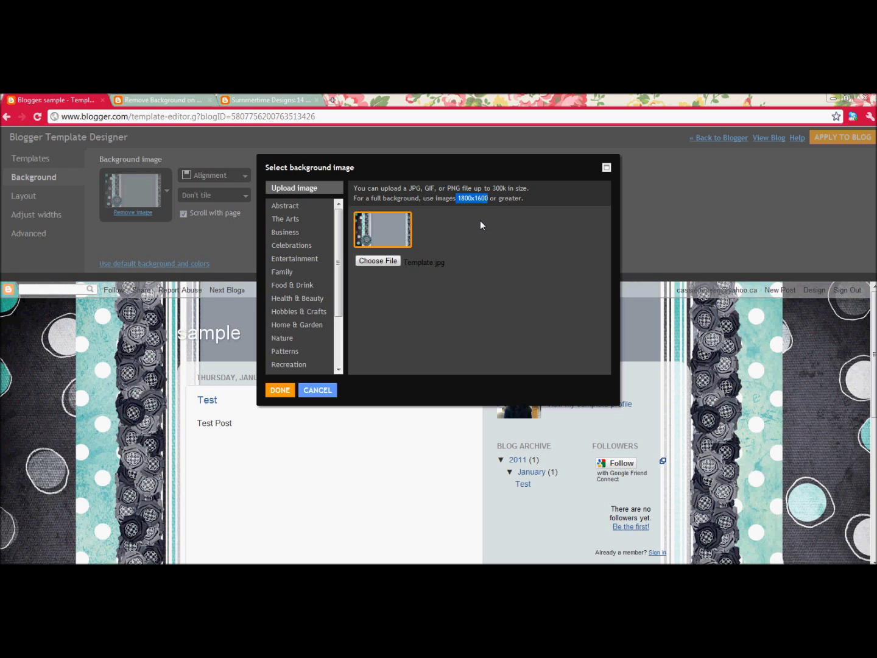
{"action": "mouse_move", "coordinate": [458, 230]}
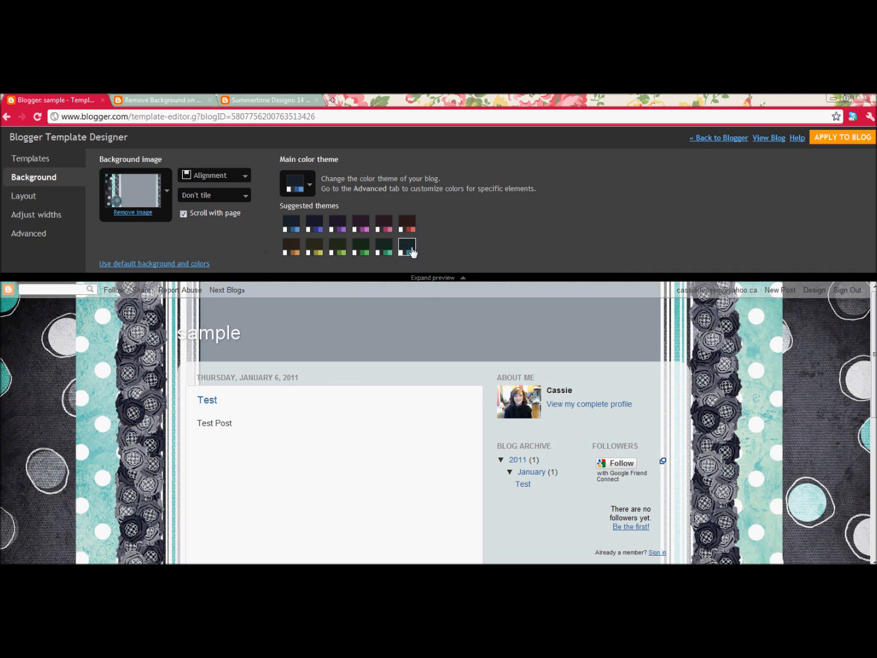
Step: Apply the dark teal suggested colour theme to the blog preview
{"action": "left_click", "coordinate": [407, 246]}
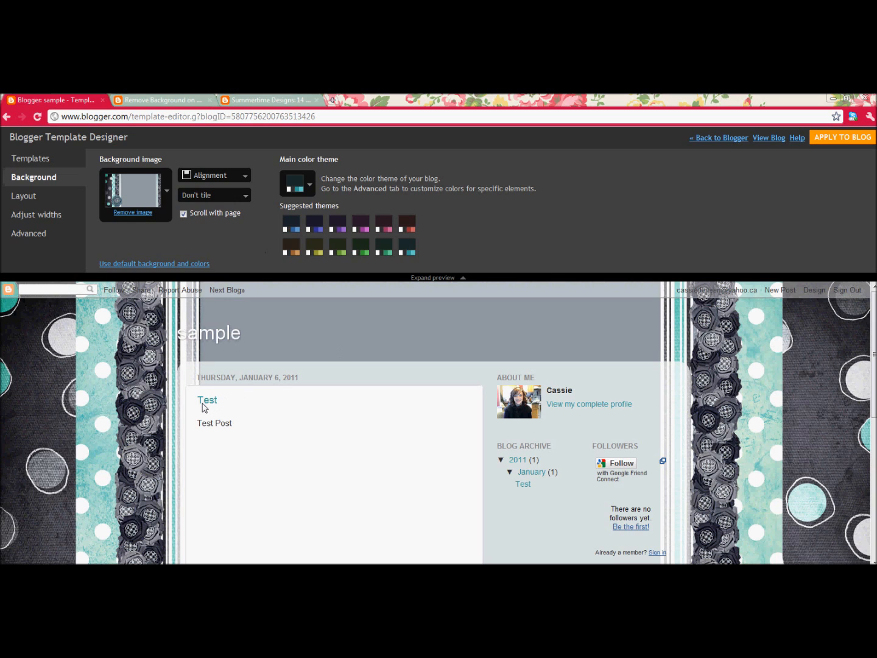
{"action": "mouse_move", "coordinate": [529, 507]}
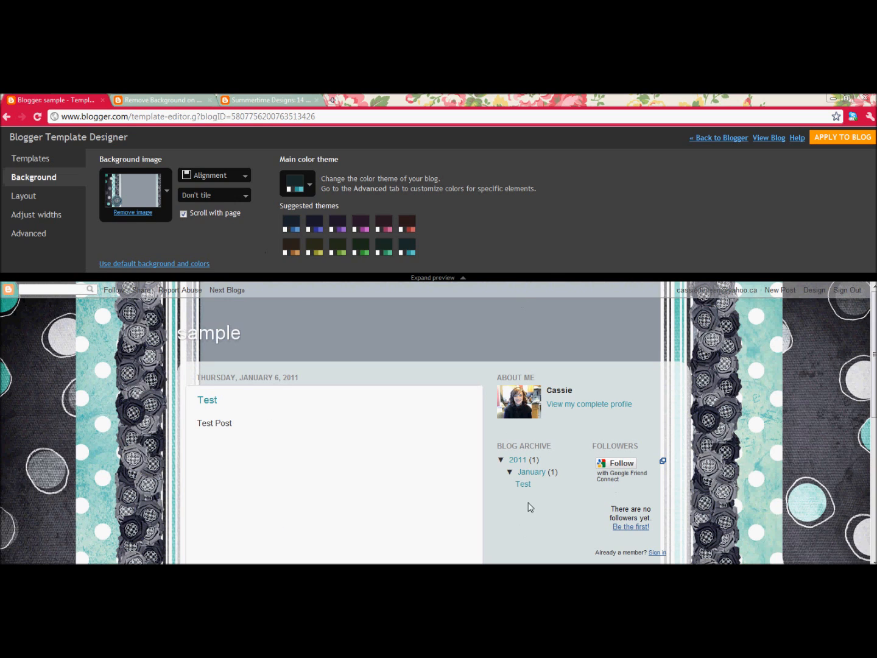
{"action": "mouse_move", "coordinate": [385, 498]}
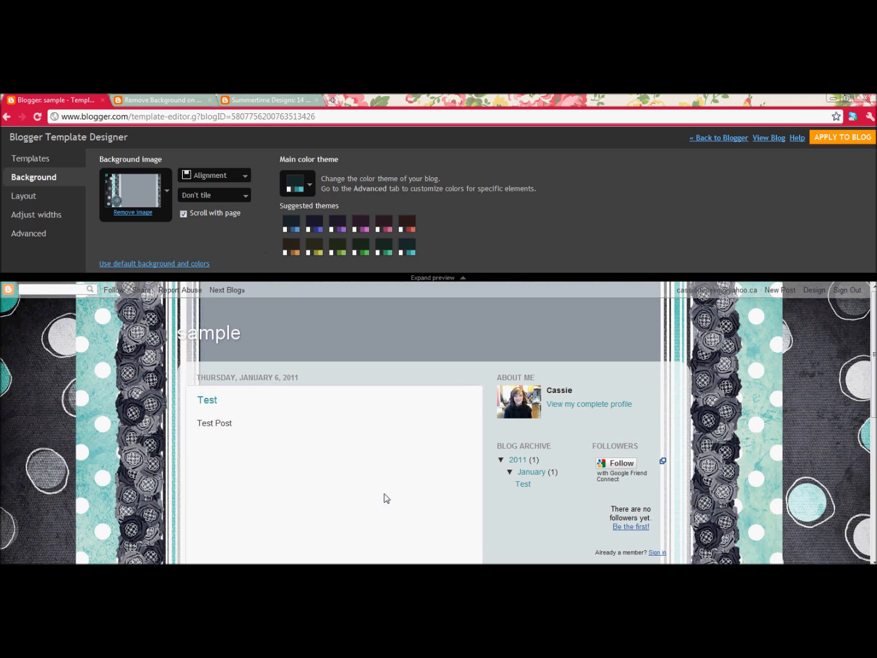
{"action": "mouse_move", "coordinate": [263, 328]}
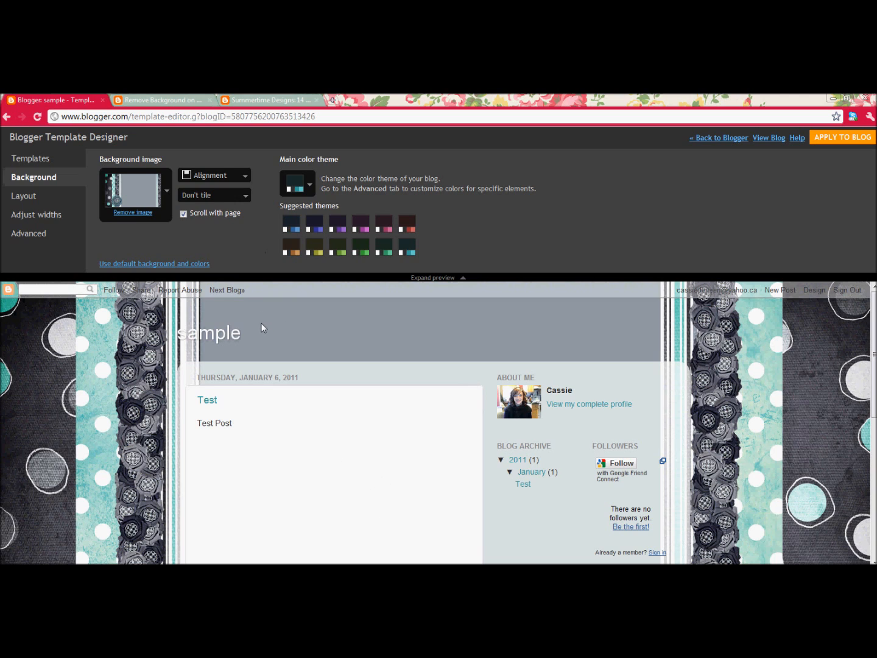
{"action": "mouse_move", "coordinate": [412, 286]}
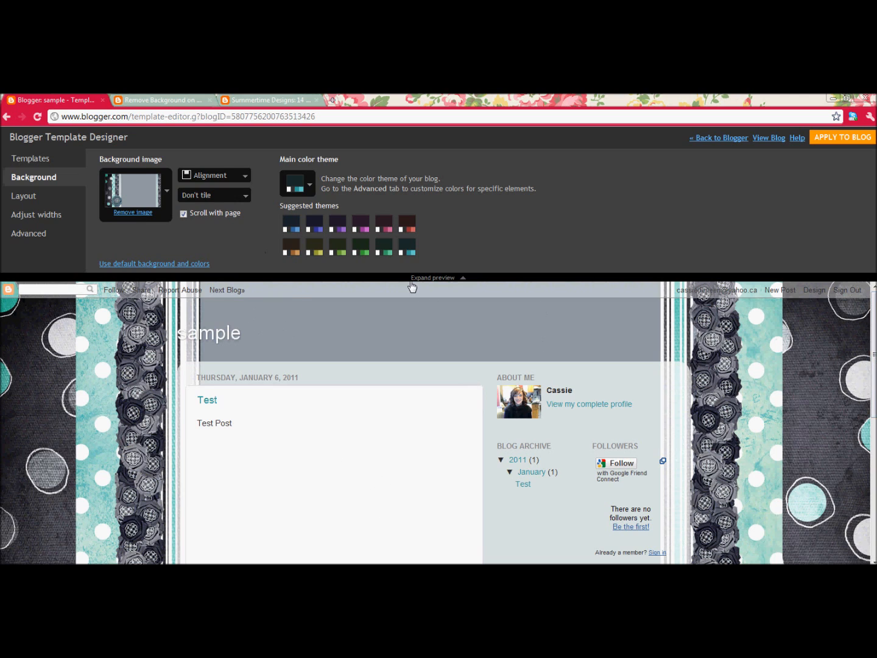
Step: Uncheck Scroll with page so the papercraft background stays fixed behind the blog
{"action": "left_click", "coordinate": [433, 278]}
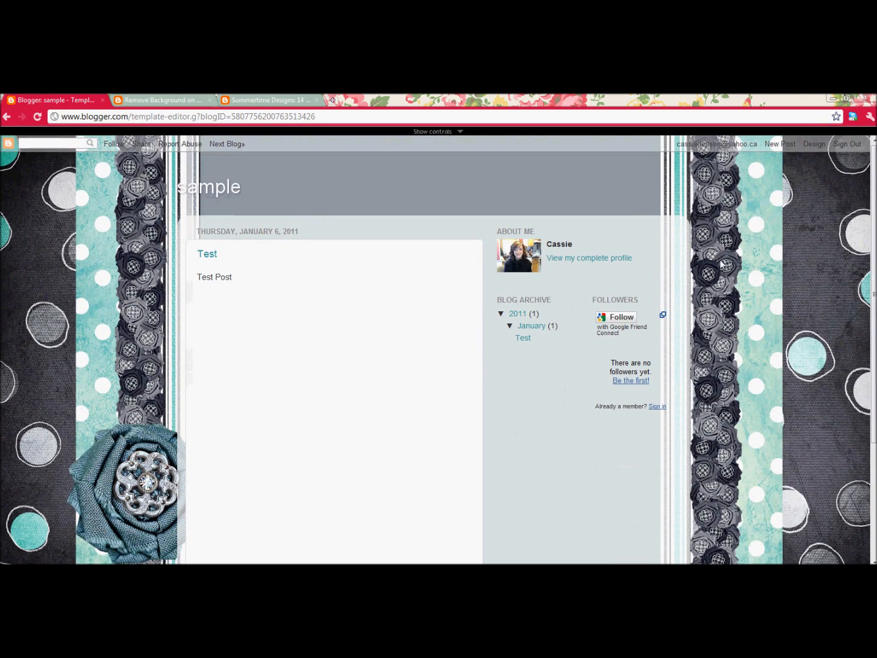
{"action": "scroll", "scroll_direction": "down", "scroll_amount": 3}
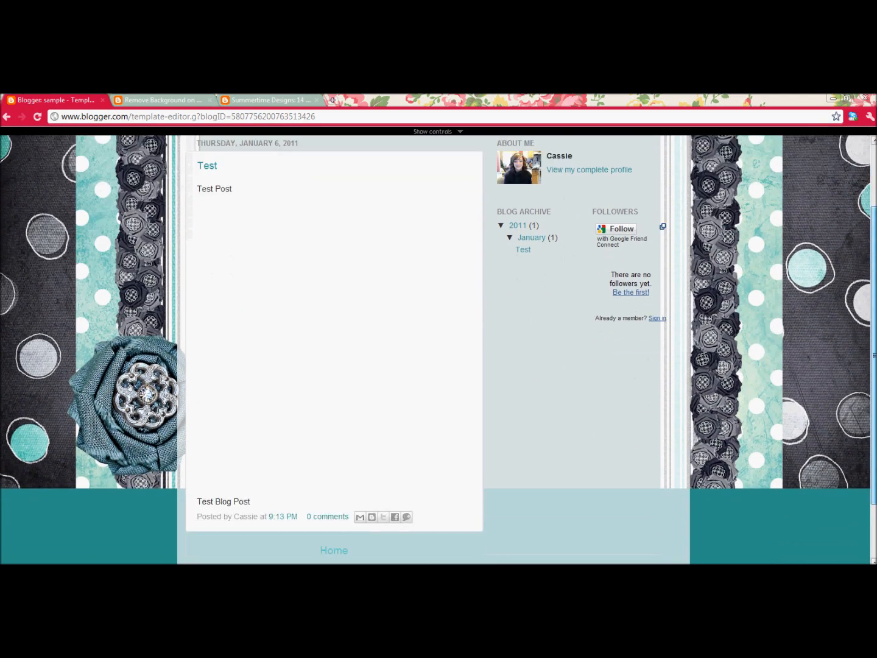
{"action": "scroll", "scroll_direction": "down", "scroll_amount": 3}
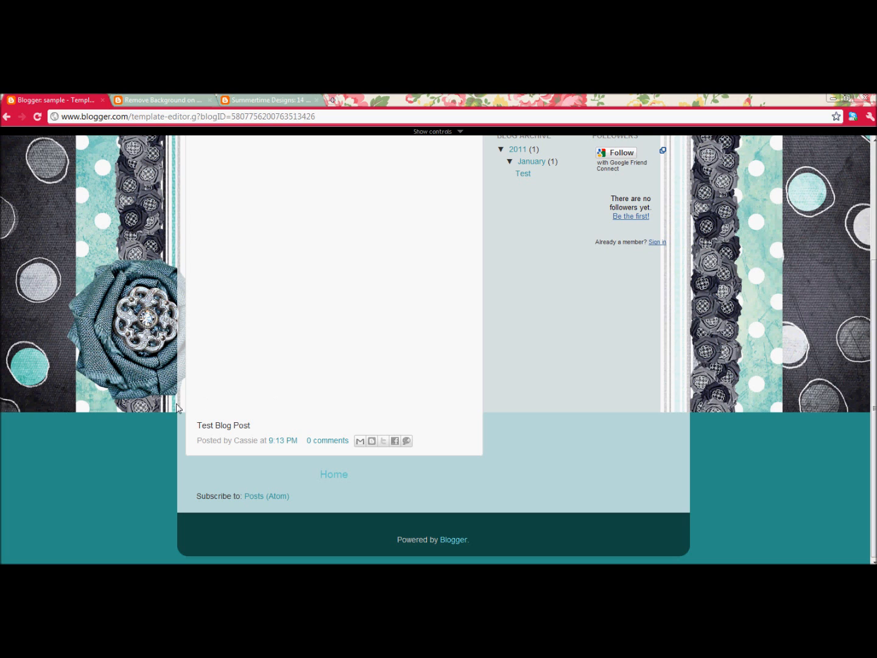
{"action": "mouse_move", "coordinate": [37, 399]}
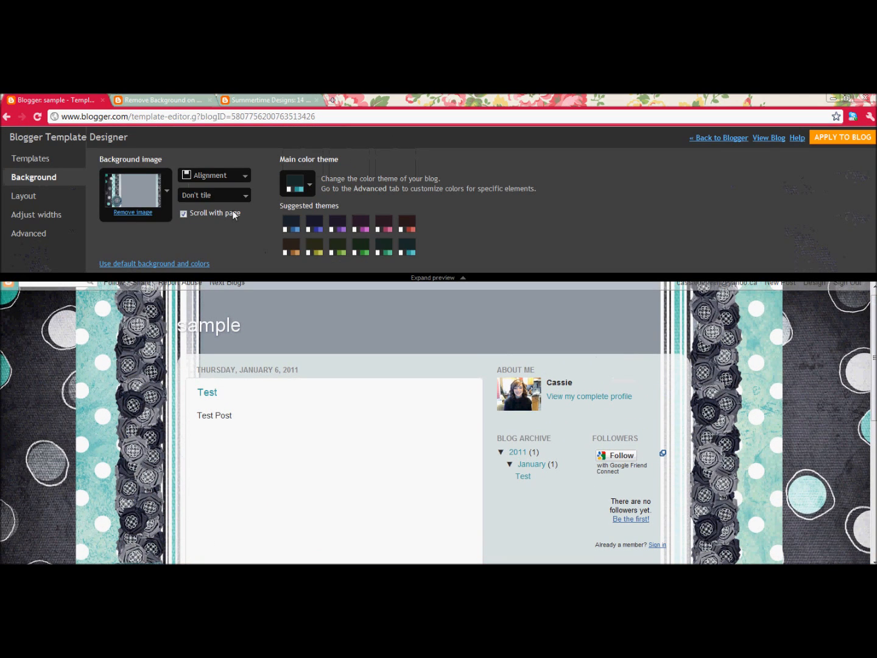
{"action": "left_click", "coordinate": [183, 213]}
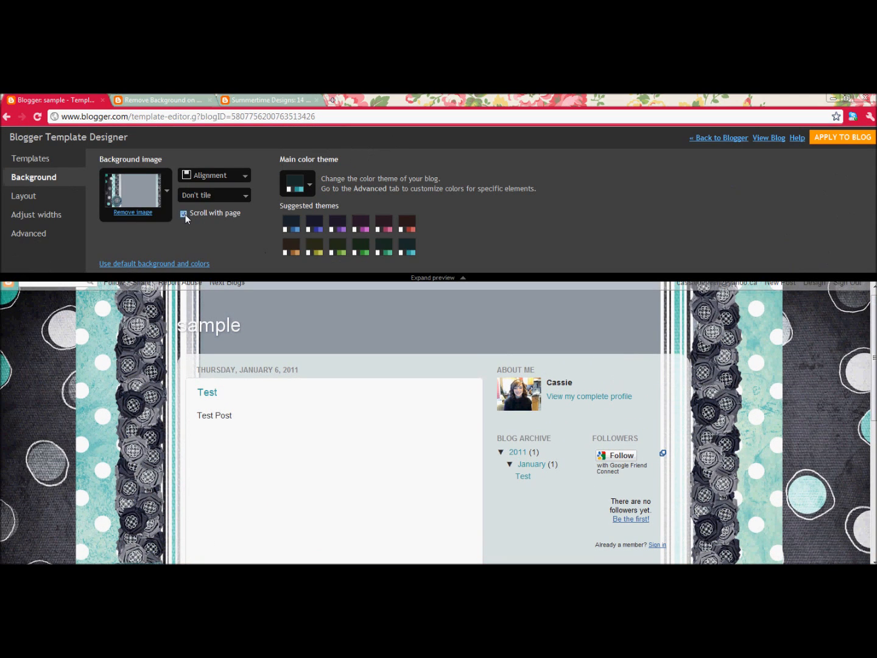
{"action": "left_click", "coordinate": [183, 213]}
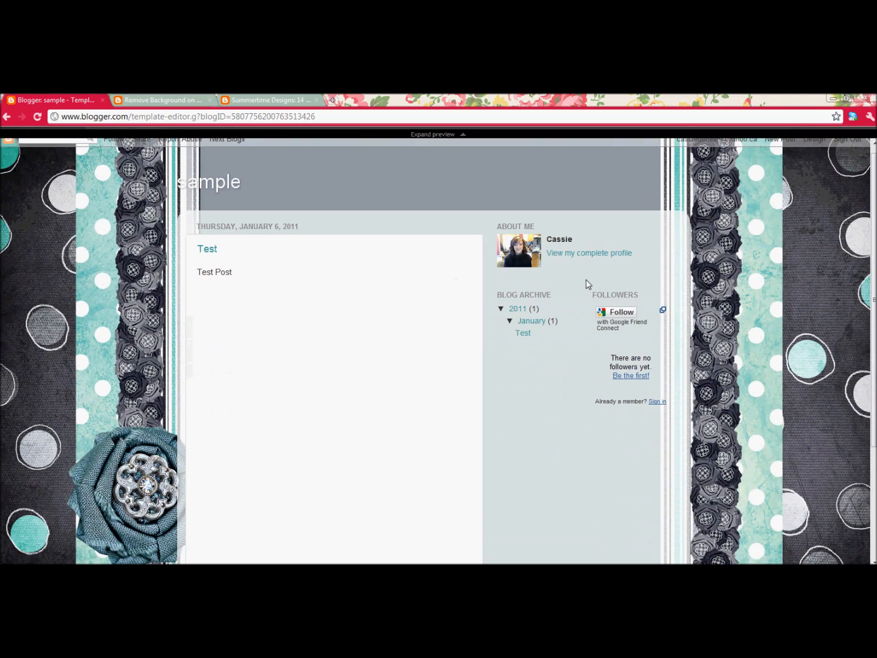
{"action": "scroll", "scroll_direction": "down", "scroll_amount": 3}
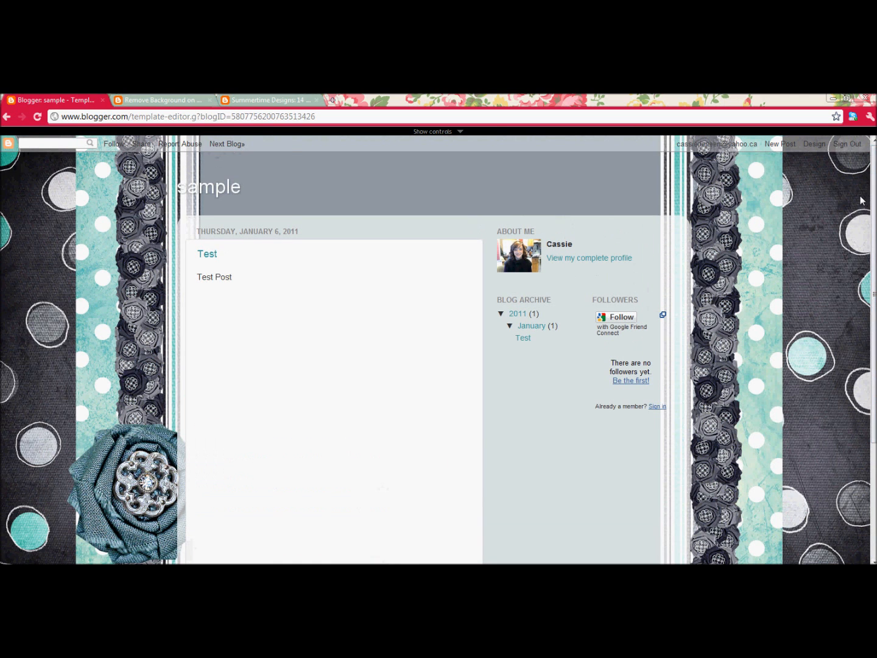
{"action": "left_click", "coordinate": [814, 144]}
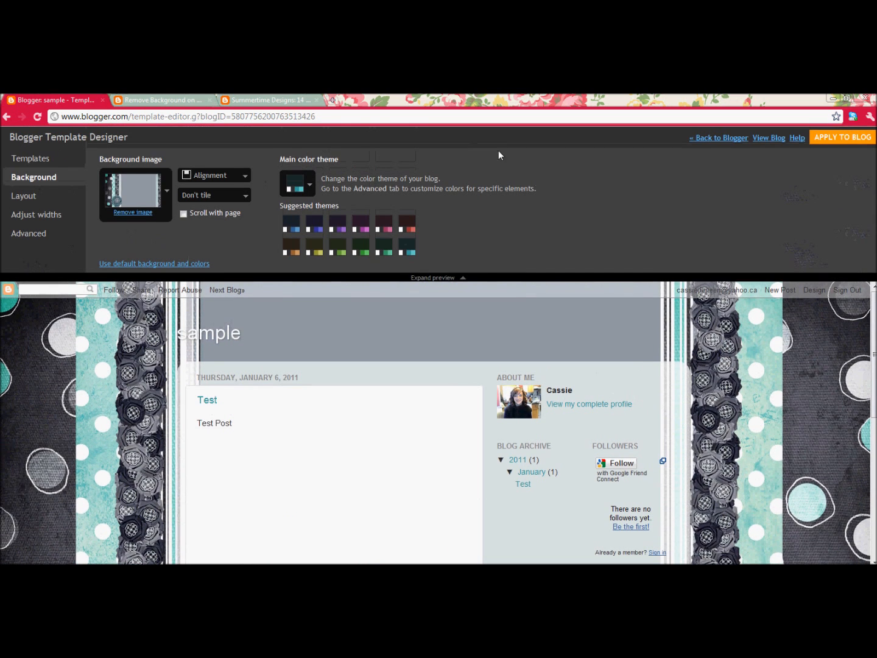
Step: Narrow the Entire blog width to 810 px in Adjust widths, keeping the right sidebar at 360 px
{"action": "left_click", "coordinate": [24, 195]}
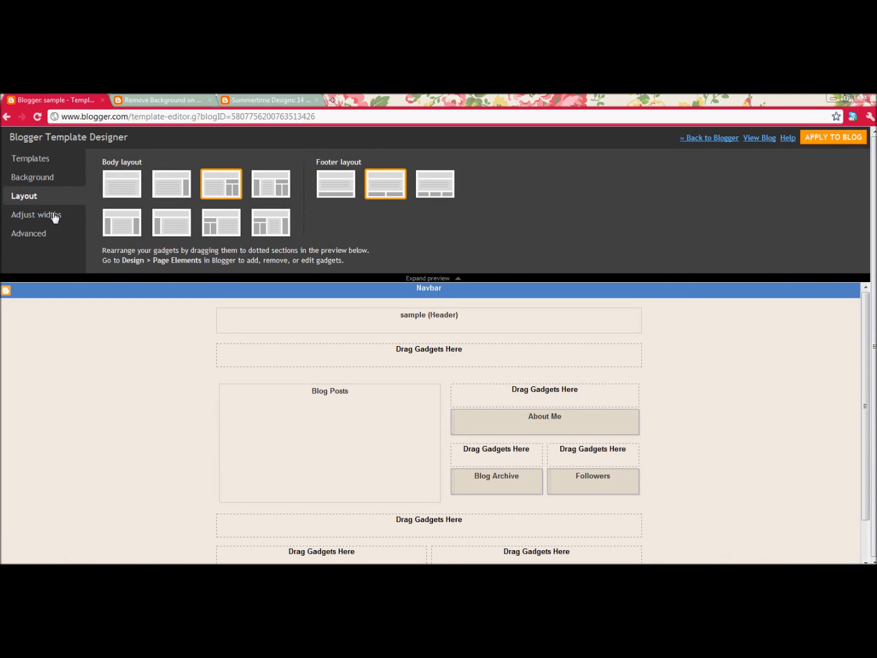
{"action": "left_click", "coordinate": [37, 215]}
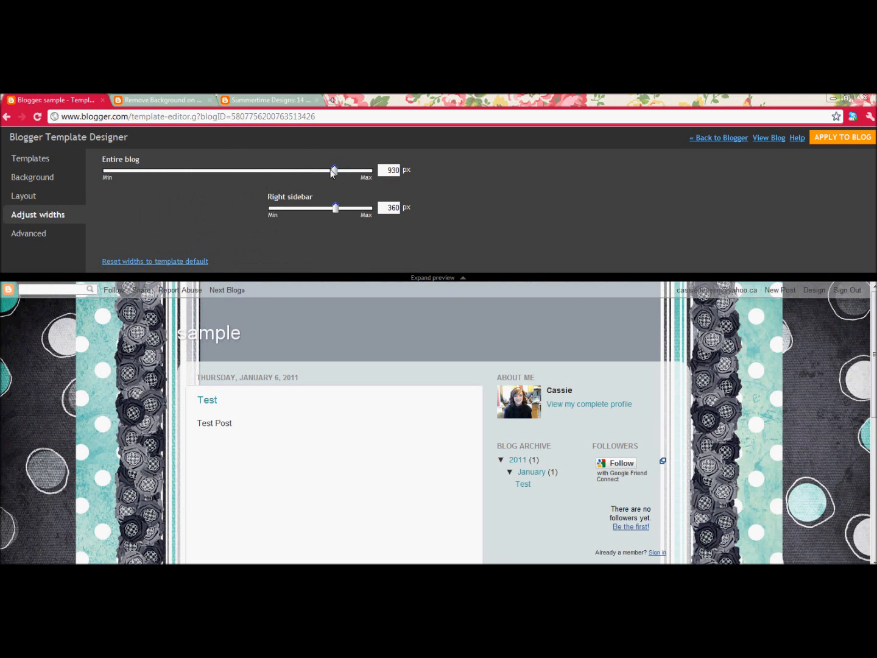
{"action": "left_click_drag", "start_coordinate": [334, 170], "coordinate": [297, 171]}
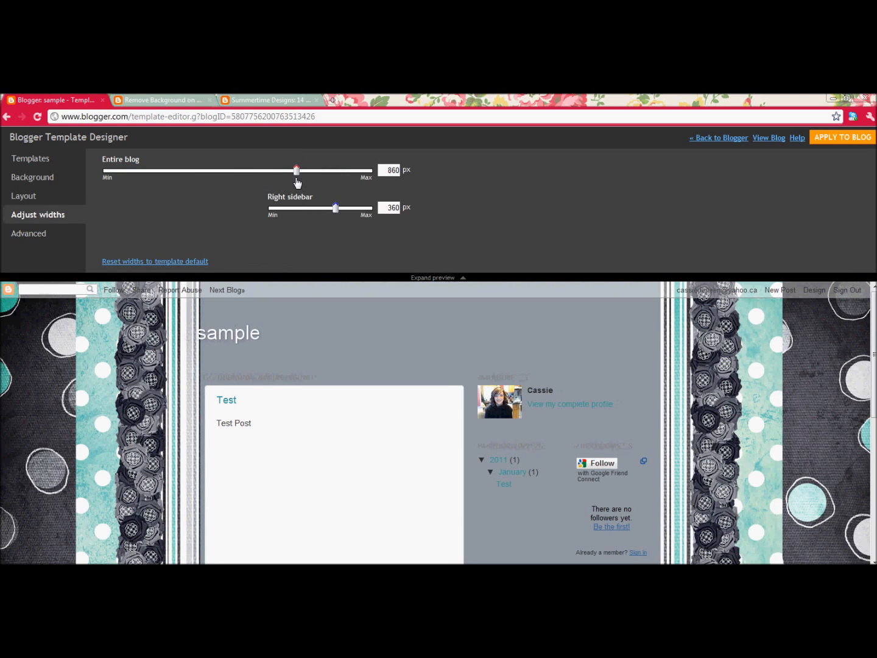
{"action": "left_click_drag", "start_coordinate": [297, 169], "coordinate": [287, 169]}
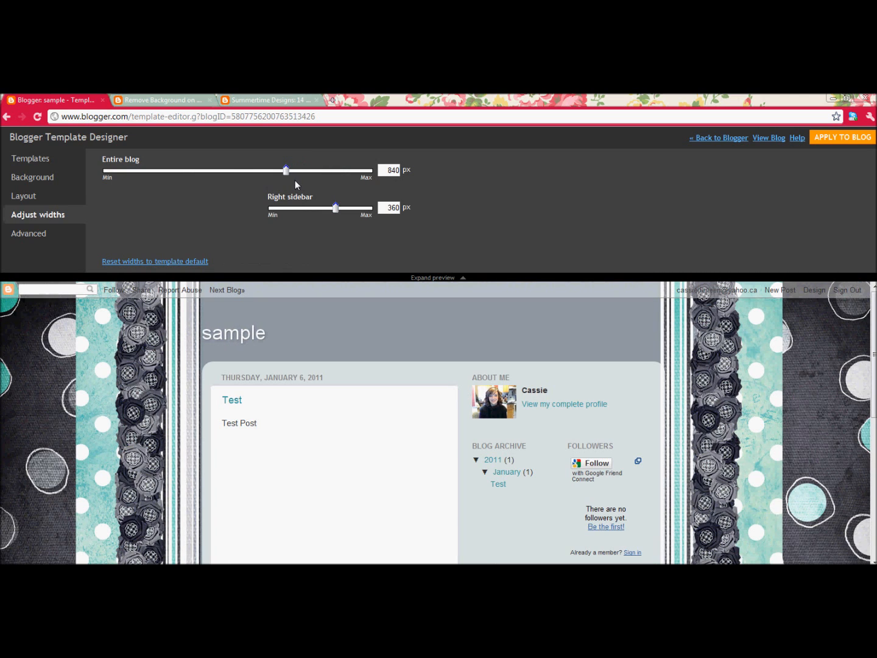
{"action": "left_click_drag", "start_coordinate": [287, 170], "coordinate": [271, 169]}
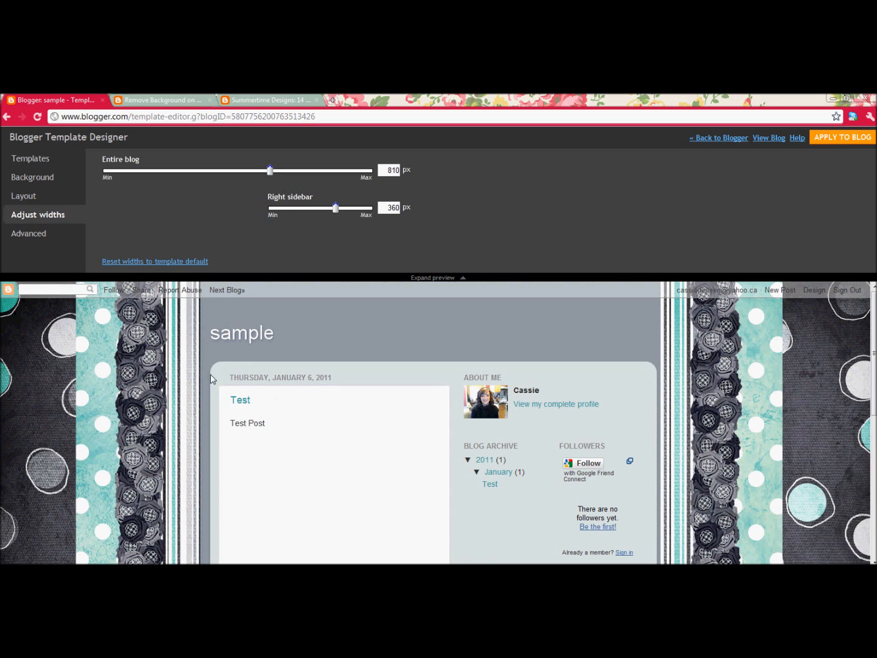
{"action": "mouse_move", "coordinate": [648, 395]}
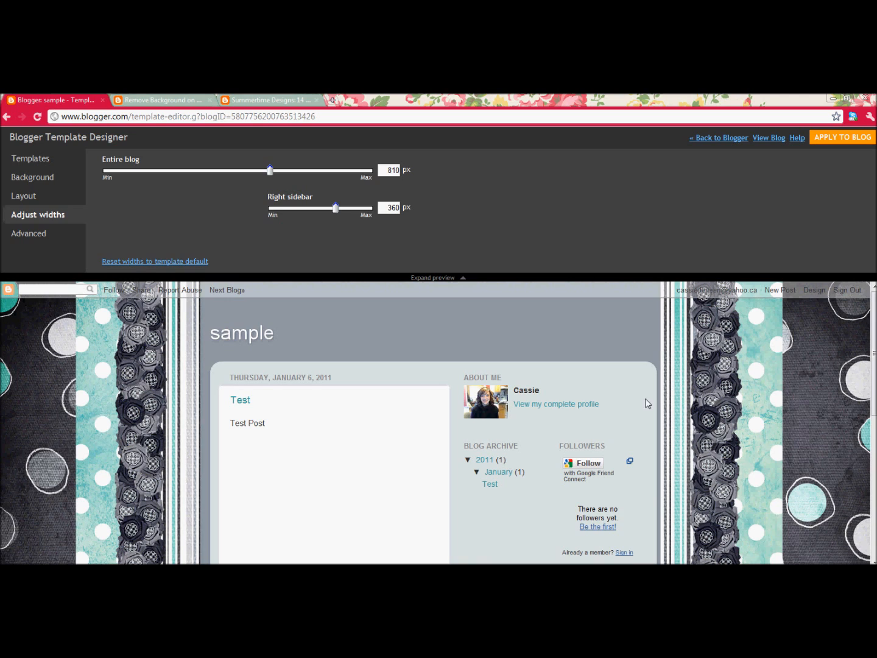
{"action": "mouse_move", "coordinate": [234, 521]}
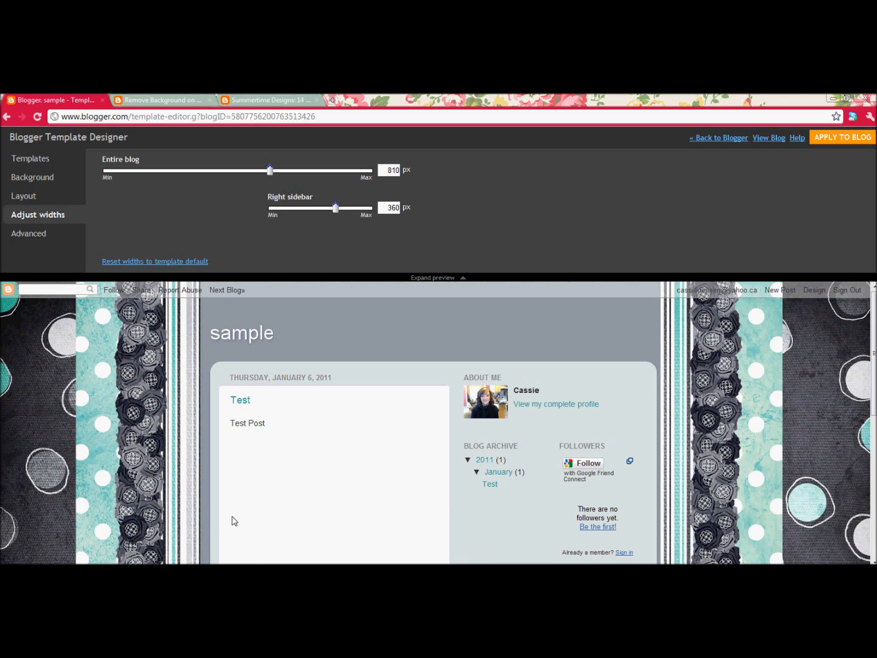
{"action": "mouse_move", "coordinate": [359, 451]}
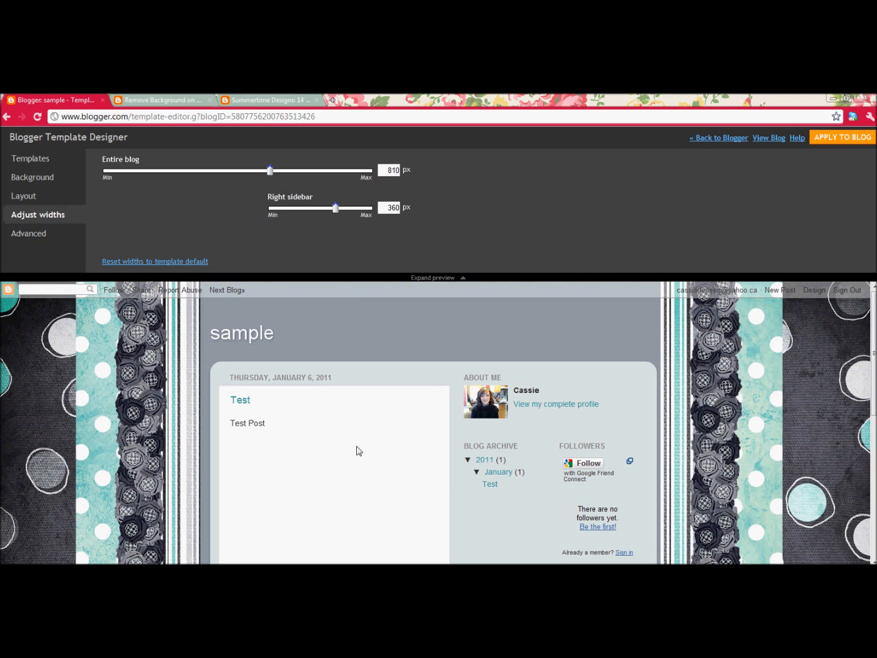
{"action": "mouse_move", "coordinate": [627, 380]}
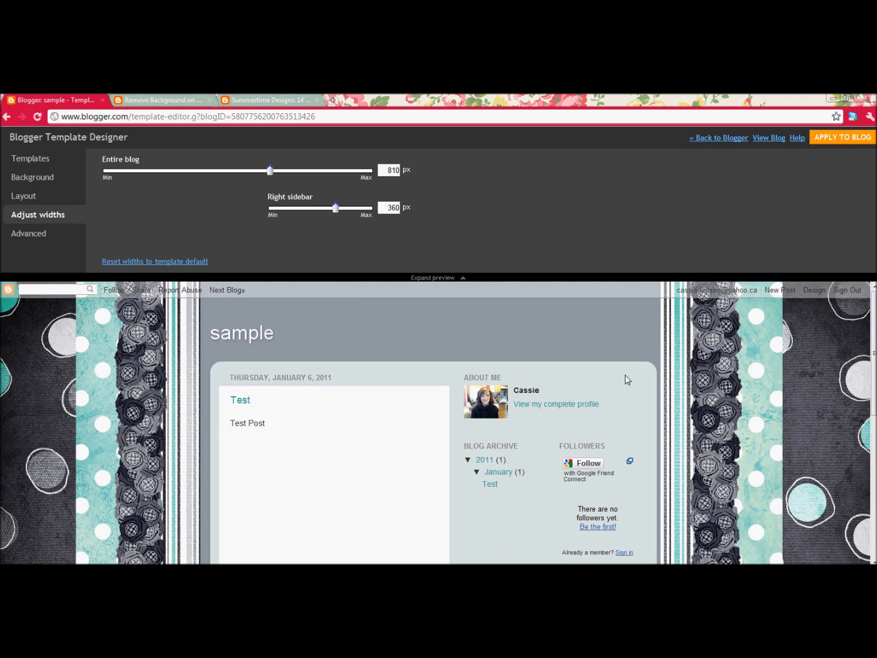
{"action": "mouse_move", "coordinate": [217, 557]}
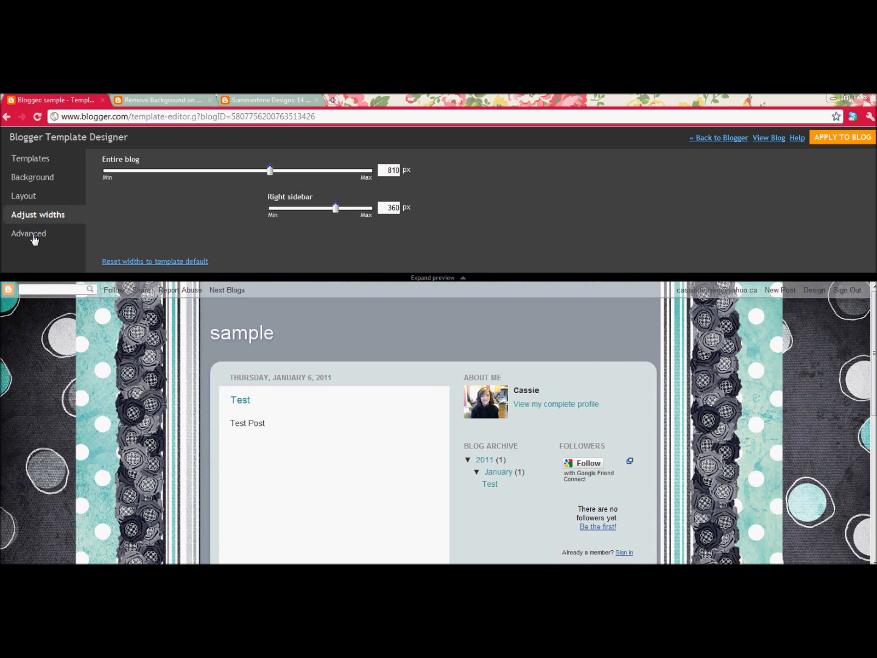
Step: Set the Post Background colour to Transparent under Advanced > Backgrounds and apply the design
{"action": "left_click", "coordinate": [28, 234]}
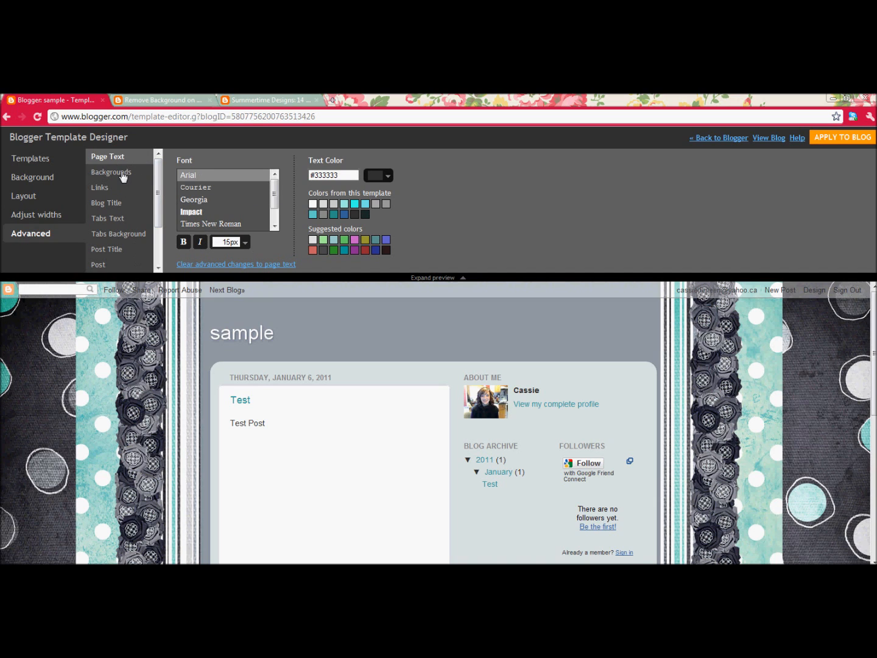
{"action": "left_click", "coordinate": [112, 172]}
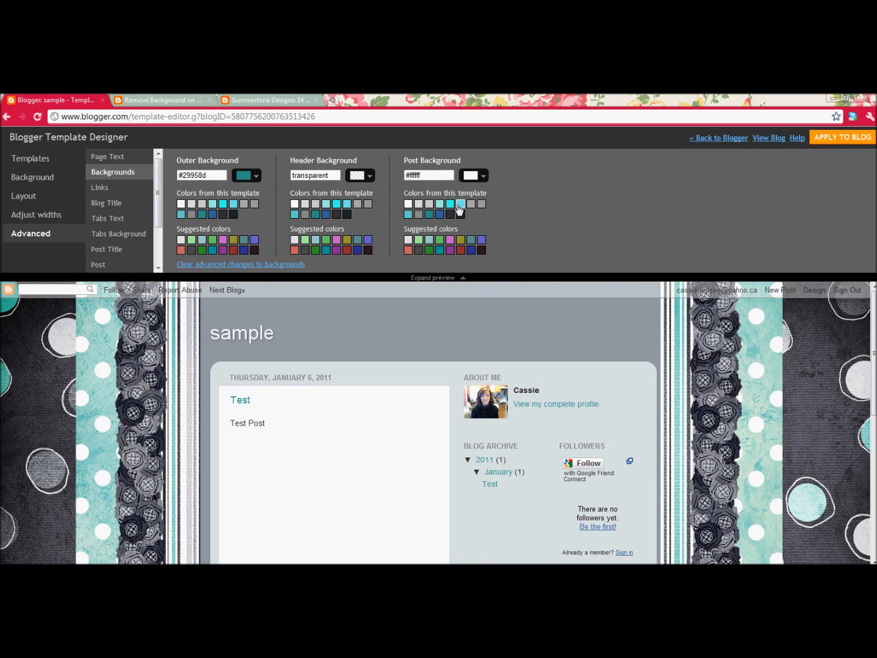
{"action": "left_click", "coordinate": [450, 205]}
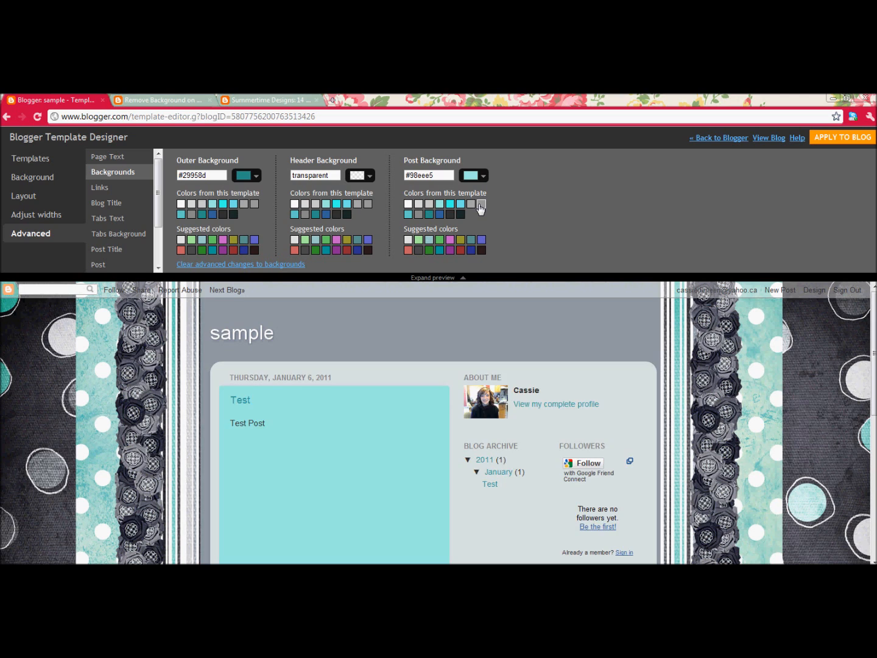
{"action": "left_click", "coordinate": [409, 204]}
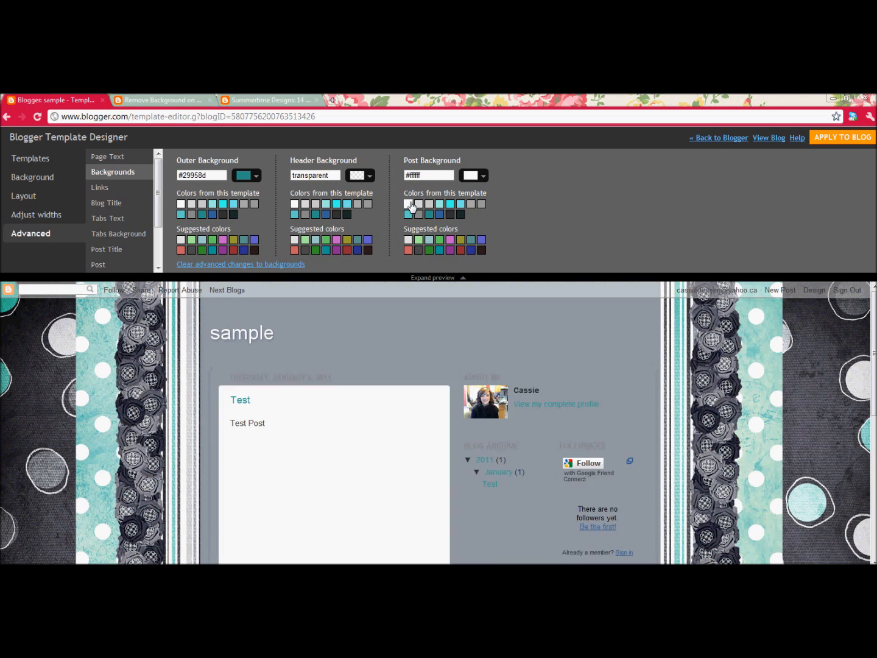
{"action": "left_click", "coordinate": [482, 176]}
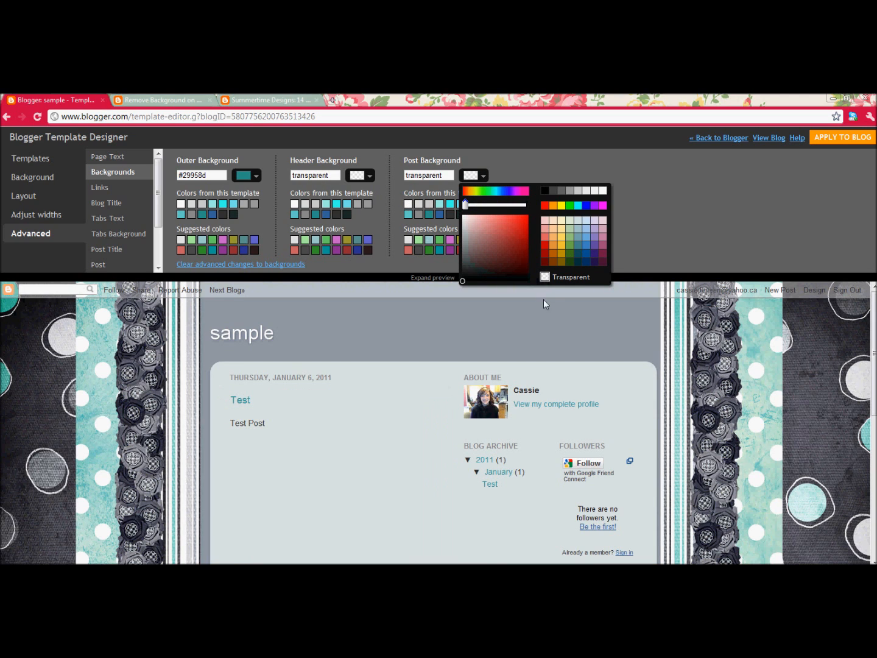
{"action": "mouse_move", "coordinate": [370, 410]}
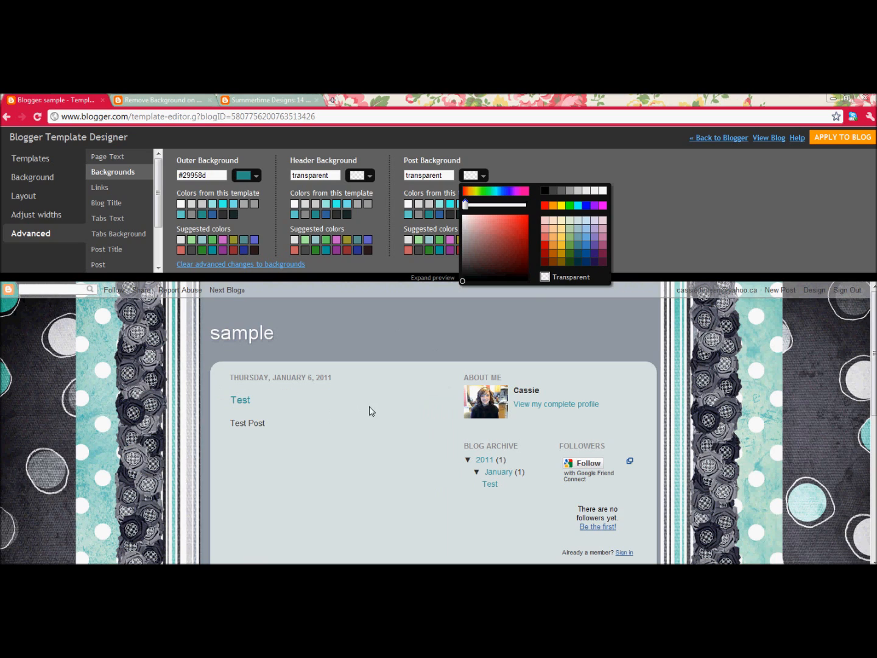
{"action": "mouse_move", "coordinate": [650, 192]}
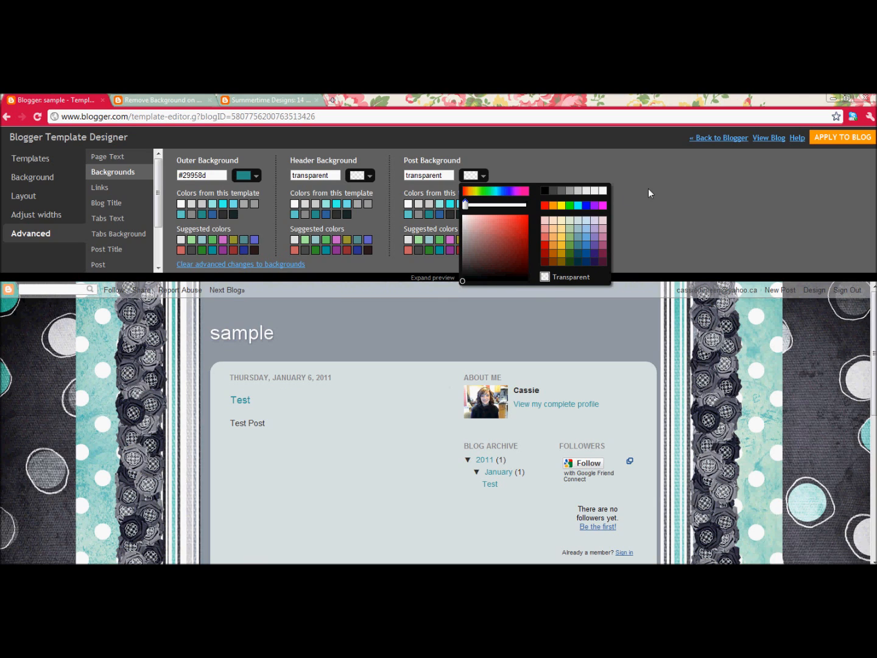
{"action": "left_click", "coordinate": [843, 136]}
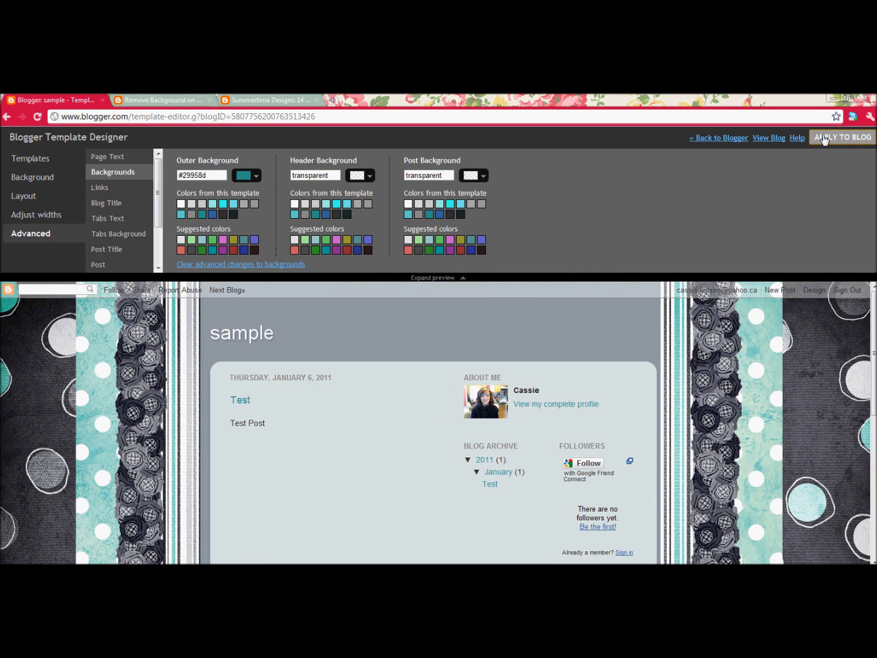
{"action": "left_click", "coordinate": [843, 136]}
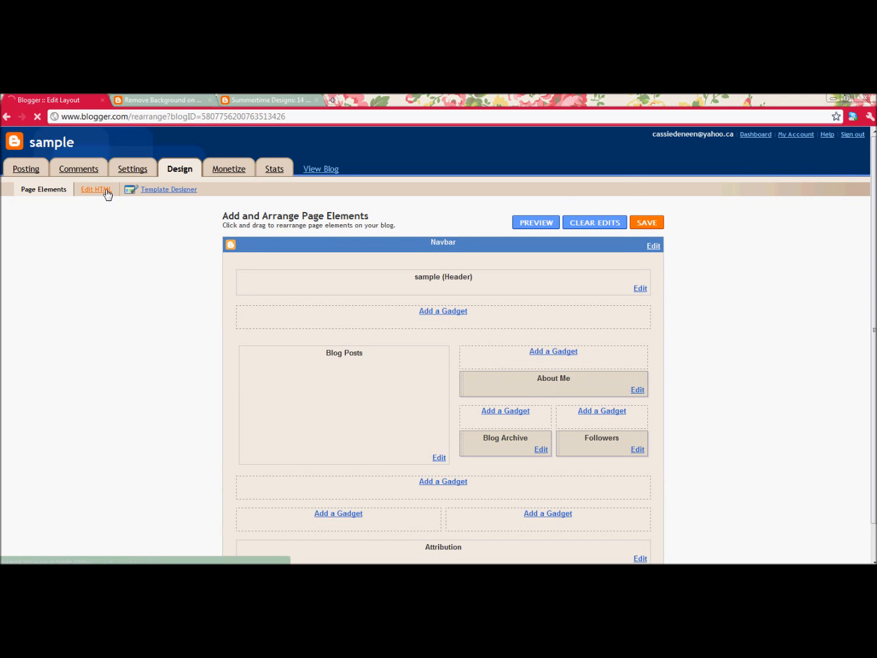
Step: Go to Design > Edit HTML and view the live blog in a new tab
{"action": "left_click", "coordinate": [95, 190]}
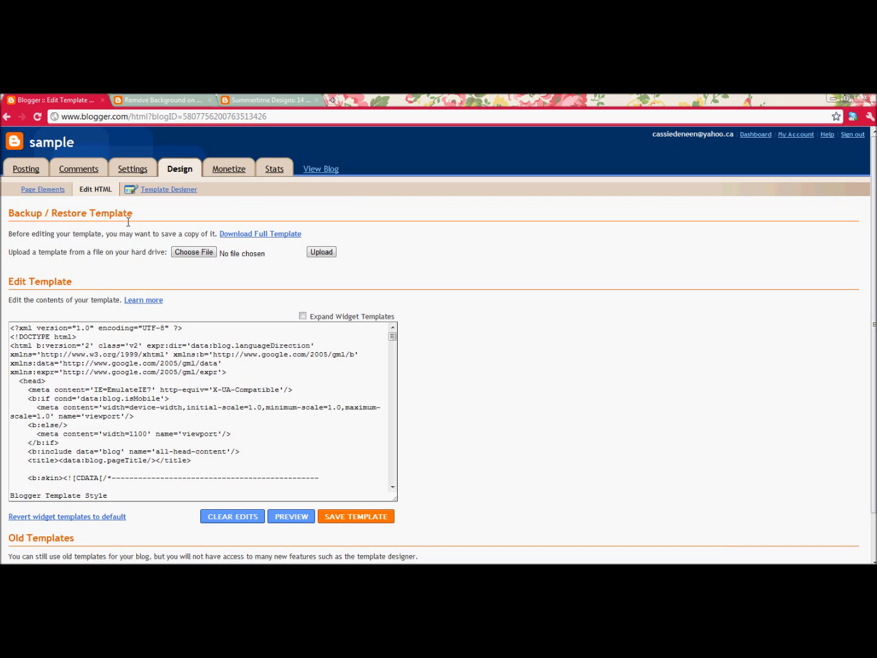
{"action": "mouse_move", "coordinate": [320, 173]}
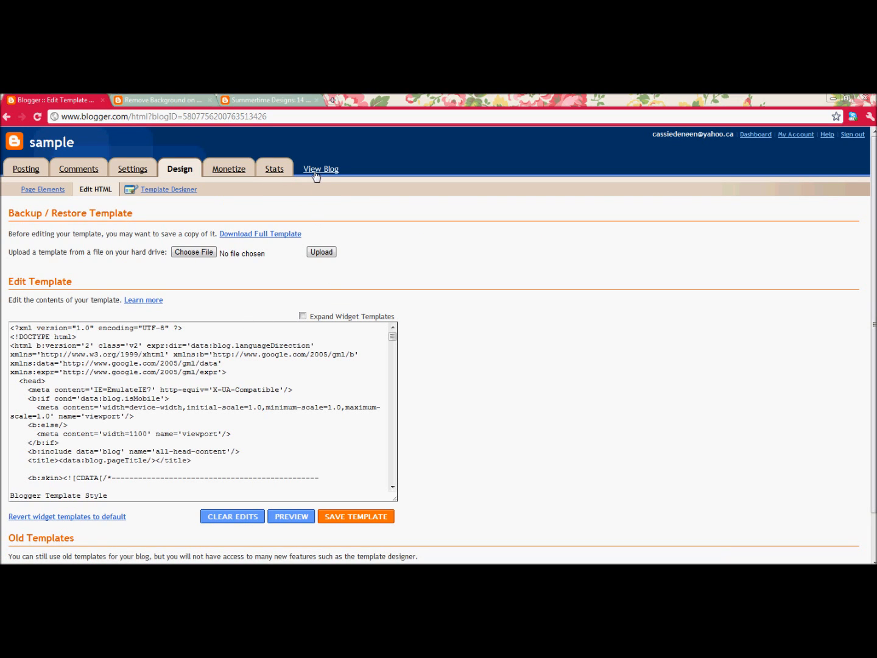
{"action": "left_click", "coordinate": [321, 168]}
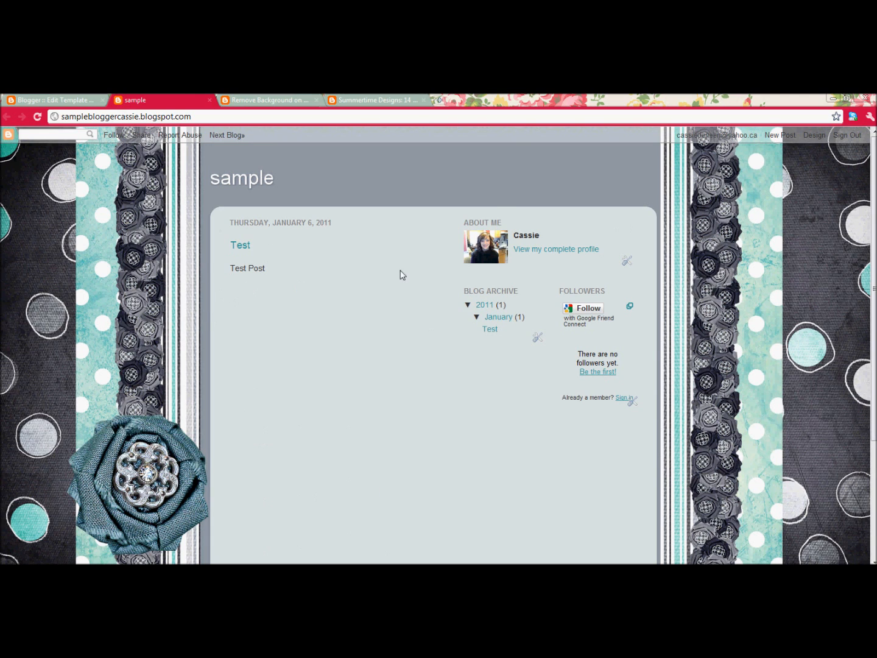
{"action": "mouse_move", "coordinate": [291, 292]}
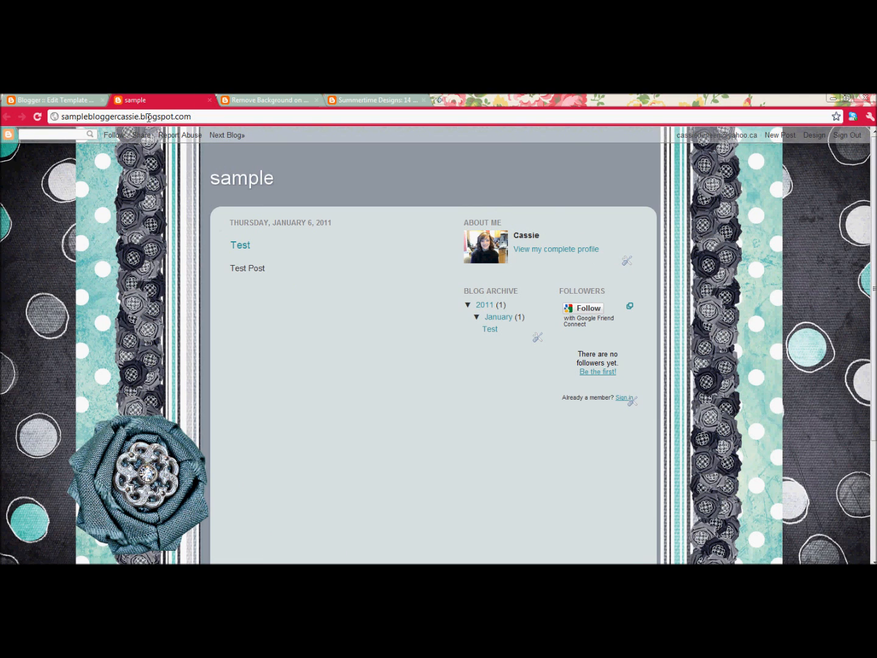
{"action": "mouse_move", "coordinate": [55, 100]}
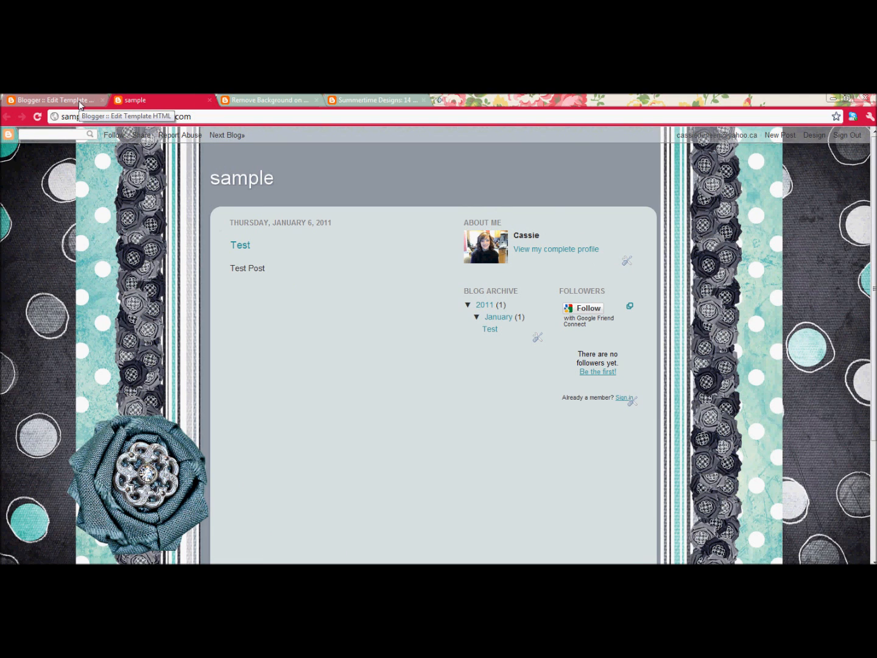
Step: Read the Blogaholic Designs tutorial on removing the Picture Window inner background
{"action": "left_click", "coordinate": [268, 100]}
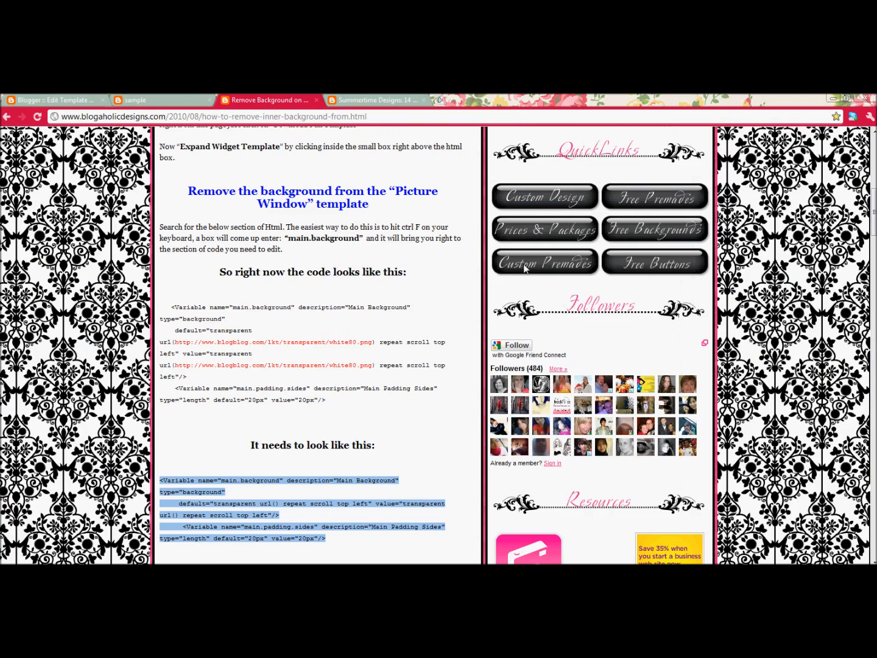
{"action": "scroll", "scroll_direction": "up", "scroll_amount": 3}
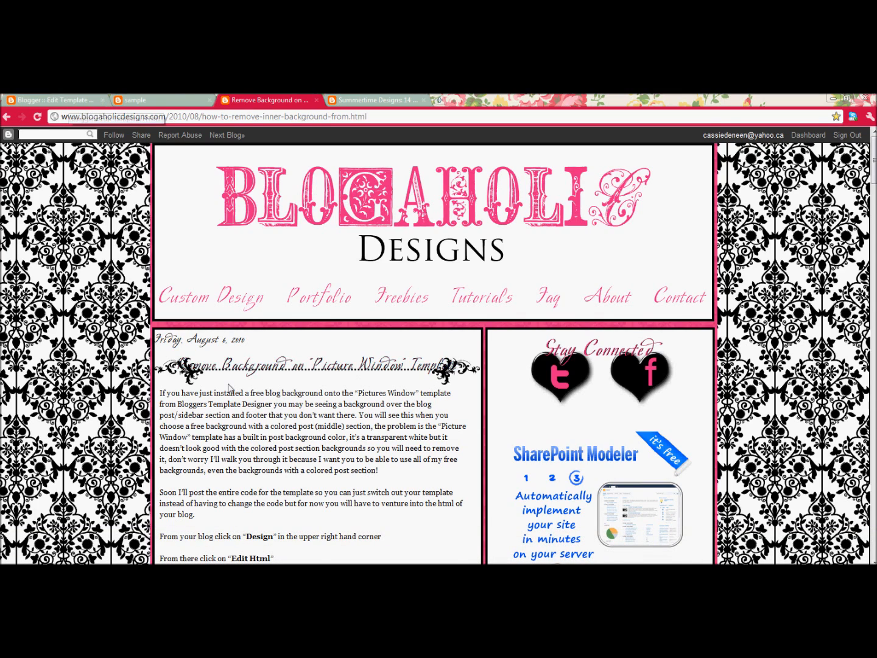
{"action": "scroll", "scroll_direction": "down", "scroll_amount": 3}
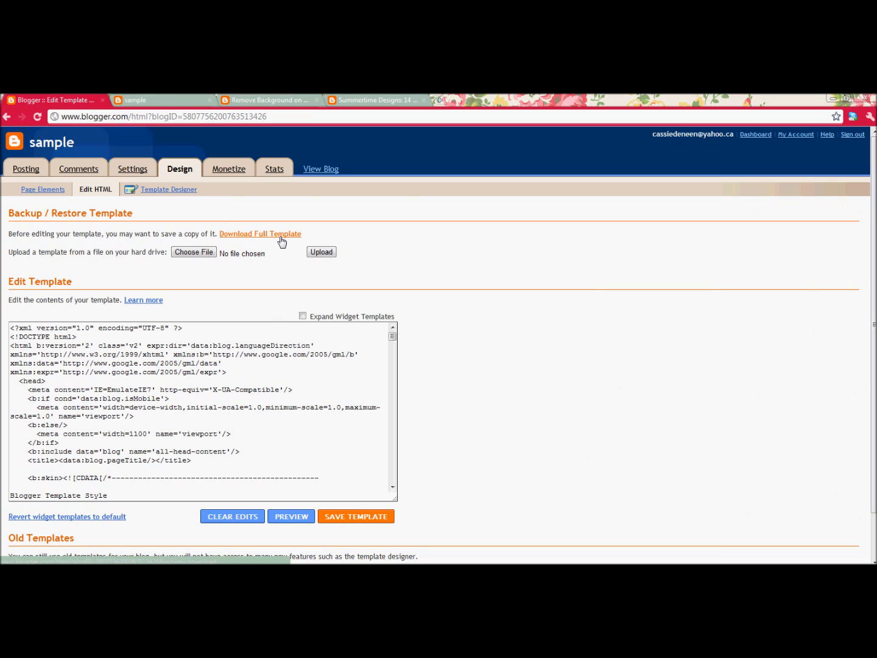
{"action": "mouse_move", "coordinate": [255, 244]}
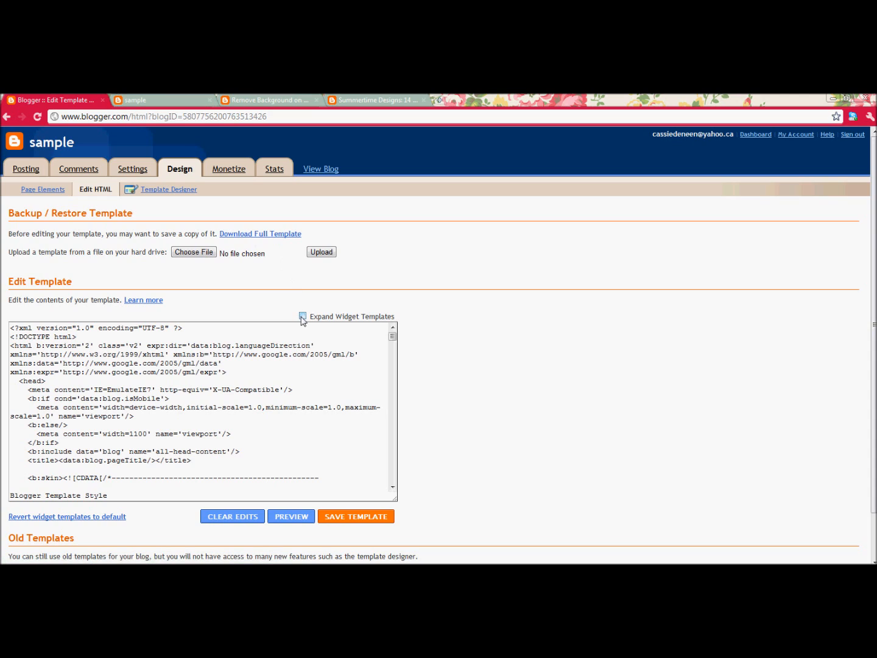
Step: Tick Expand Widget Templates in Edit HTML and select the tutorial's main.background search term
{"action": "left_click", "coordinate": [302, 317]}
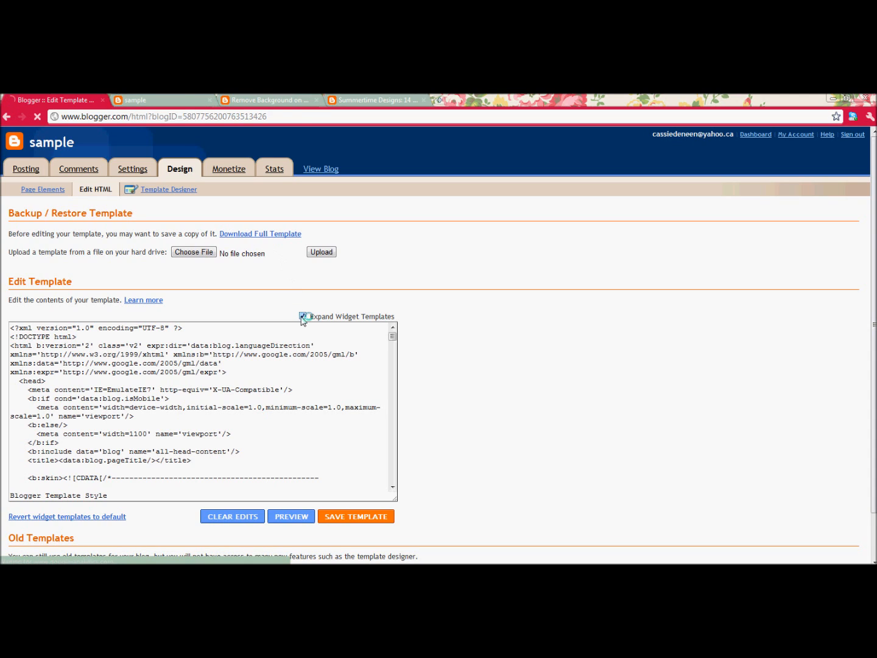
{"action": "left_click", "coordinate": [302, 317]}
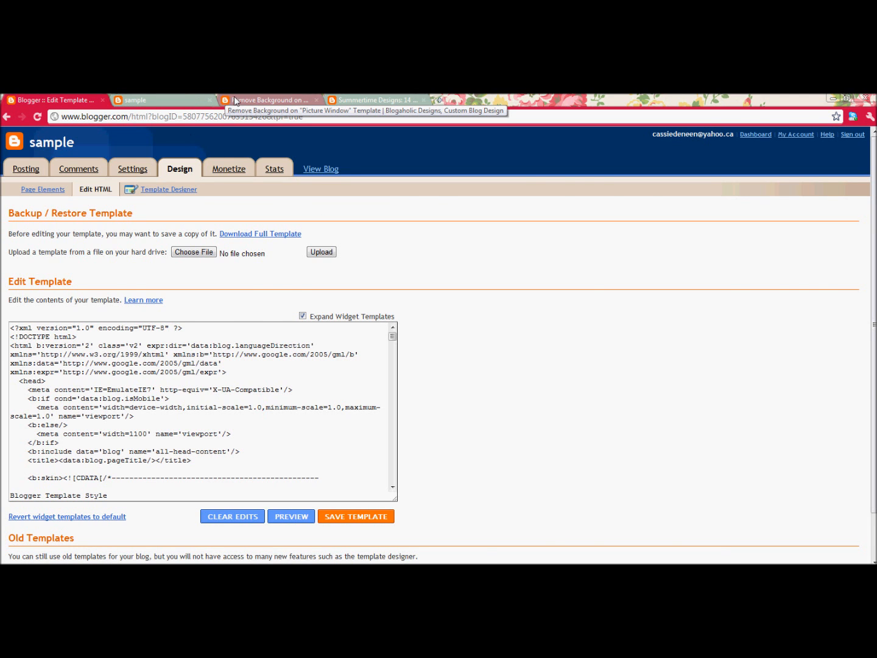
{"action": "left_click", "coordinate": [270, 100]}
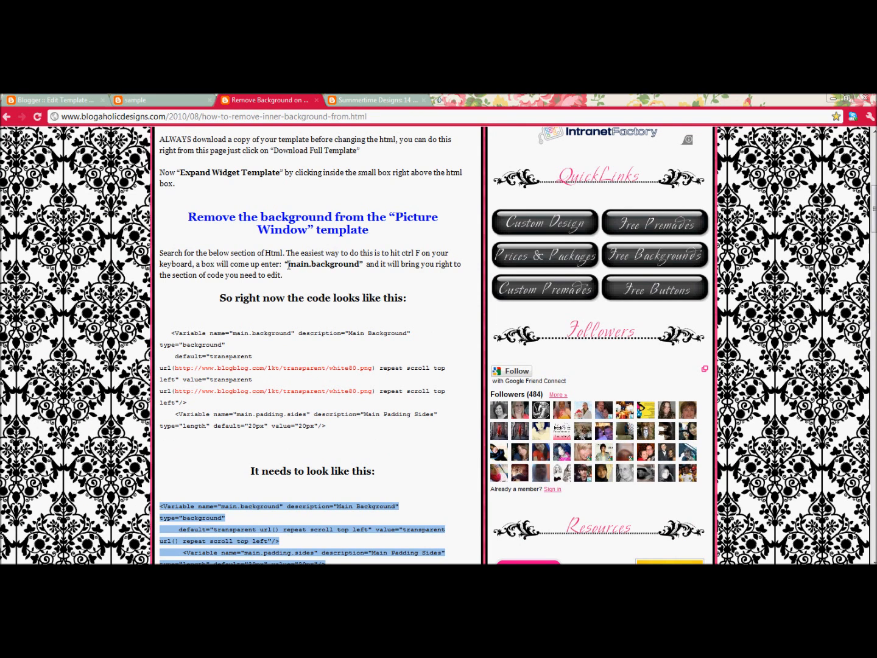
{"action": "double_click", "coordinate": [323, 264]}
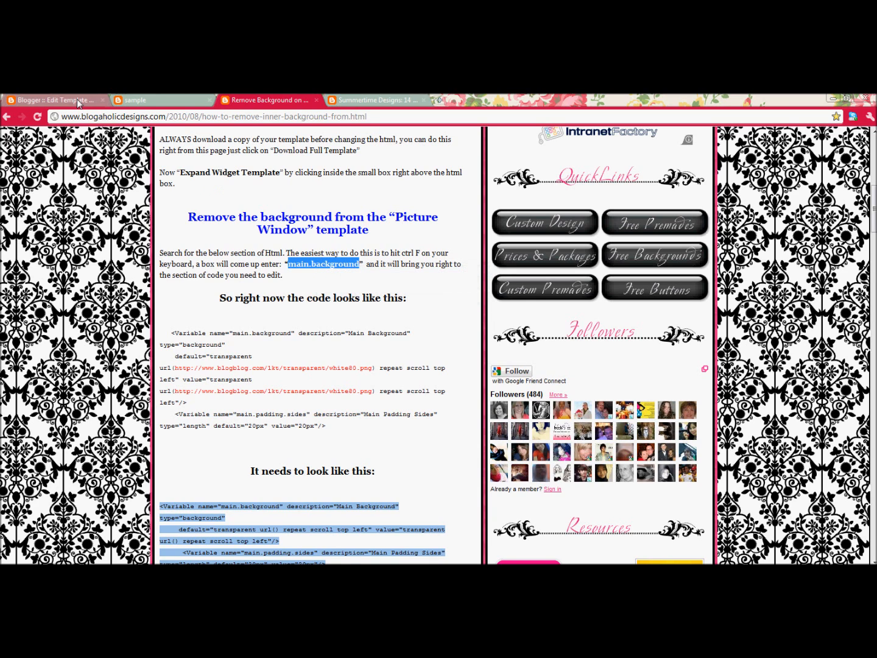
Step: Search the template for main.background and select its Variable lines for replacement with the tutorial's code
{"action": "left_click", "coordinate": [51, 100]}
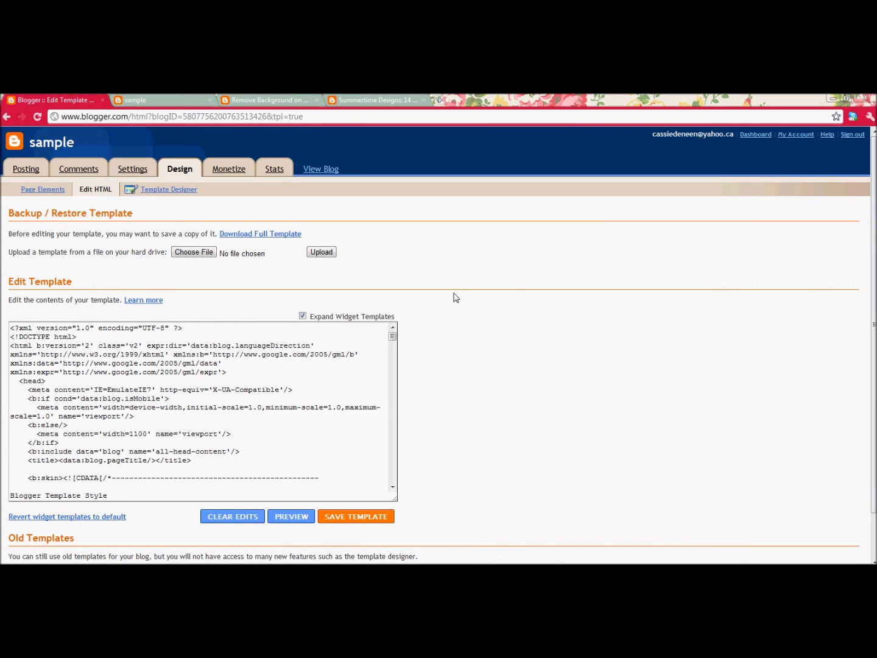
{"action": "type", "text": "footer.background"}
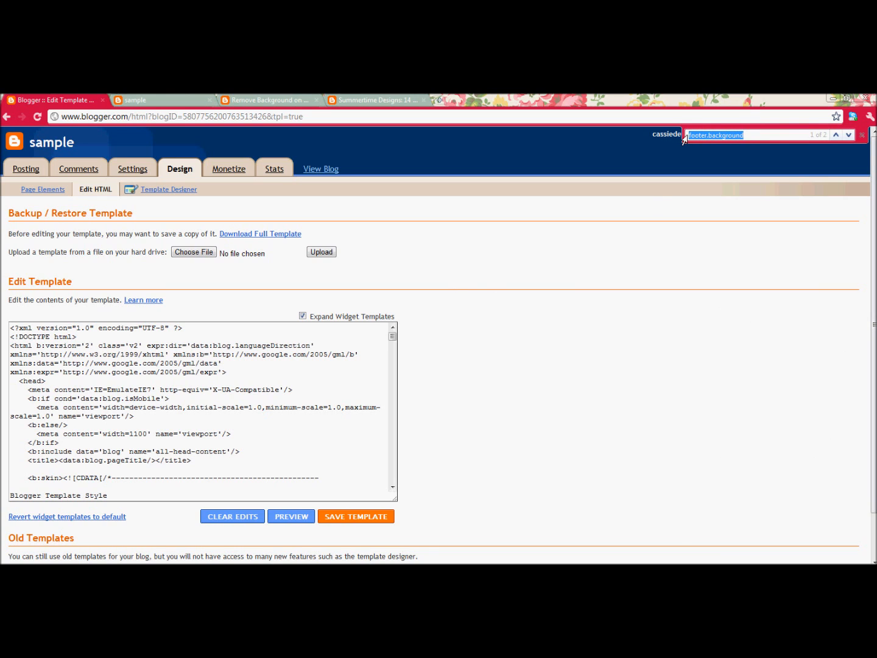
{"action": "type", "text": "main.background"}
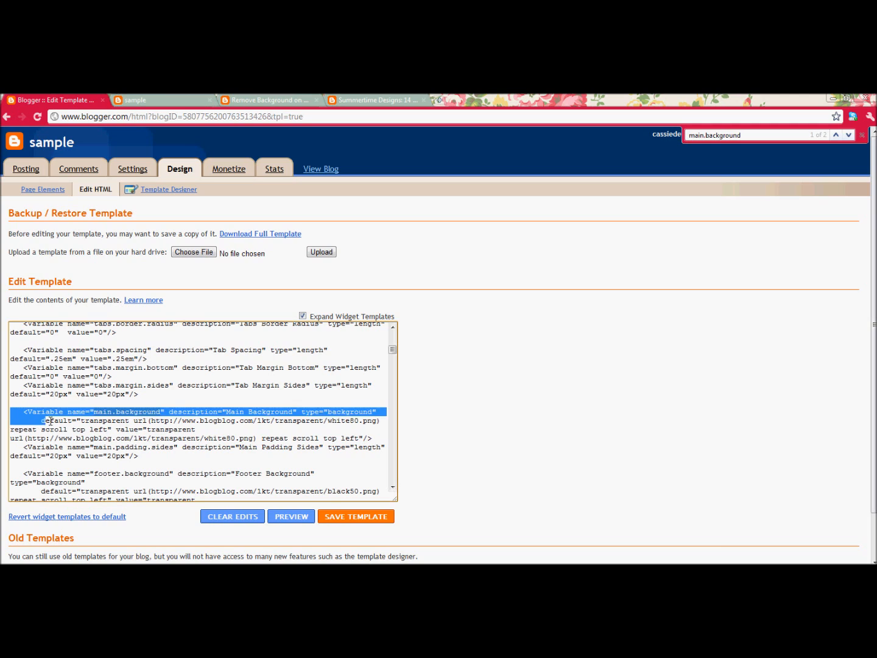
{"action": "left_click_drag", "start_coordinate": [49, 420], "coordinate": [140, 456]}
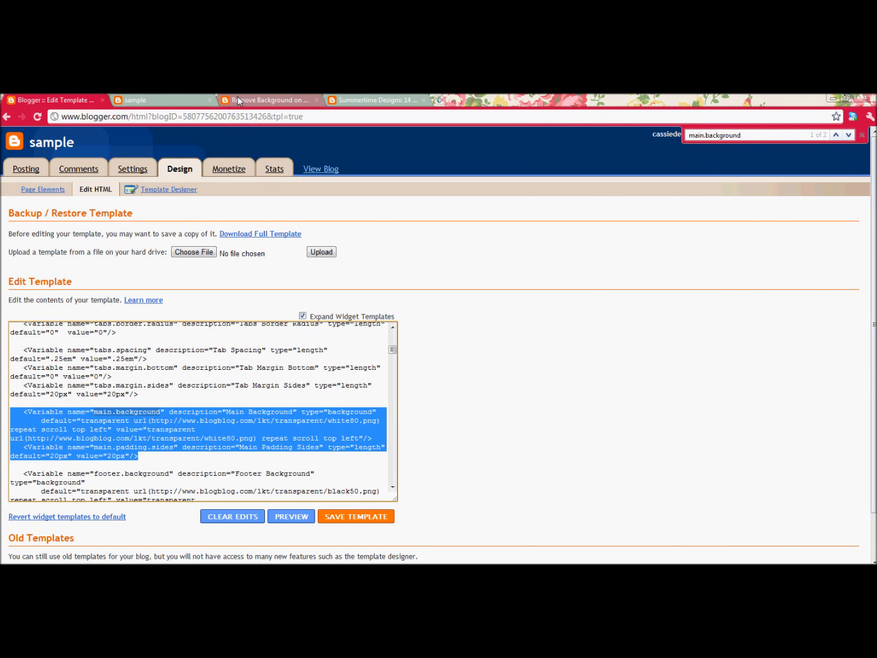
{"action": "left_click", "coordinate": [268, 100]}
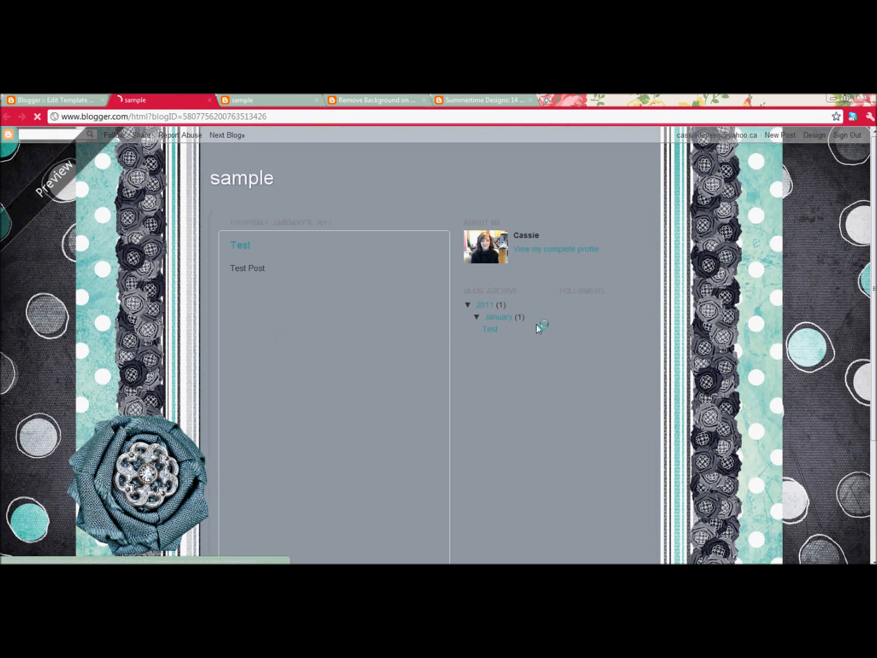
Step: Check the preview without the white inner background and return to the edited template
{"action": "scroll", "scroll_direction": "down", "scroll_amount": 3}
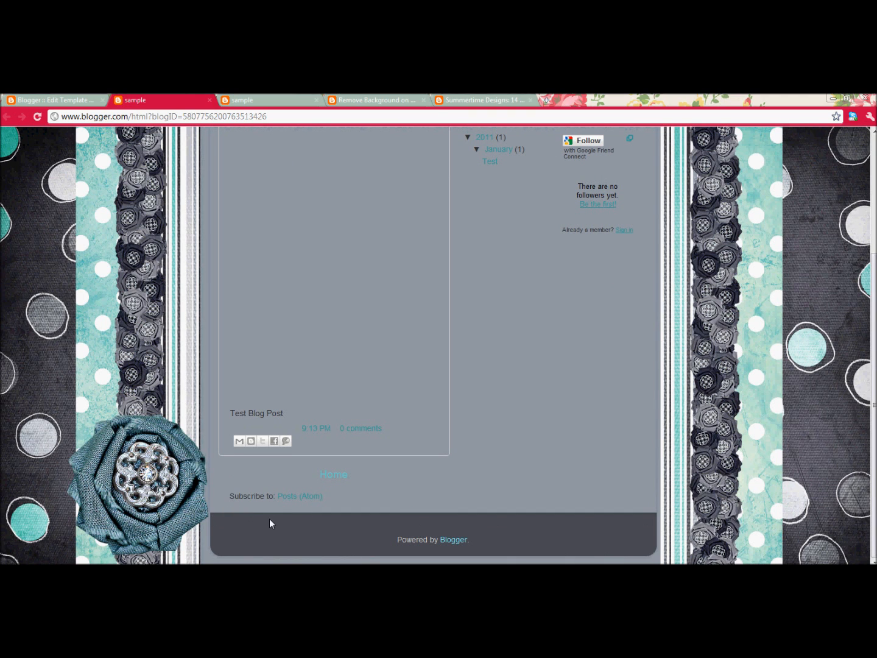
{"action": "left_click", "coordinate": [51, 100]}
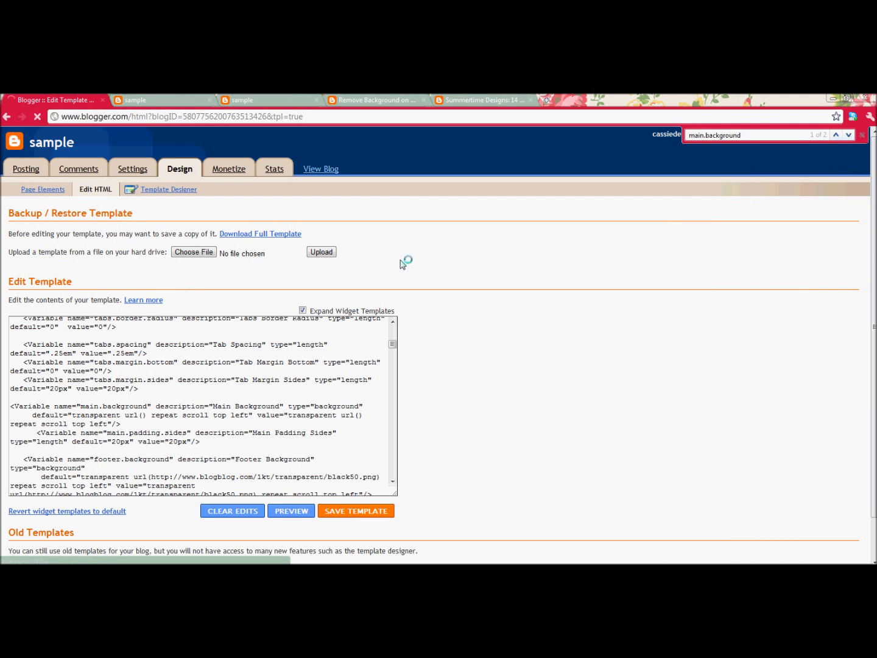
Step: Find region.shadow.spread in the template and select both shadow Variable lines
{"action": "left_click", "coordinate": [376, 100]}
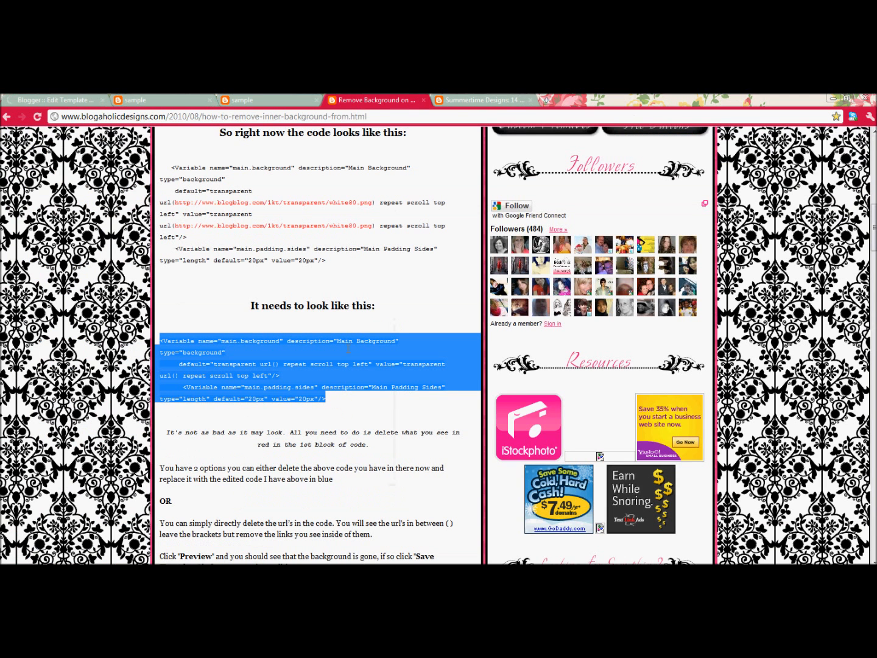
{"action": "scroll", "scroll_direction": "down", "scroll_amount": 3}
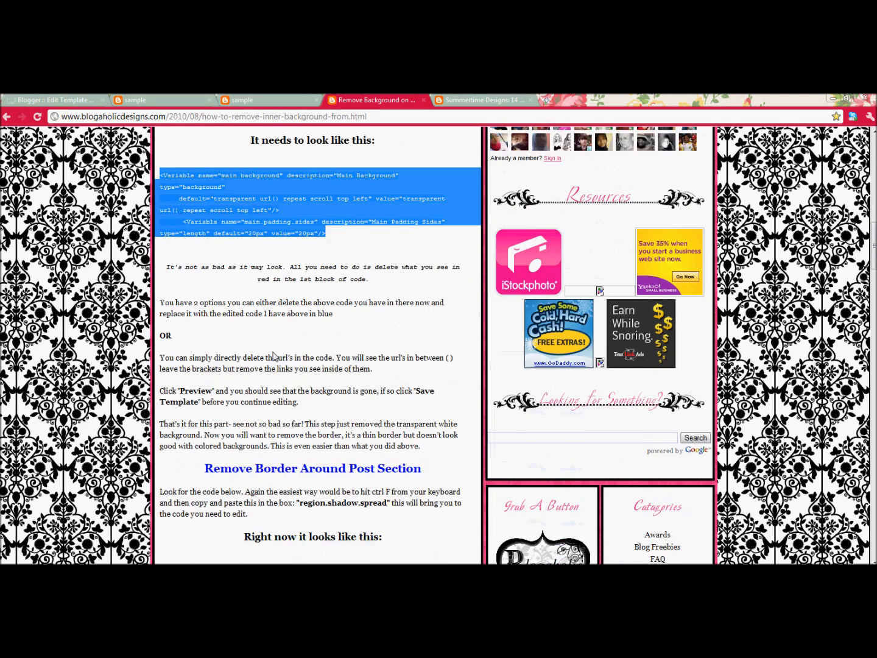
{"action": "scroll", "scroll_direction": "down", "scroll_amount": 3}
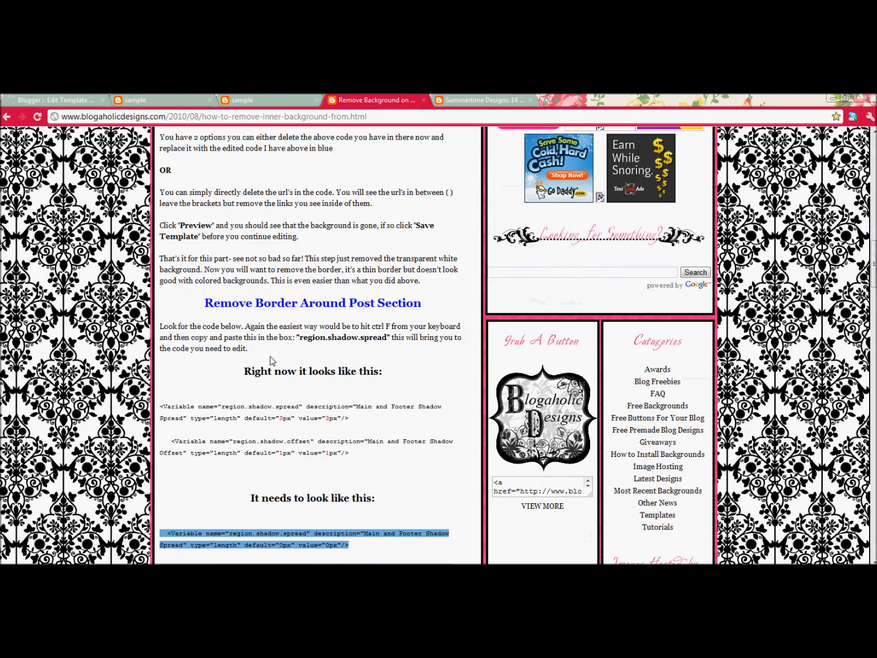
{"action": "scroll", "scroll_direction": "down", "scroll_amount": 3}
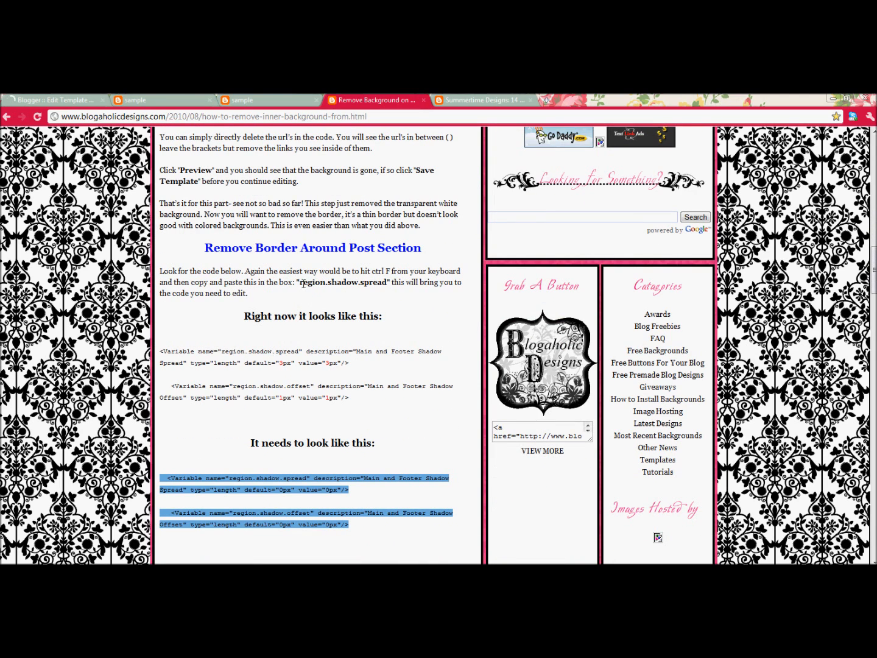
{"action": "double_click", "coordinate": [341, 281]}
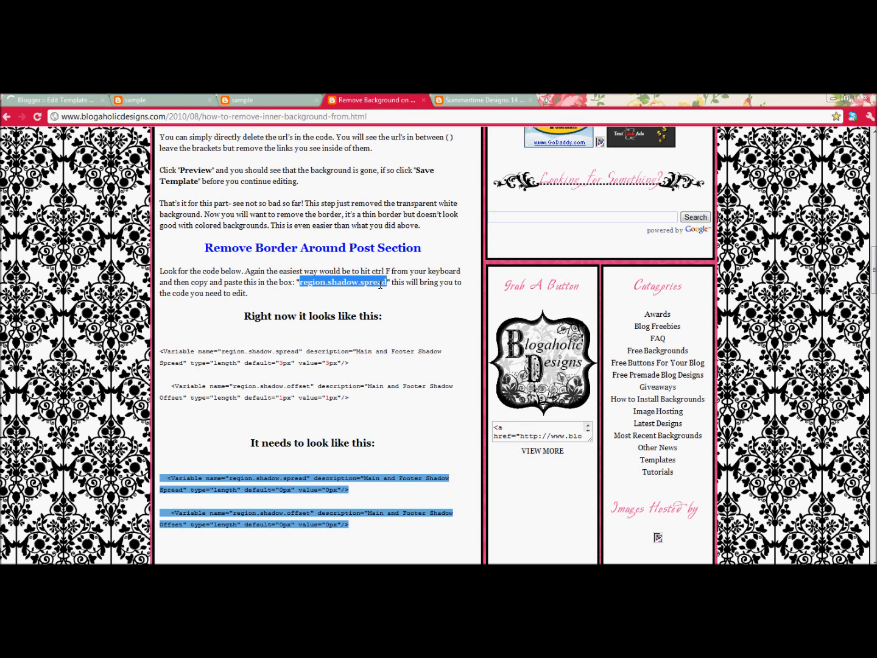
{"action": "left_click", "coordinate": [55, 100]}
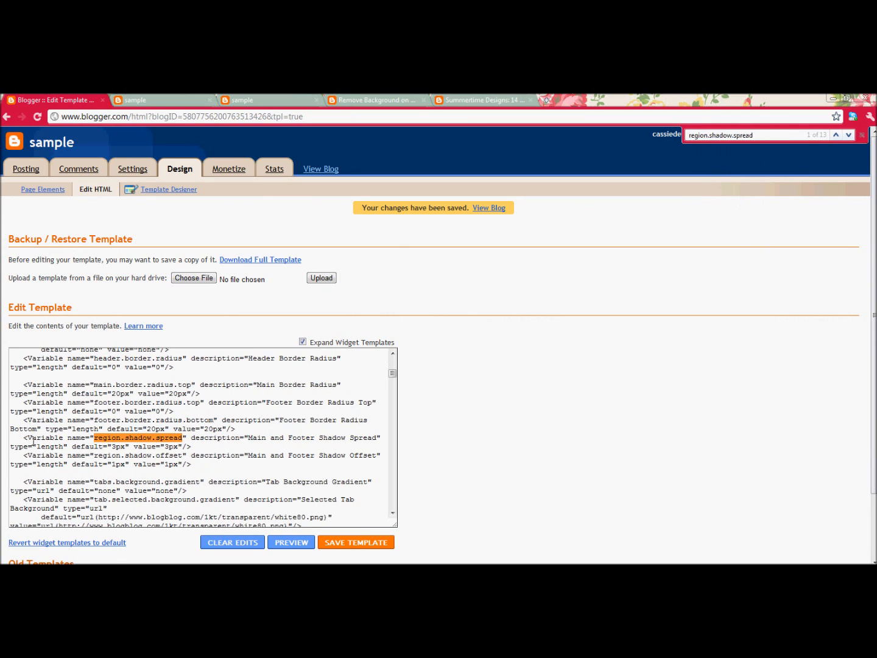
{"action": "left_click_drag", "start_coordinate": [25, 438], "coordinate": [193, 465]}
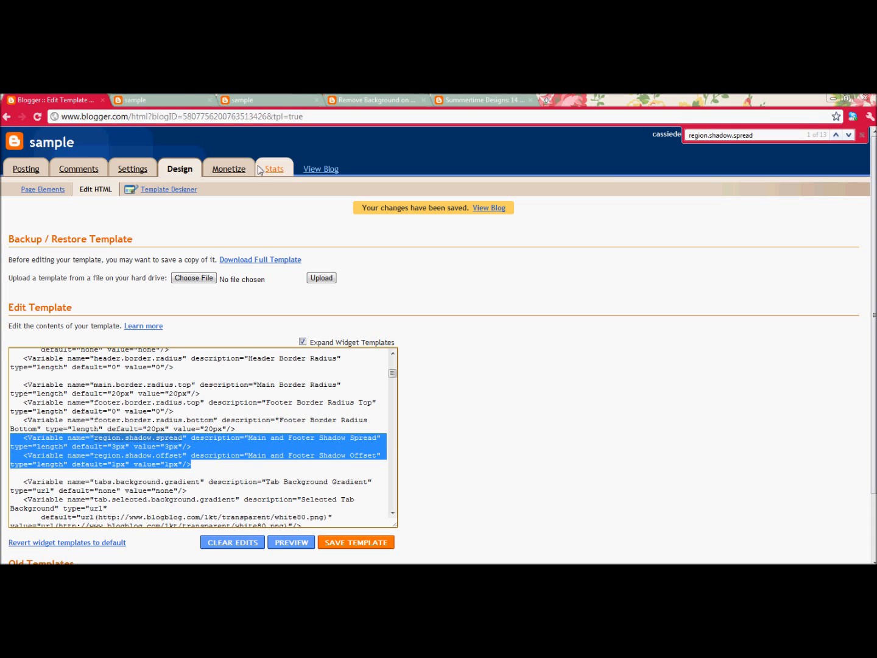
{"action": "mouse_move", "coordinate": [378, 100]}
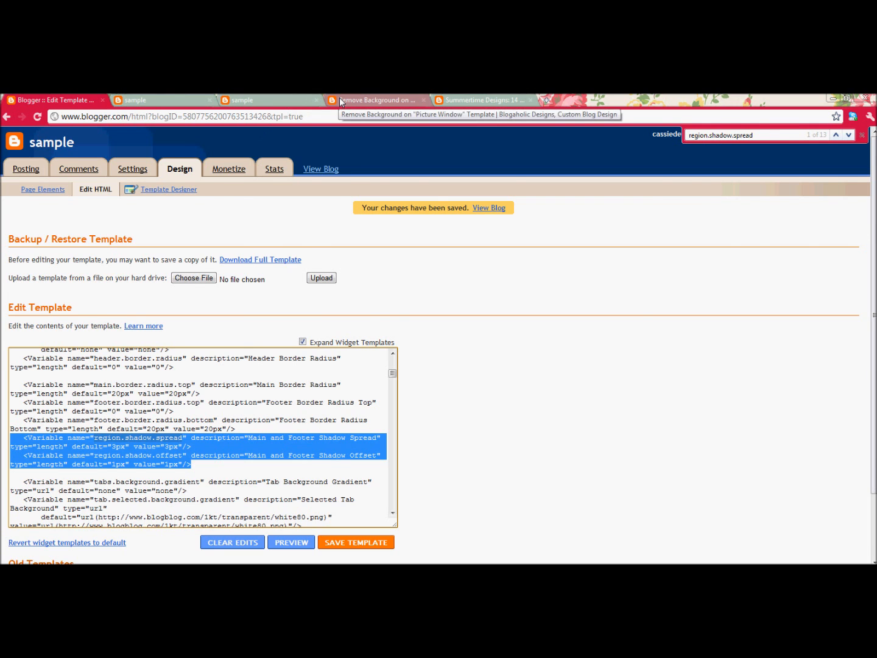
Step: Replace the shadow lines with the tutorial's 0px spread and offset code and save the template
{"action": "left_click", "coordinate": [378, 100]}
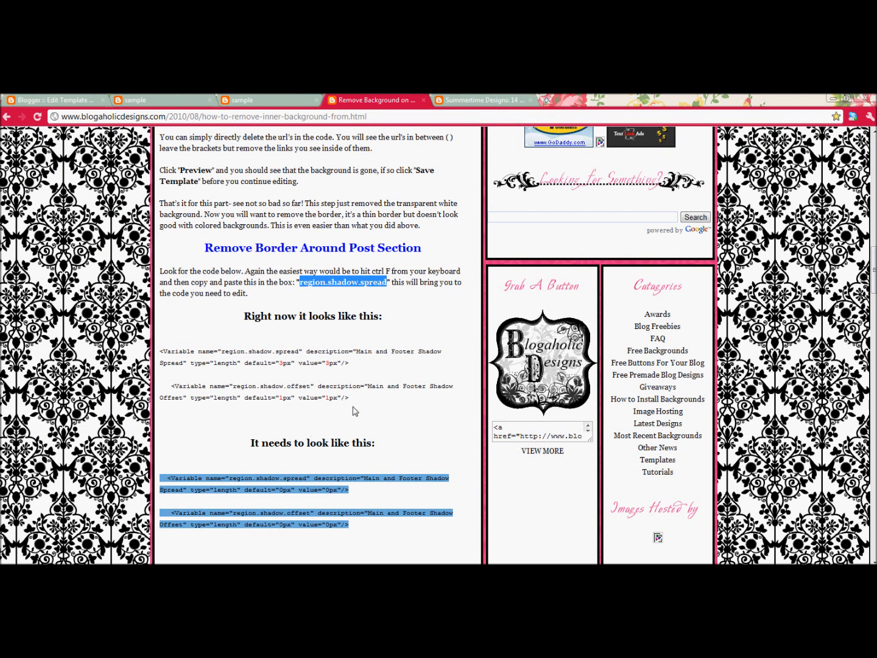
{"action": "scroll", "scroll_direction": "down", "scroll_amount": 3}
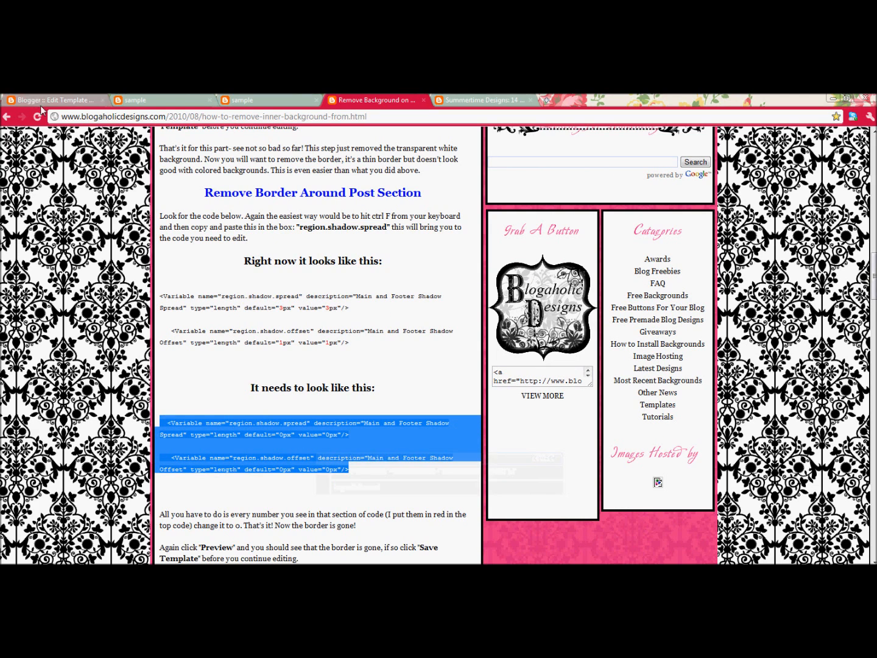
{"action": "left_click", "coordinate": [55, 100]}
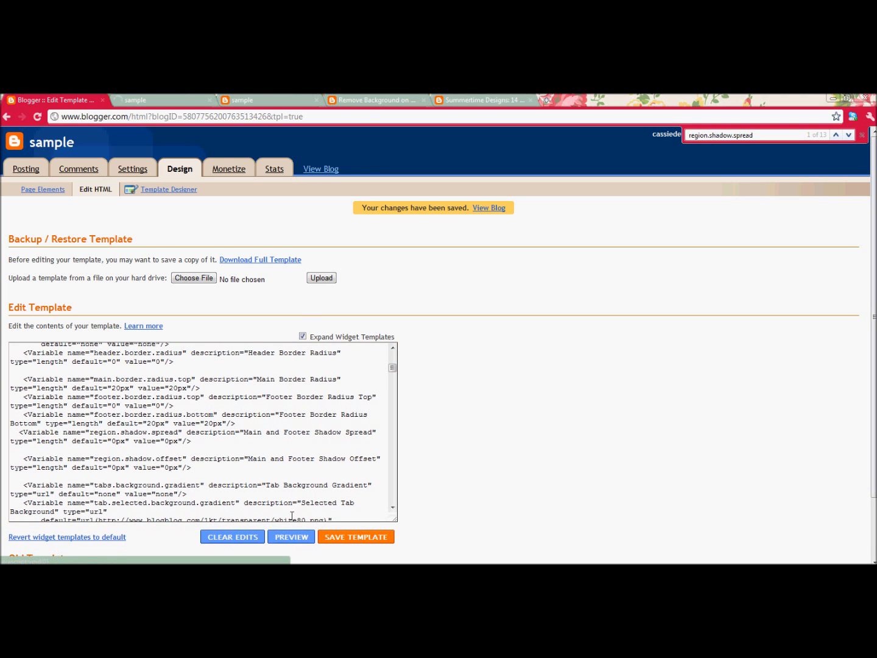
{"action": "left_click", "coordinate": [290, 536]}
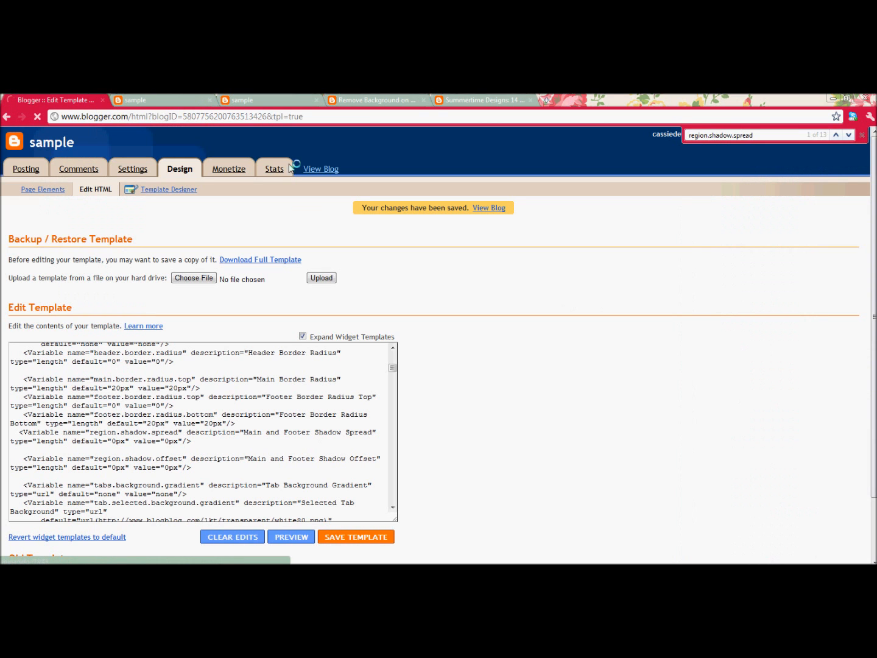
{"action": "left_click", "coordinate": [375, 100]}
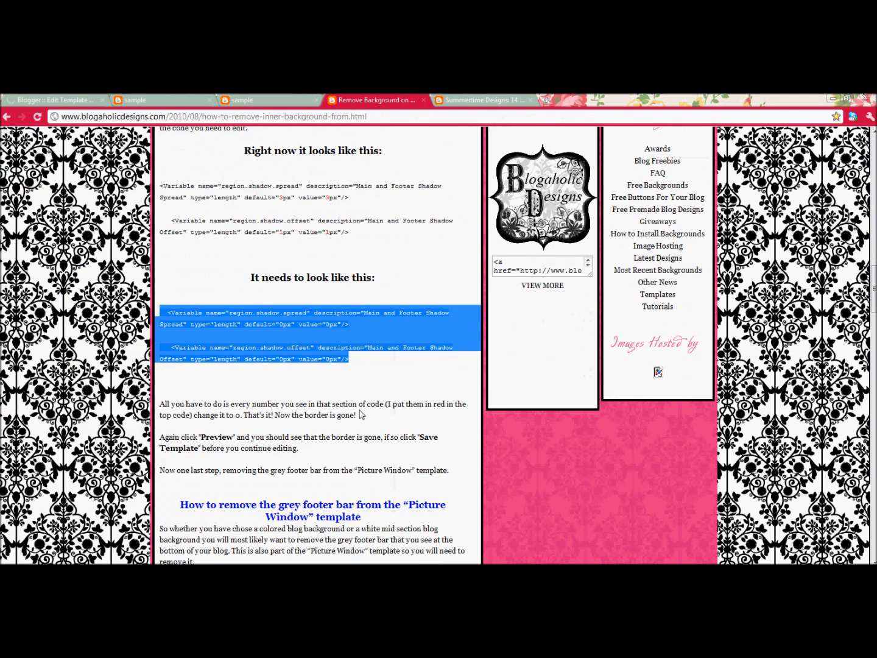
Step: Select the footer.background Variable block in the template HTML editor
{"action": "scroll", "scroll_direction": "down", "scroll_amount": 3}
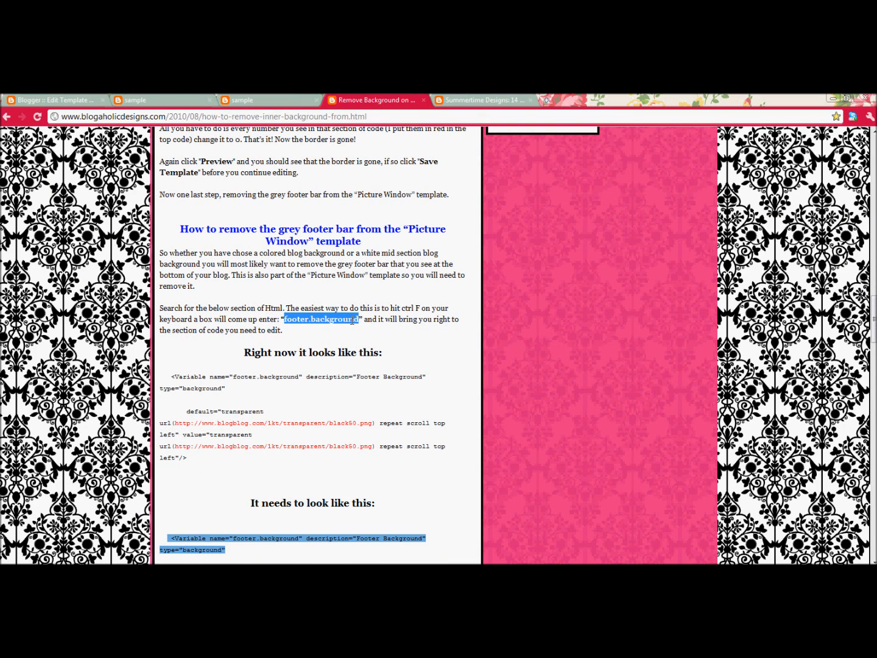
{"action": "left_click", "coordinate": [52, 100]}
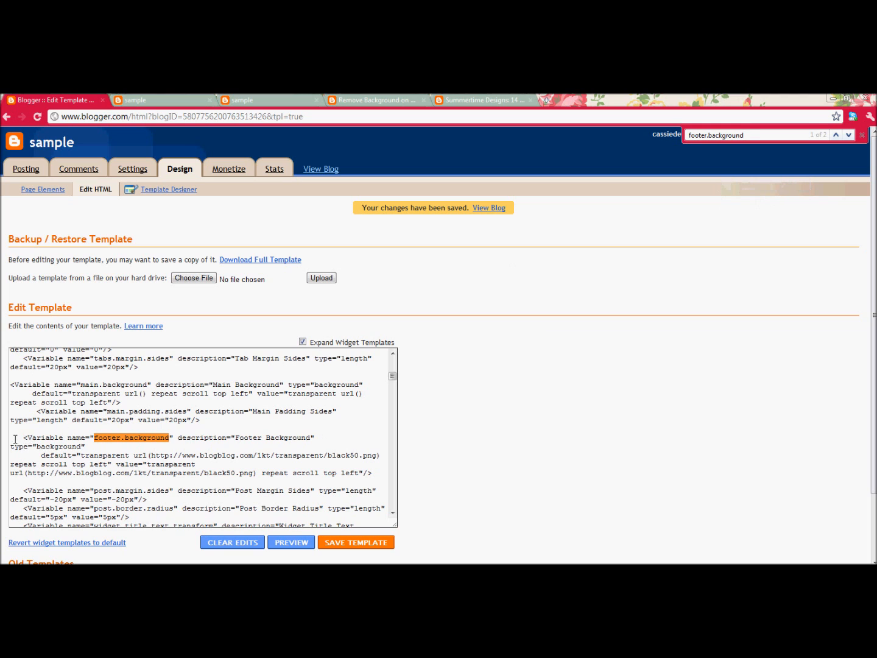
{"action": "left_click_drag", "start_coordinate": [20, 437], "coordinate": [364, 472]}
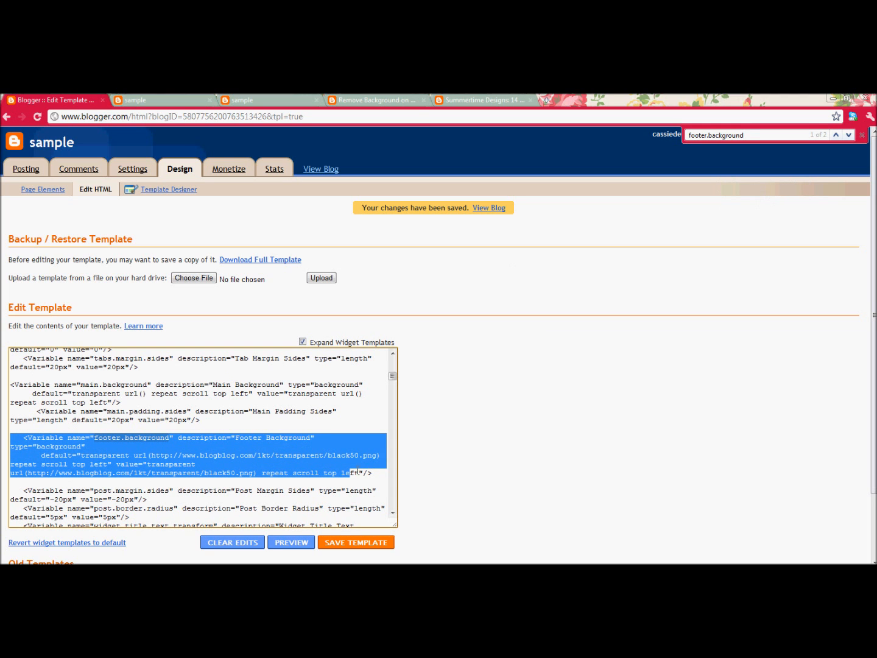
Step: Replace it with the tutorial's version using empty url() values and preview the template
{"action": "left_click", "coordinate": [374, 100]}
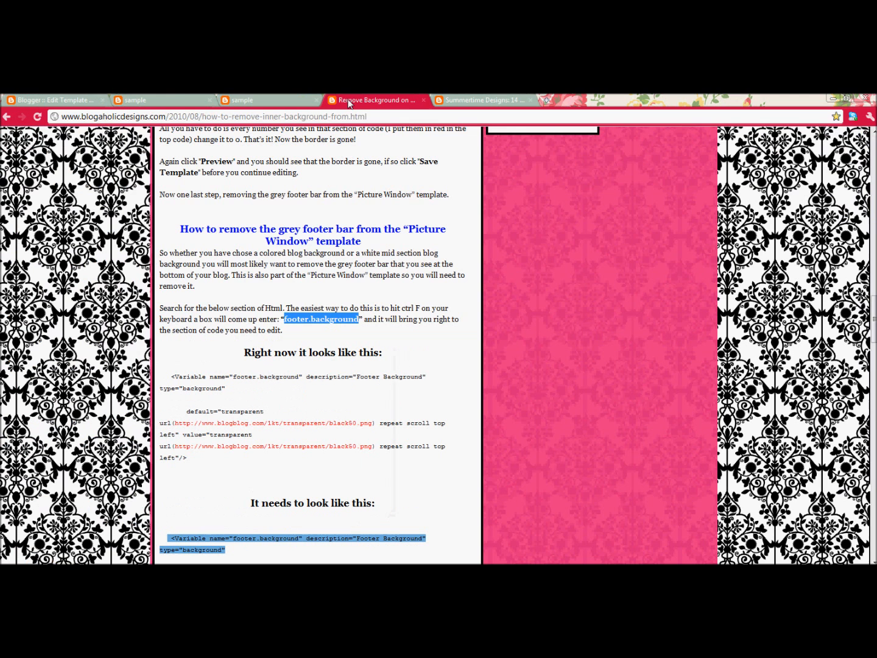
{"action": "left_click", "coordinate": [55, 100]}
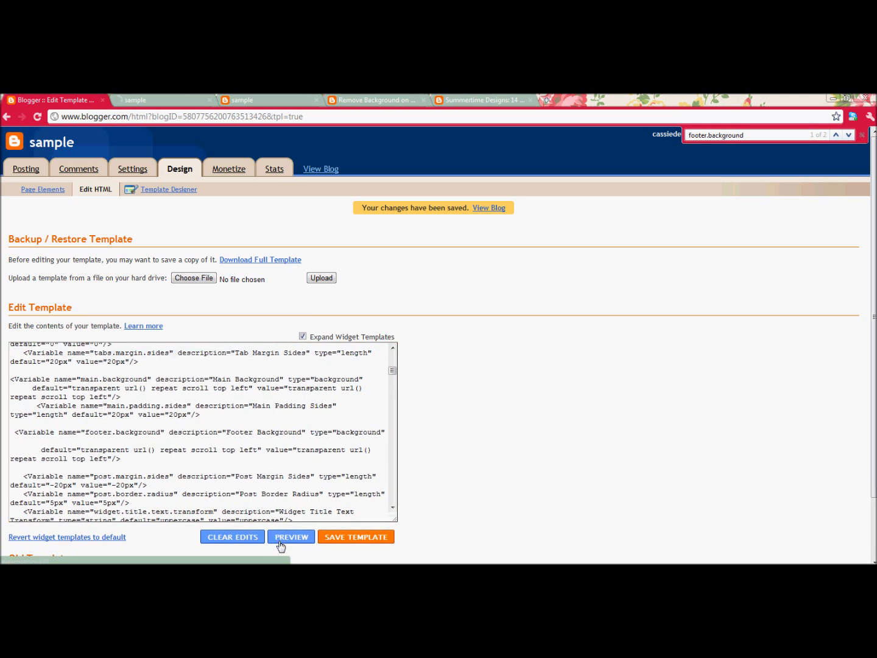
{"action": "left_click", "coordinate": [290, 537]}
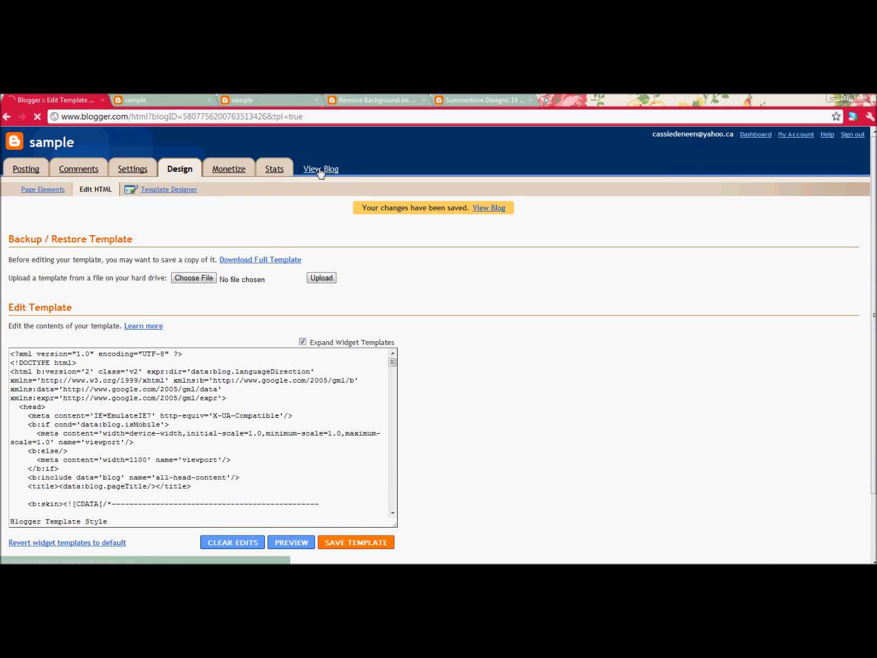
{"action": "left_click", "coordinate": [319, 168]}
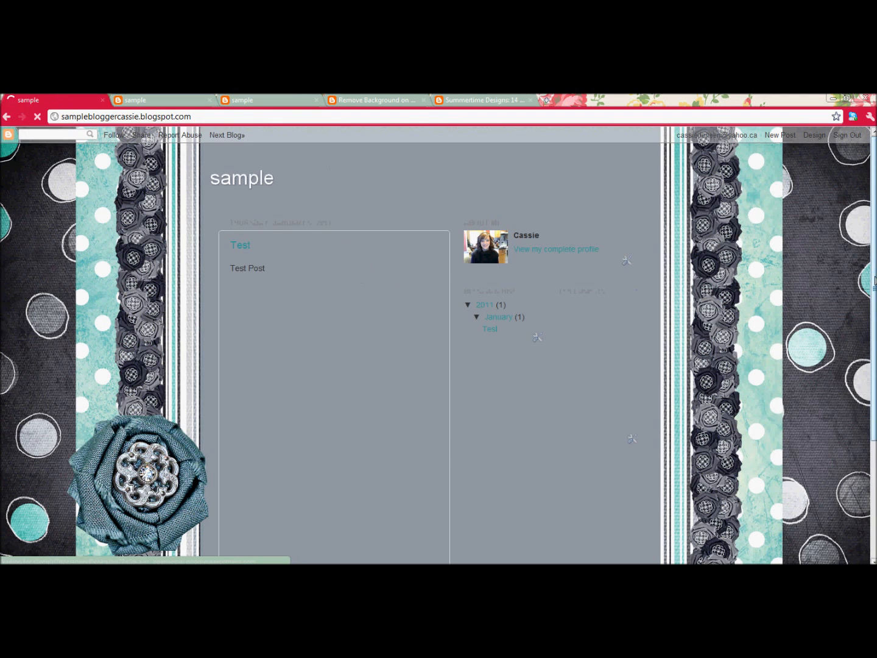
{"action": "left_click", "coordinate": [161, 100]}
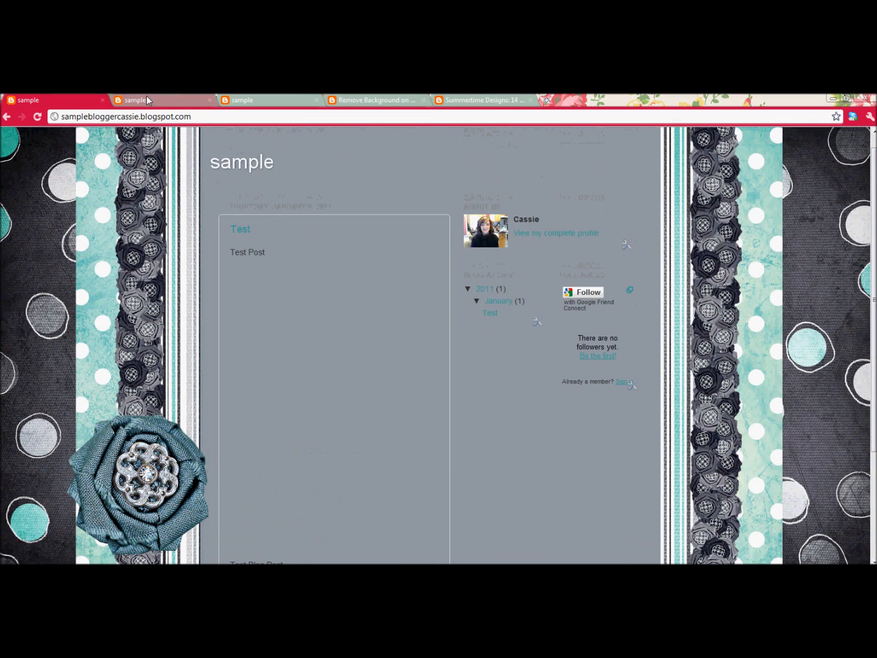
{"action": "left_click", "coordinate": [160, 100]}
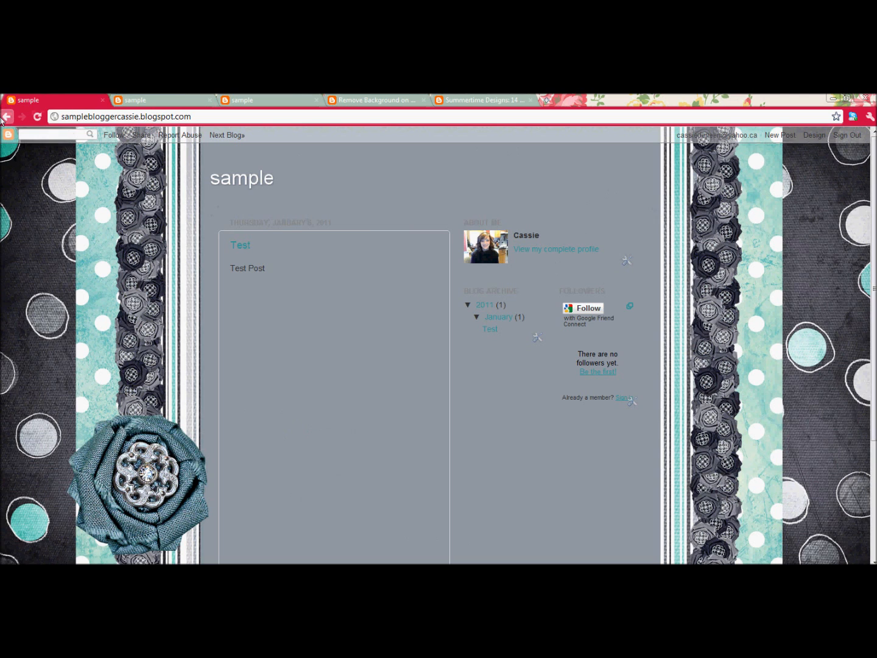
{"action": "left_click", "coordinate": [814, 134]}
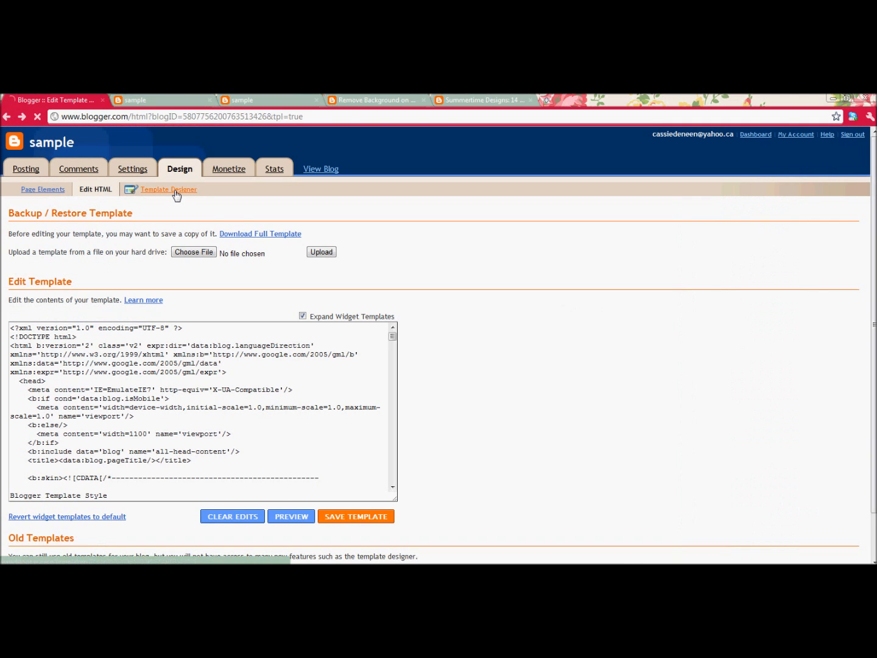
Step: Reach the Blog Title colour settings in Template Designer's Advanced panel
{"action": "left_click", "coordinate": [168, 188]}
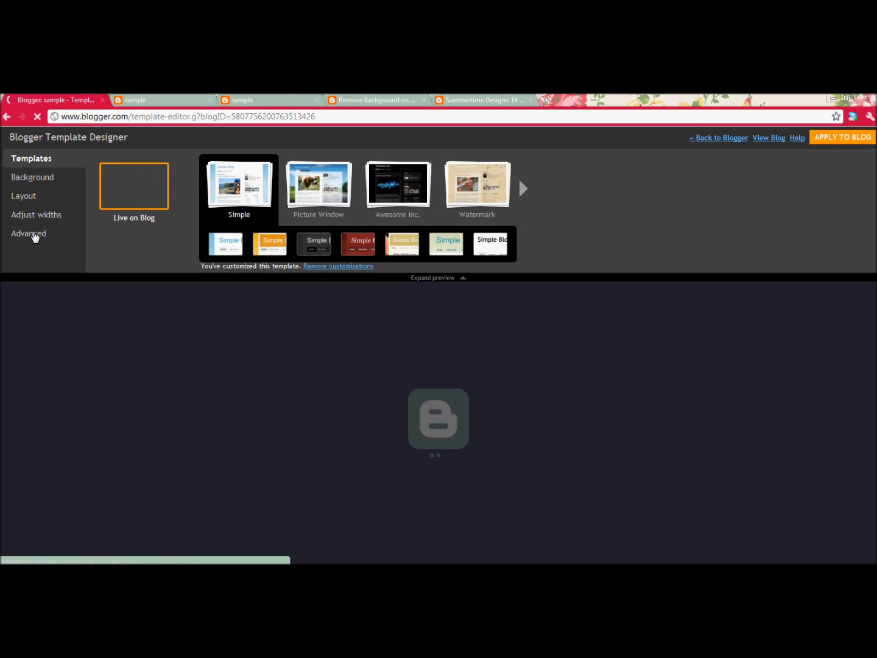
{"action": "left_click", "coordinate": [28, 234]}
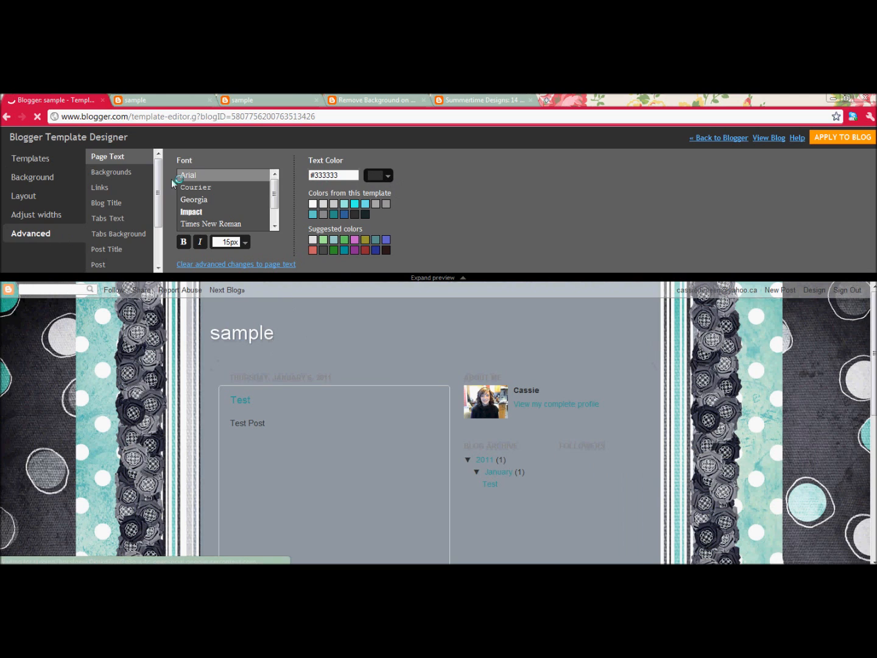
{"action": "left_click", "coordinate": [107, 203]}
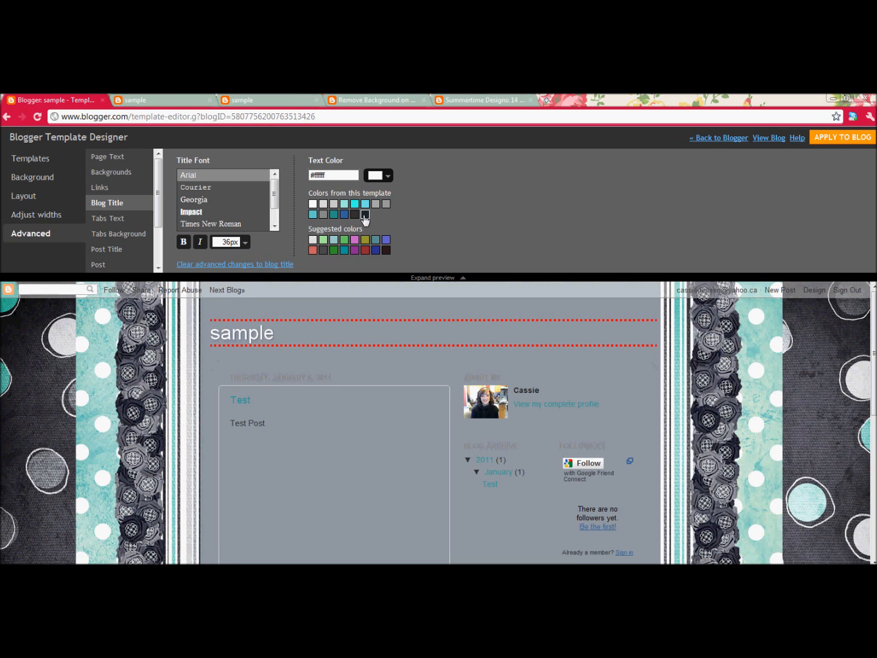
Step: Set the blog title text to dark charcoal #1a2a2a from the template colours, then review tabs and post title settings
{"action": "left_click", "coordinate": [366, 214]}
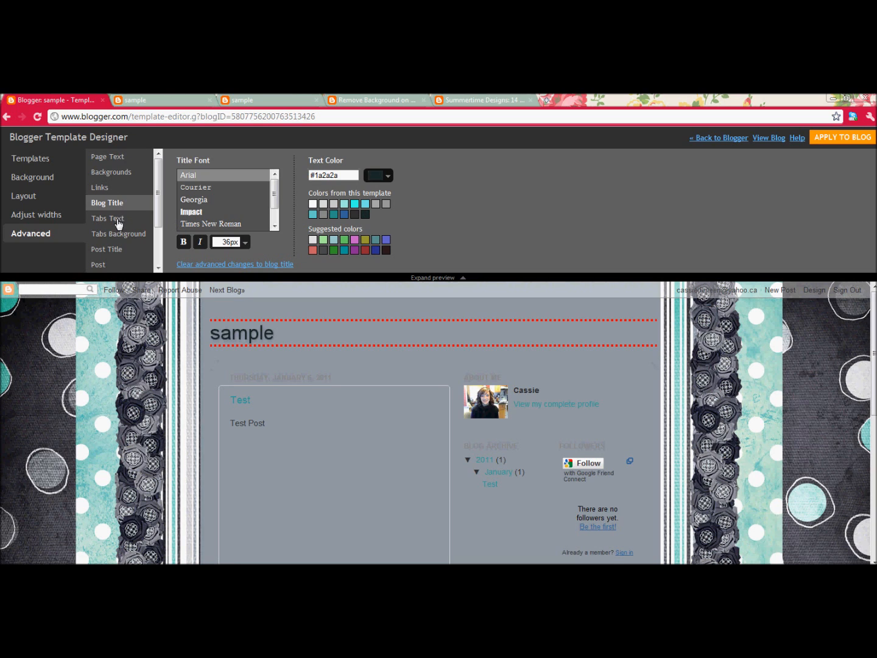
{"action": "left_click", "coordinate": [107, 218]}
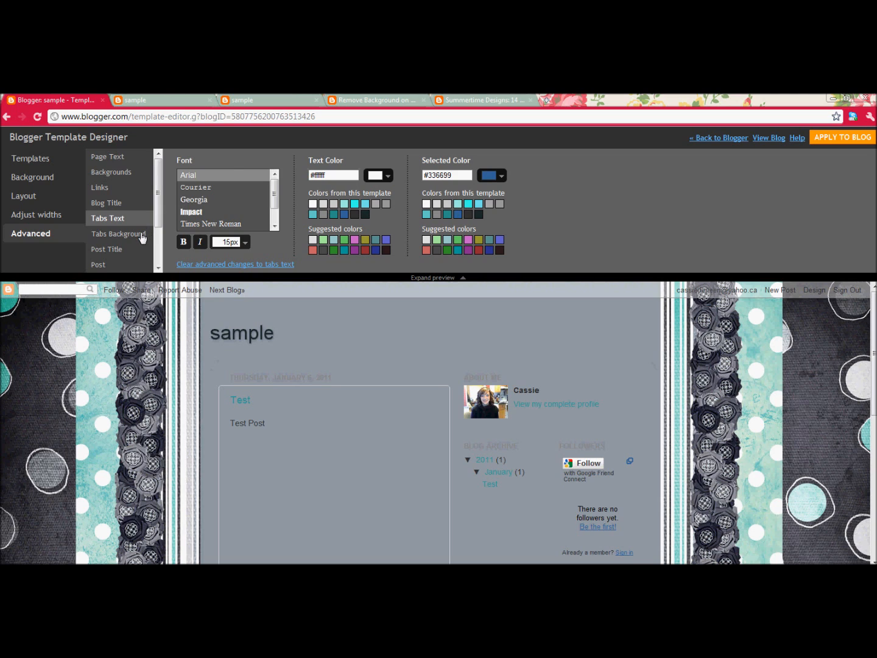
{"action": "left_click", "coordinate": [107, 249]}
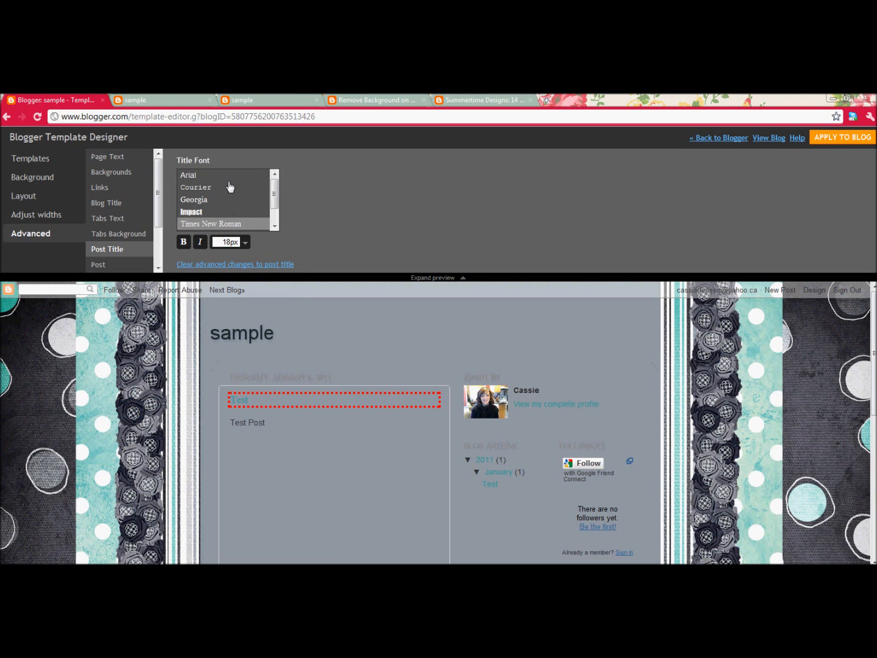
{"action": "mouse_move", "coordinate": [763, 141]}
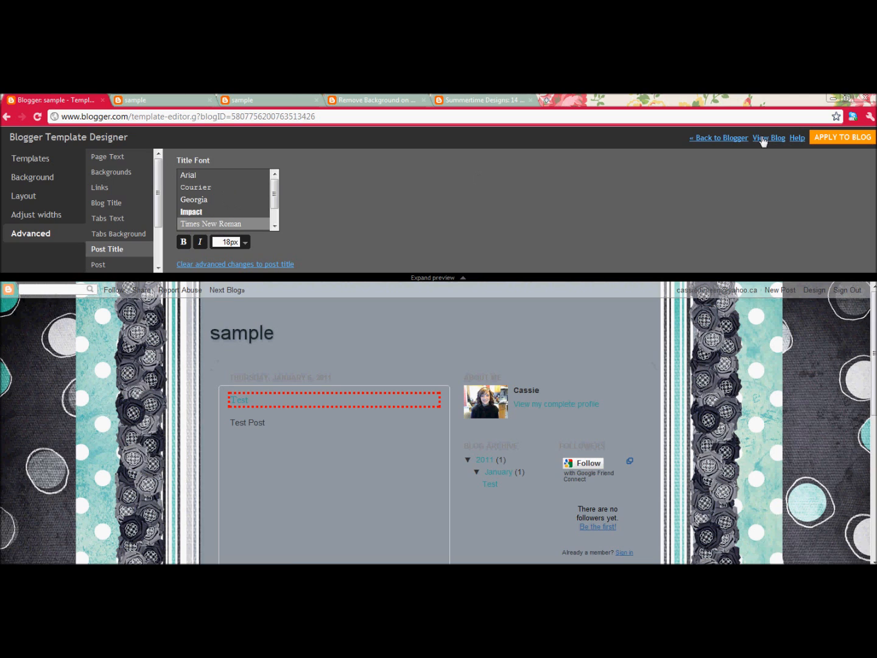